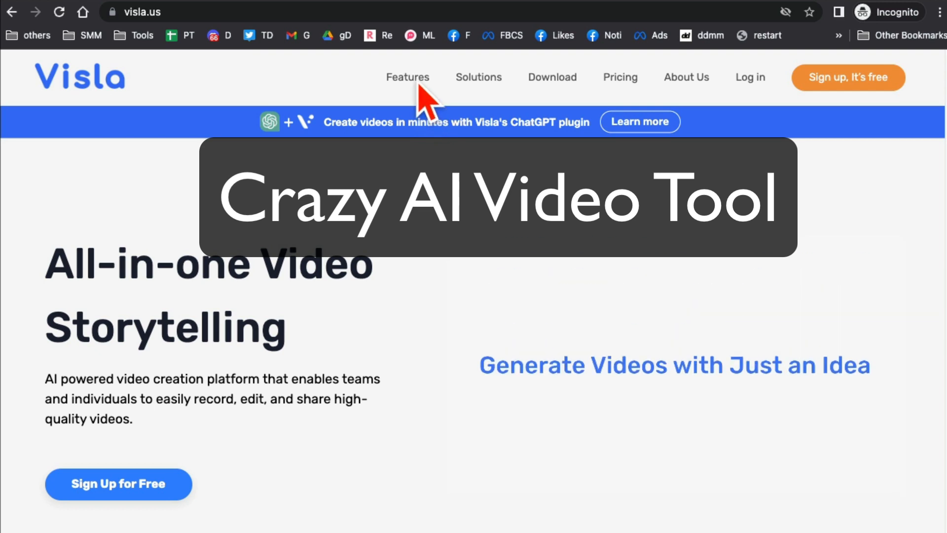
Open the Features menu on visla.us to see video creation, editing, recording and collaboration tools.
click(408, 77)
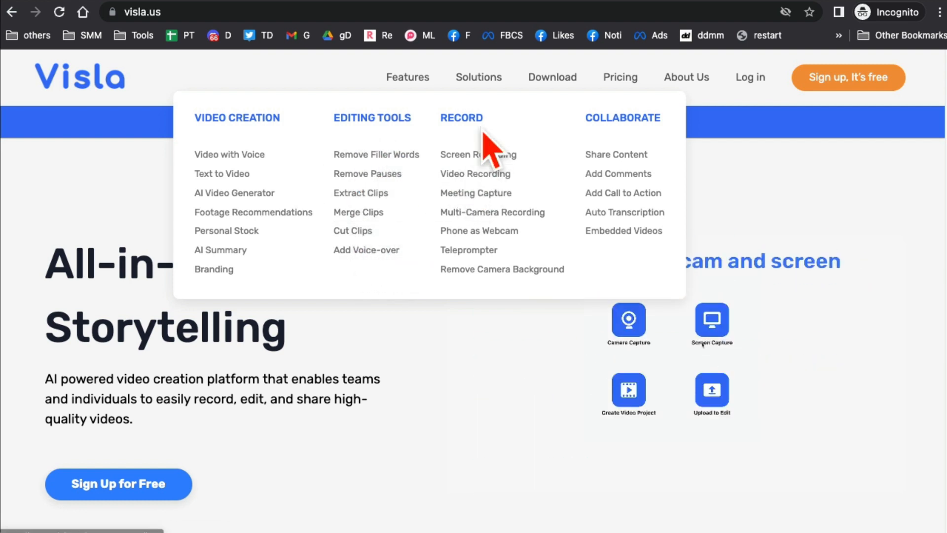
mouse_move(487, 154)
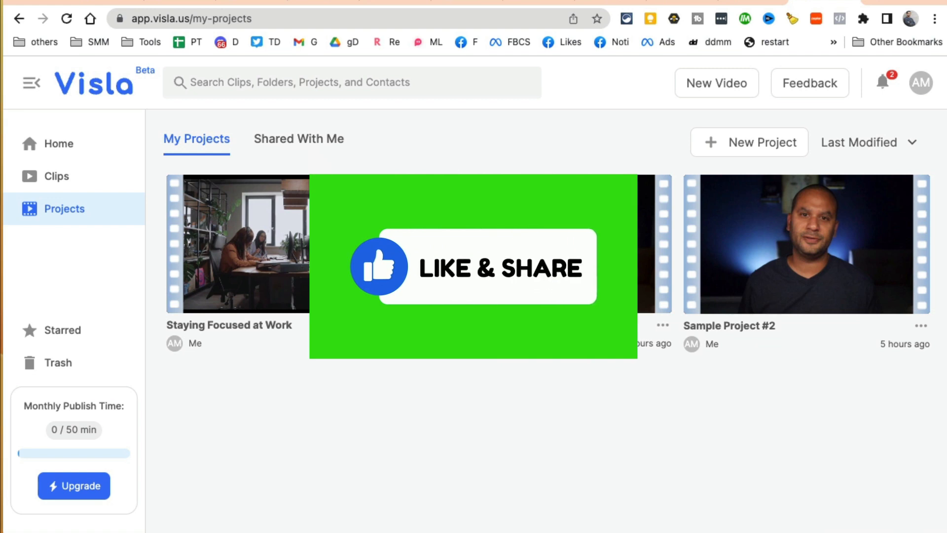
mouse_move(223, 108)
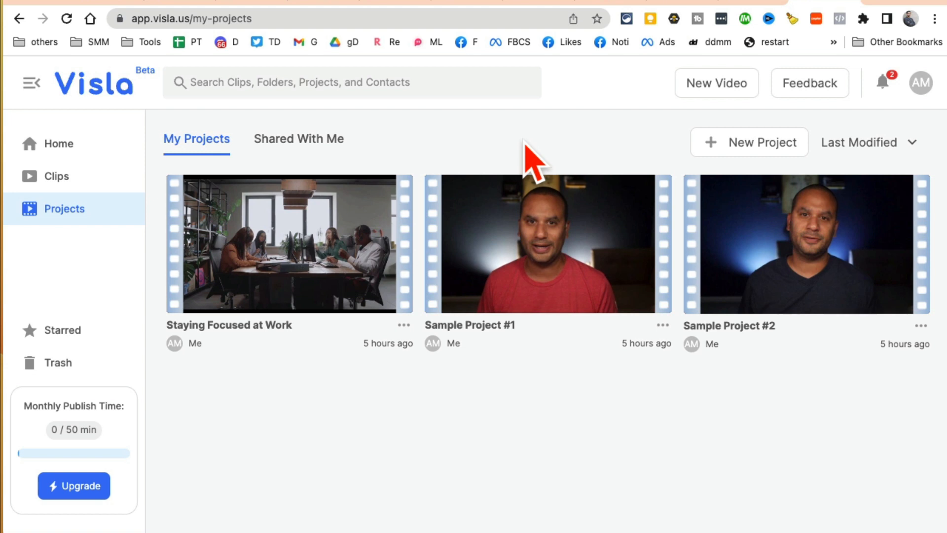
mouse_move(184, 145)
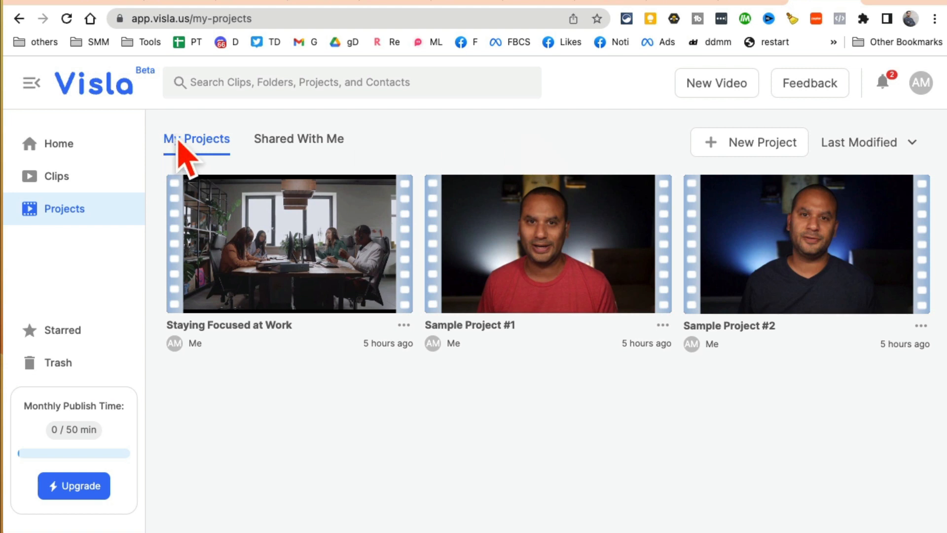
Open the Home dashboard with its create, upload and recording options.
click(59, 144)
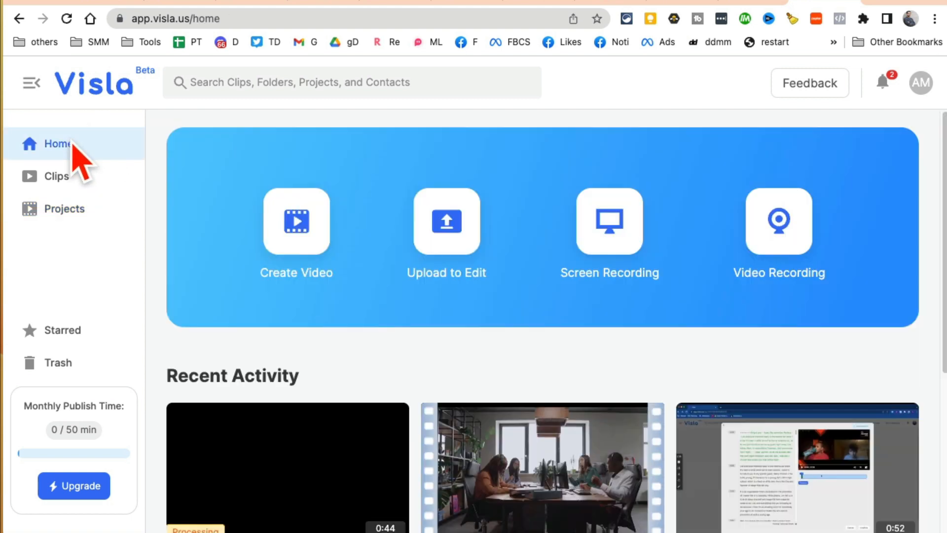
mouse_move(350, 242)
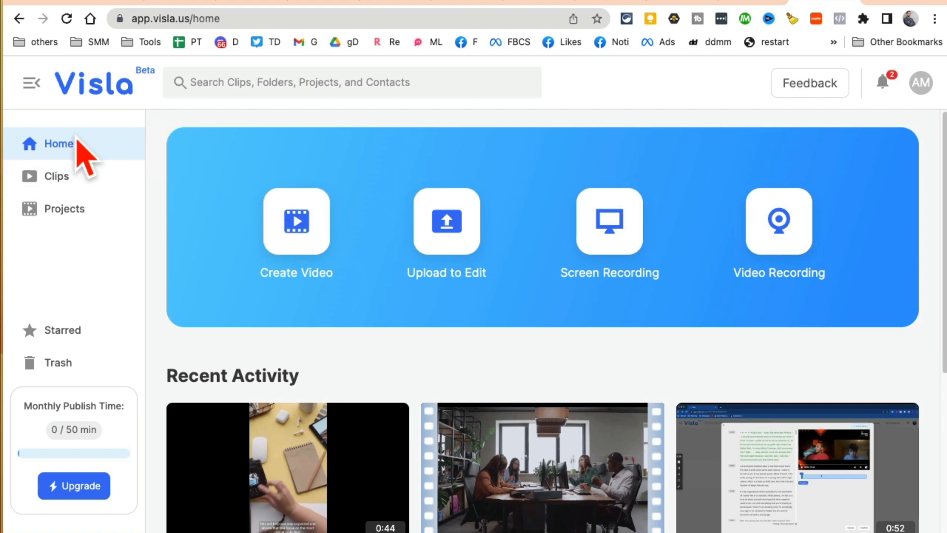
mouse_move(232, 183)
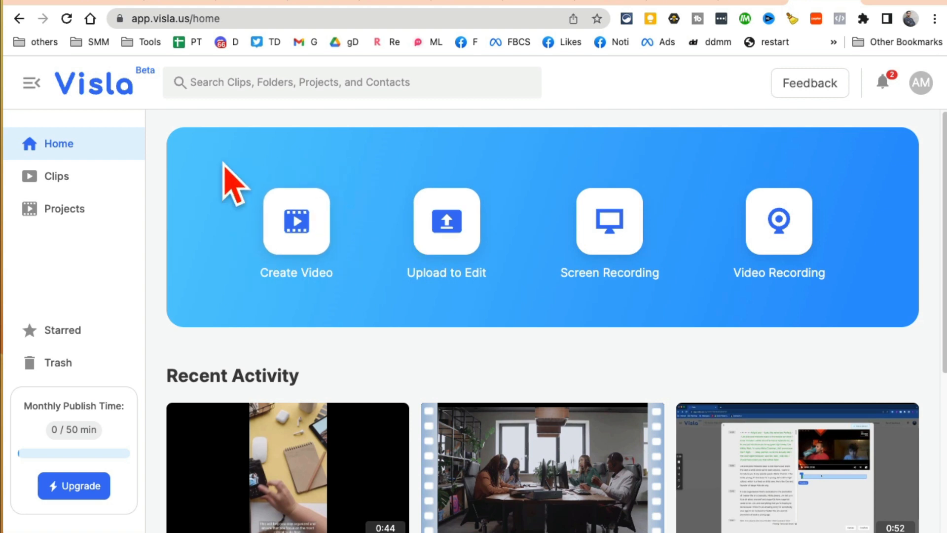
mouse_move(502, 302)
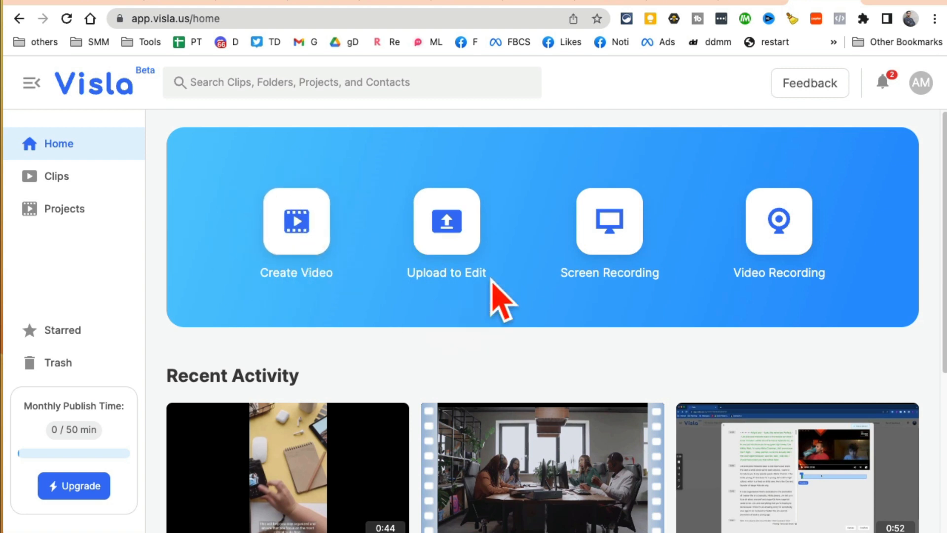
mouse_move(446, 233)
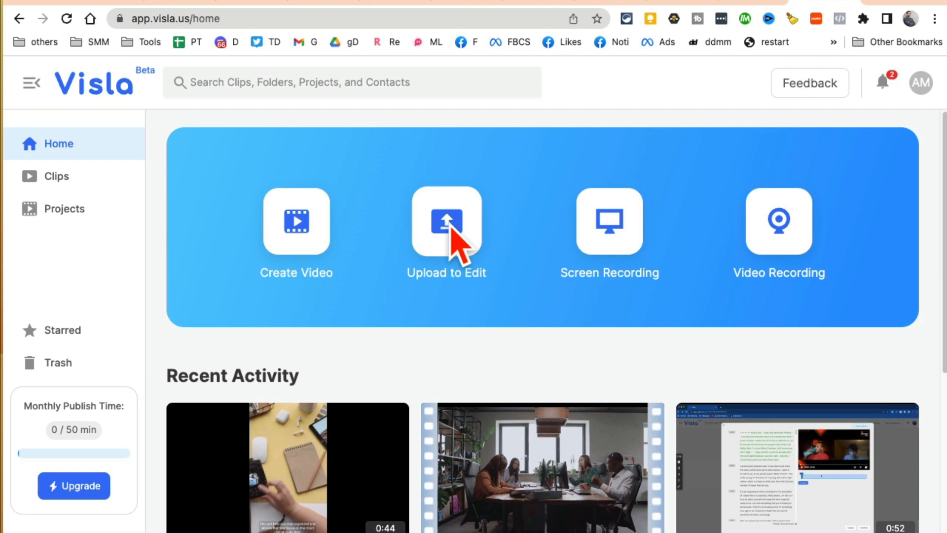
mouse_move(456, 190)
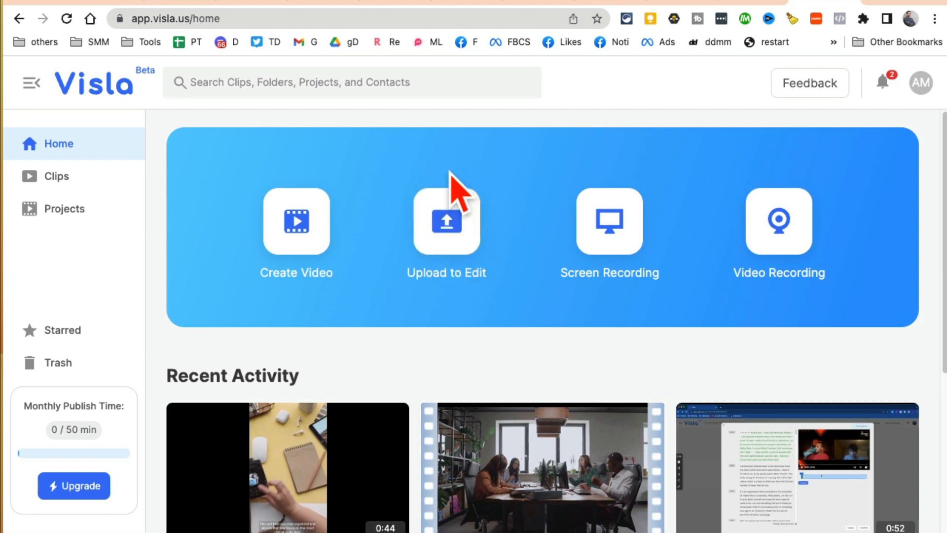
mouse_move(652, 290)
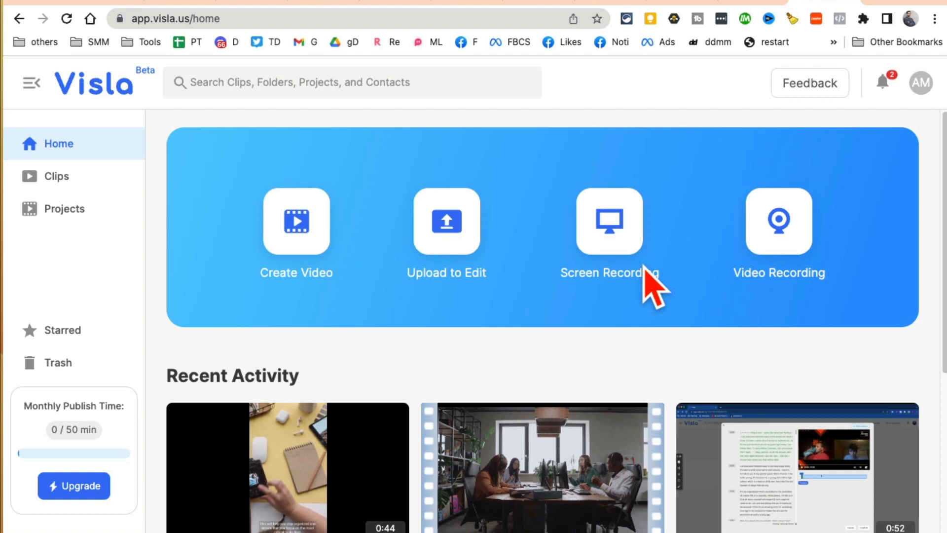
mouse_move(858, 266)
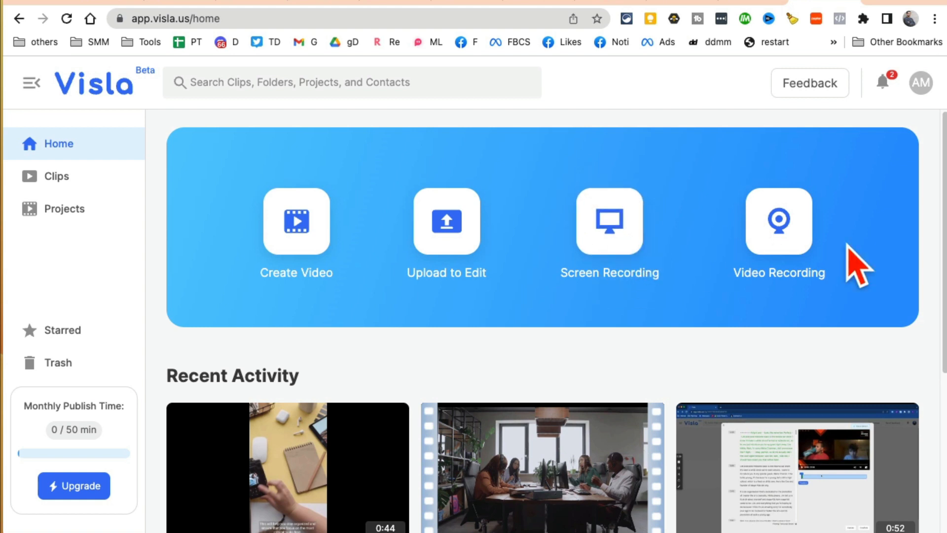
mouse_move(297, 230)
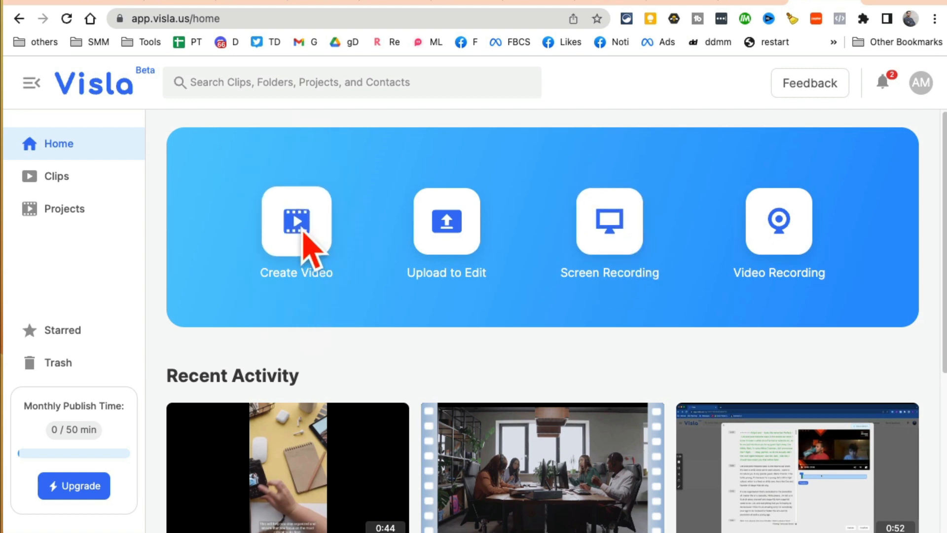
Start a new Text to Video project, trying the 16:9 and 1:1 formats before vertical 9:16.
click(296, 222)
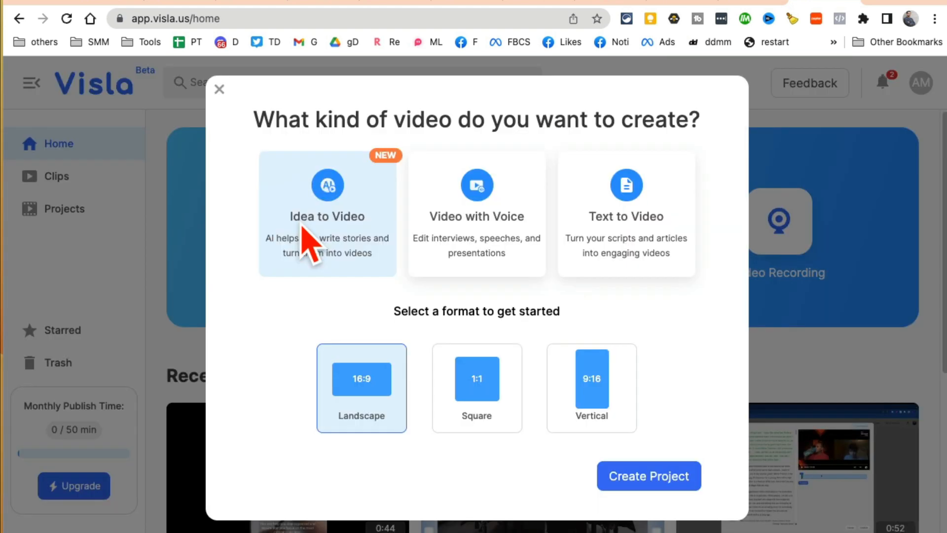
mouse_move(713, 296)
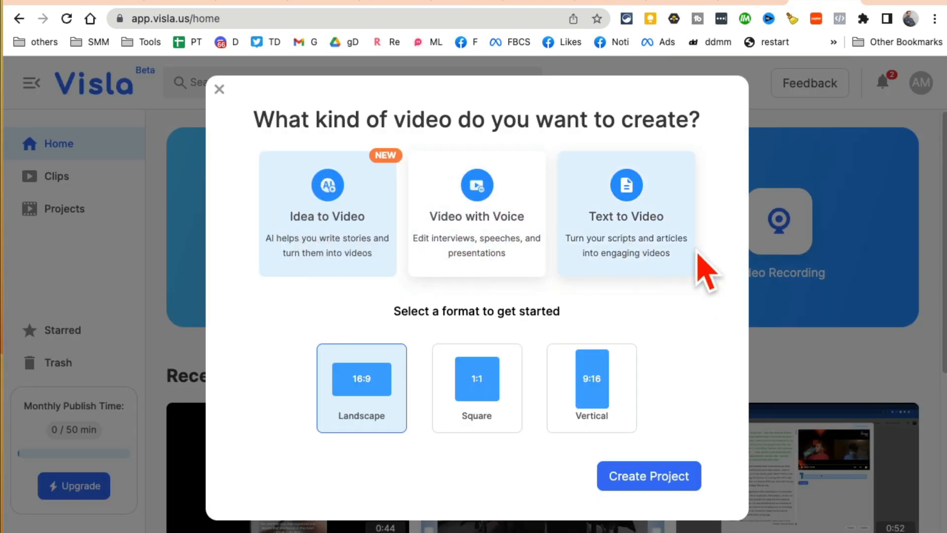
mouse_move(315, 184)
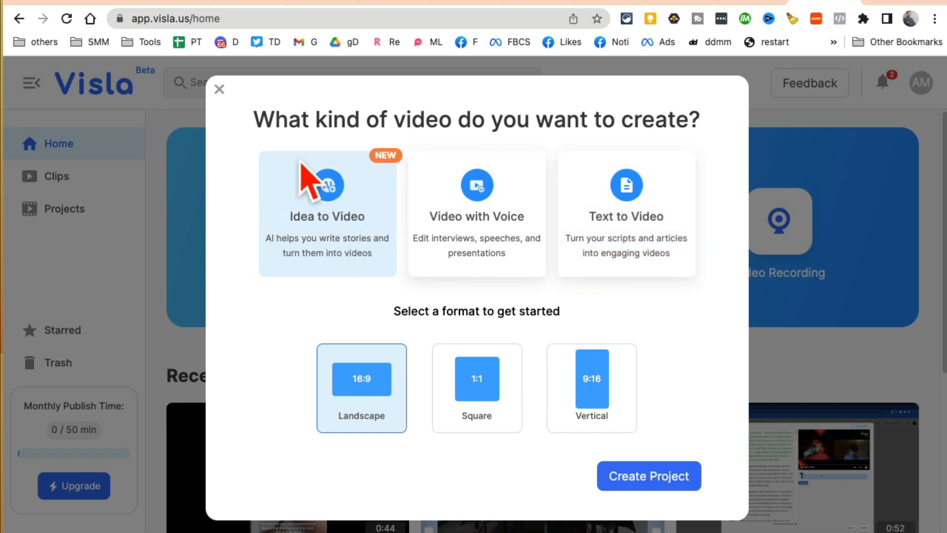
mouse_move(330, 248)
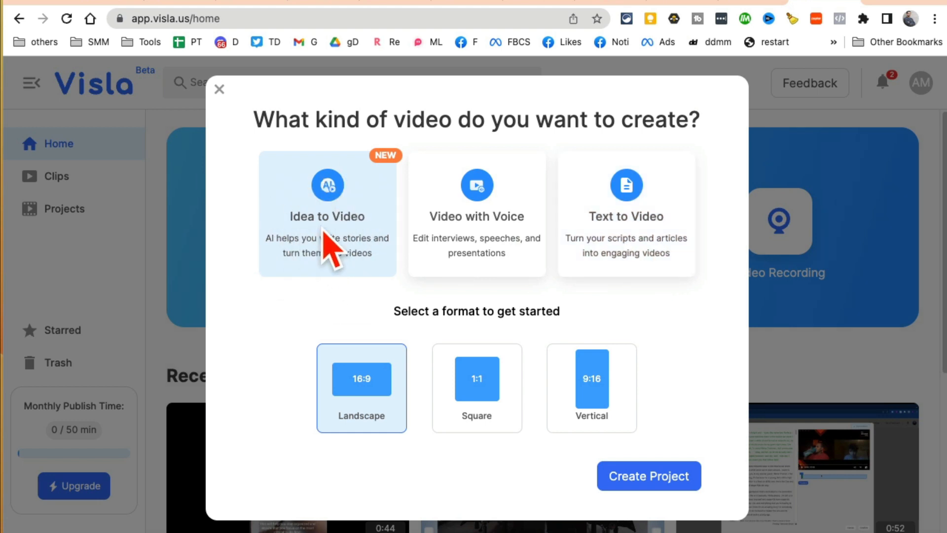
mouse_move(343, 236)
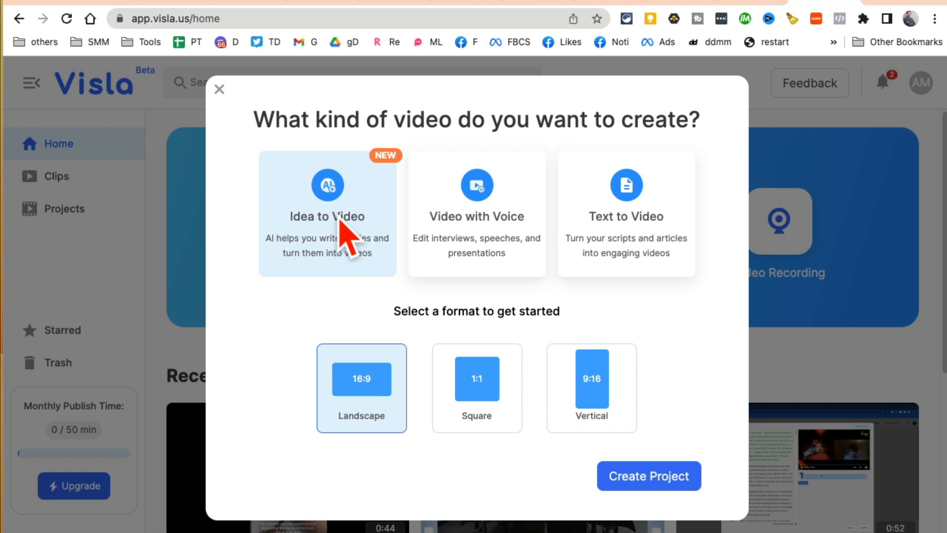
mouse_move(371, 280)
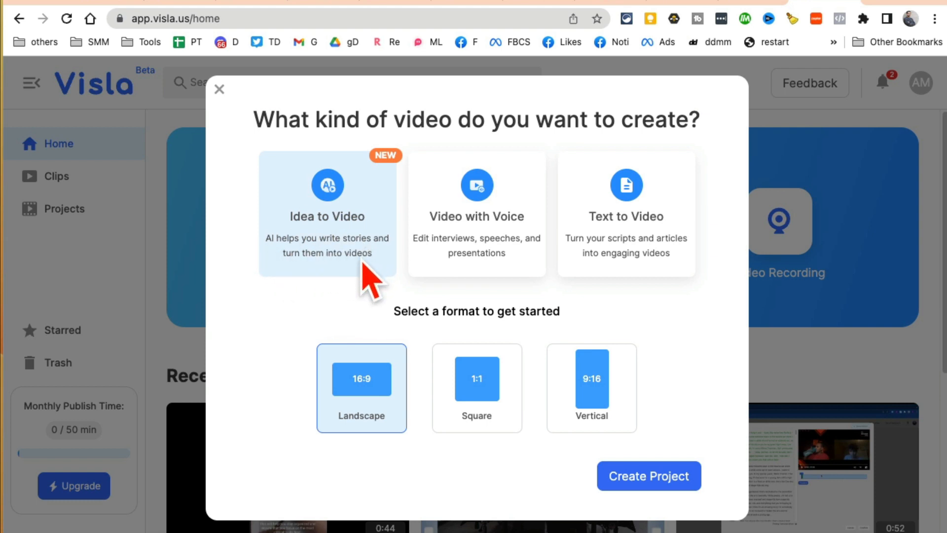
mouse_move(520, 290)
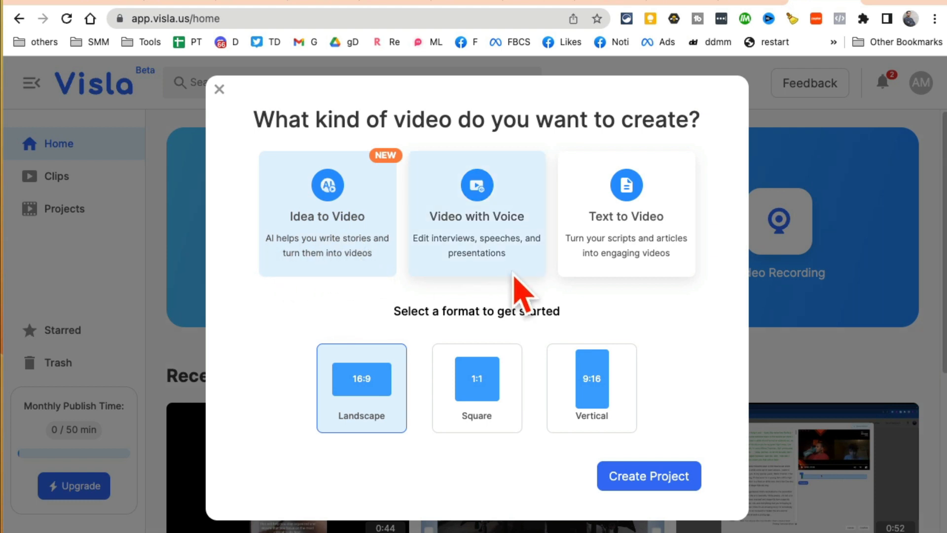
mouse_move(474, 254)
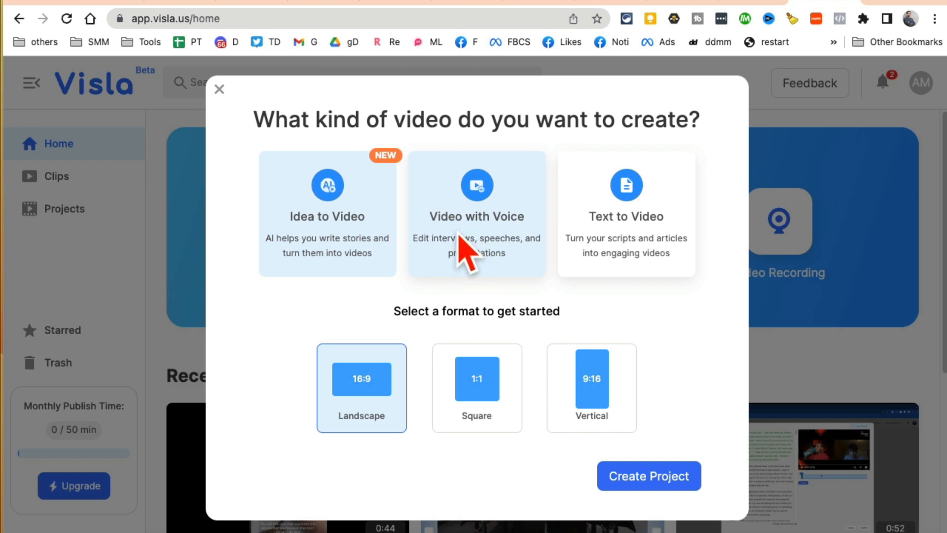
mouse_move(528, 269)
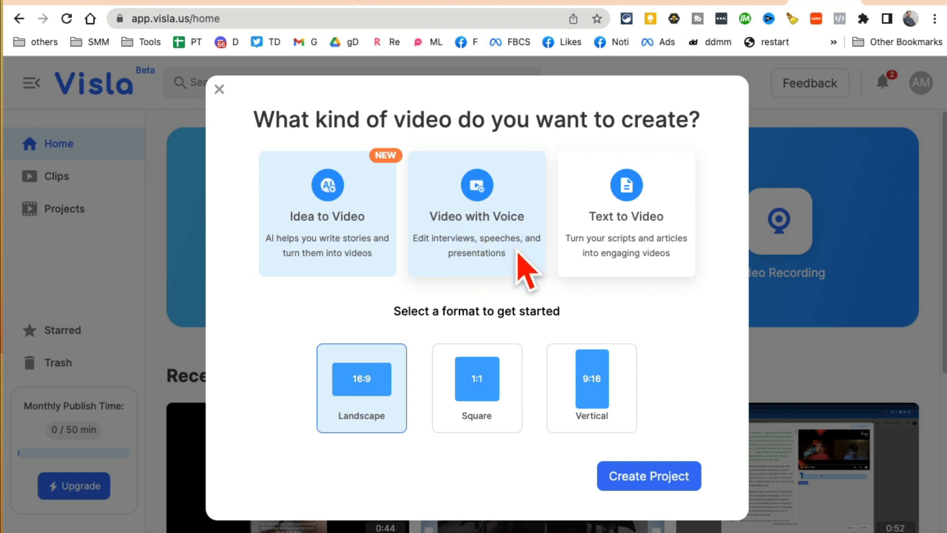
mouse_move(628, 218)
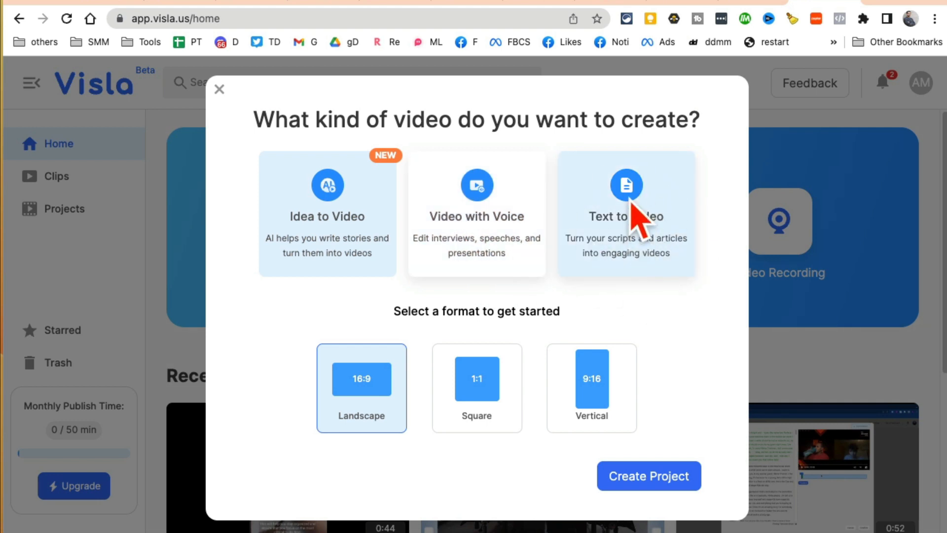
mouse_move(631, 284)
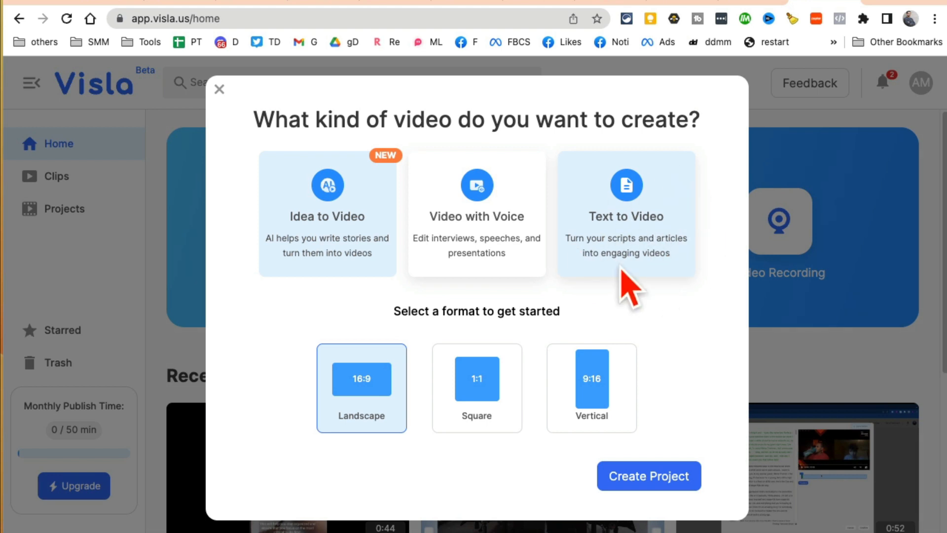
mouse_move(638, 242)
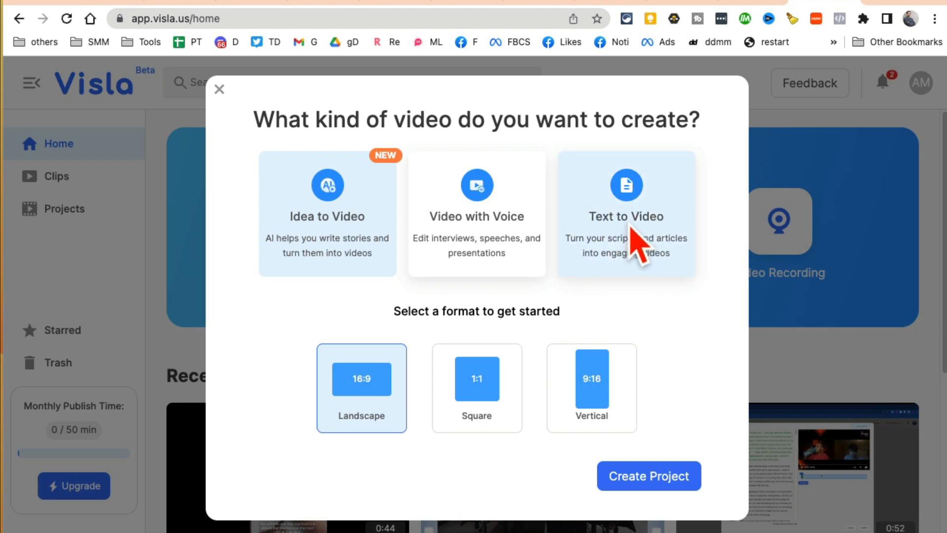
mouse_move(656, 411)
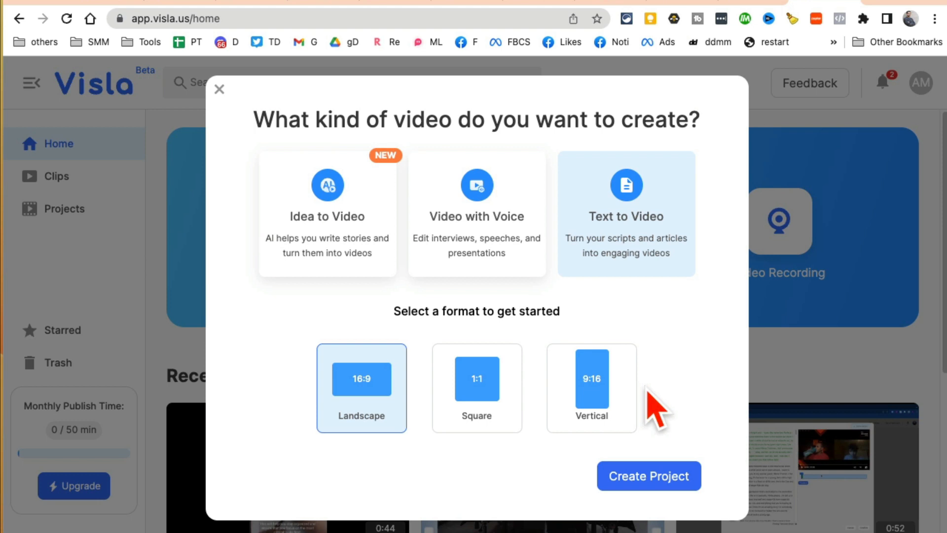
mouse_move(428, 411)
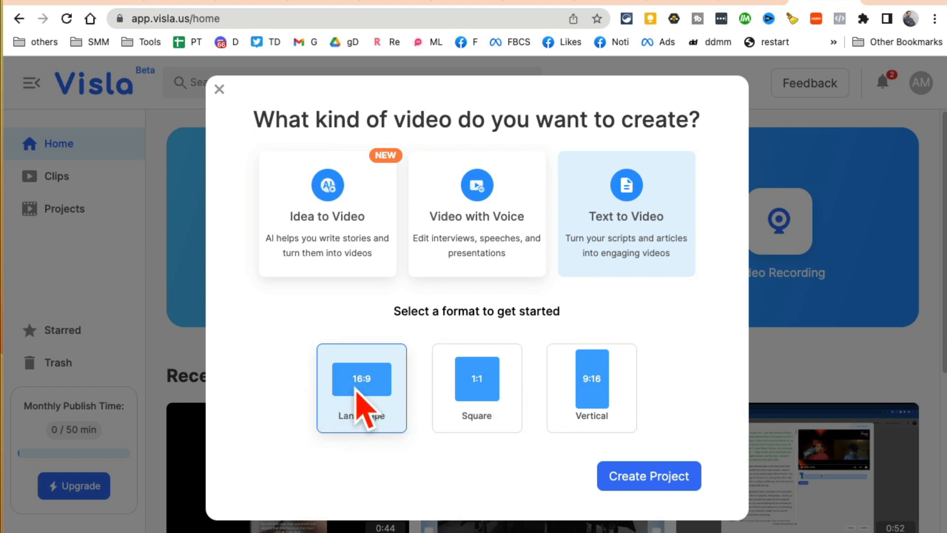
click(477, 388)
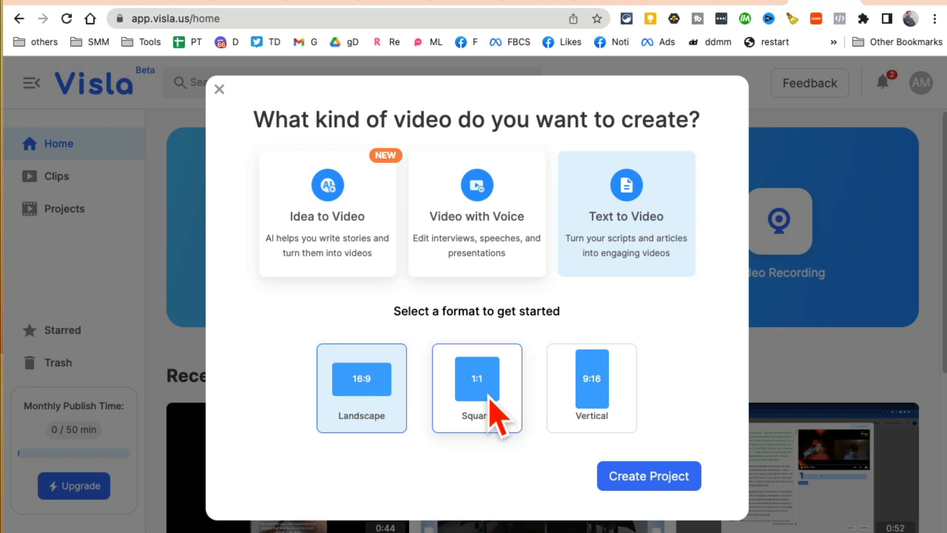
click(592, 388)
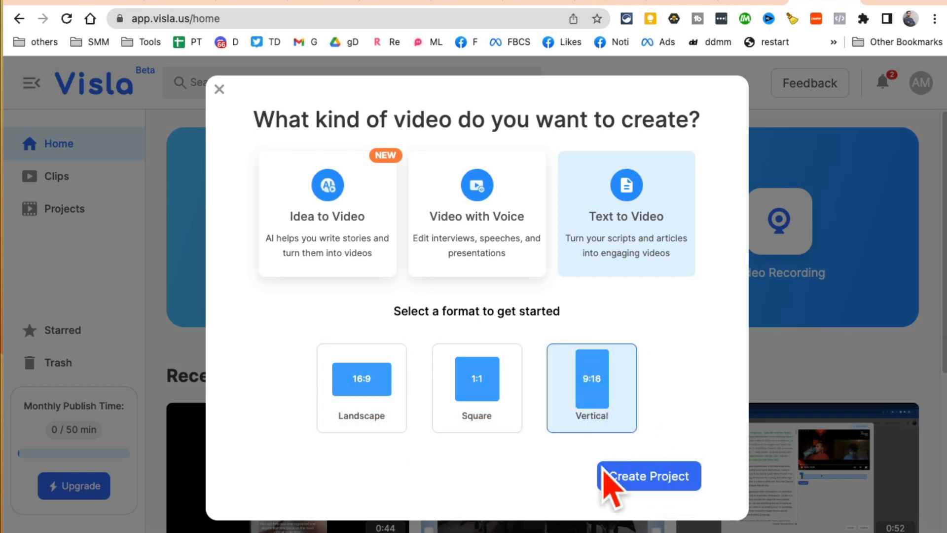
Create the vertical project to reach the empty Untitled Project script page.
click(648, 476)
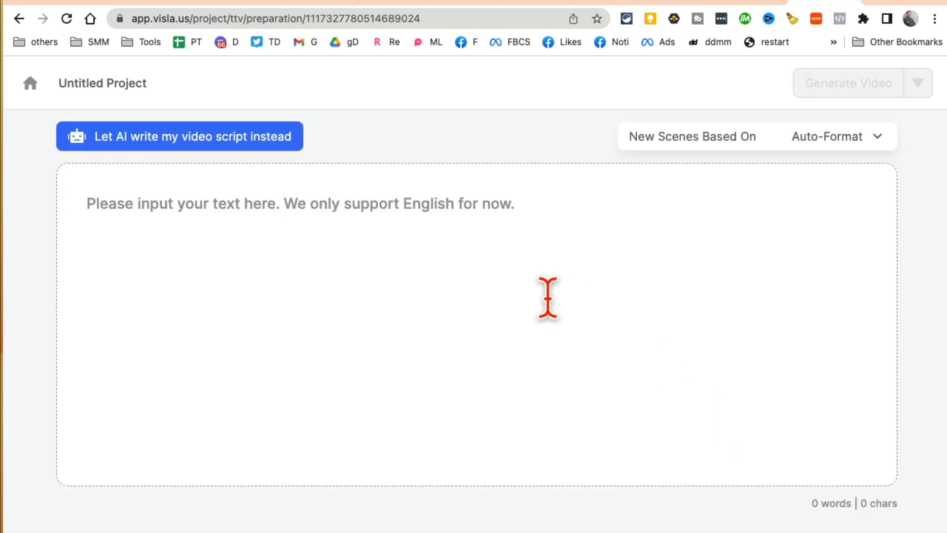
mouse_move(160, 204)
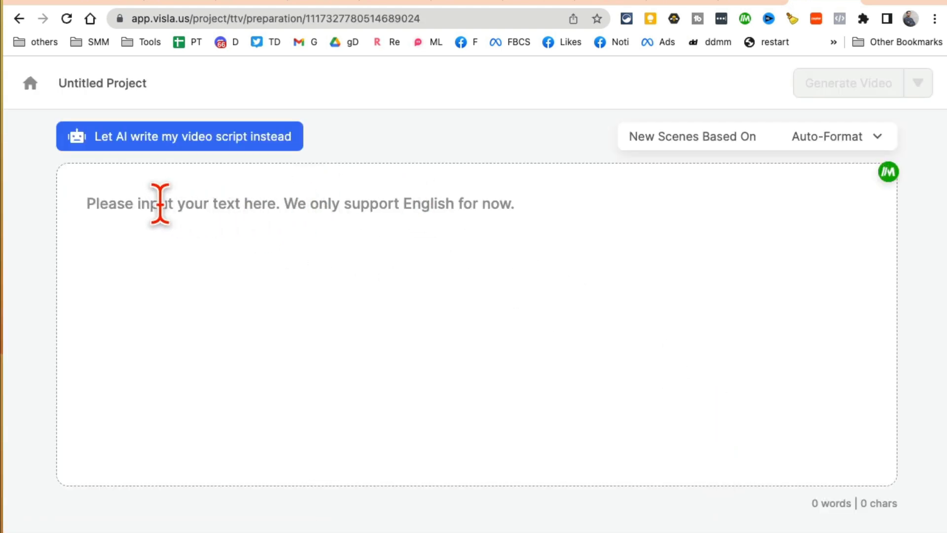
mouse_move(601, 317)
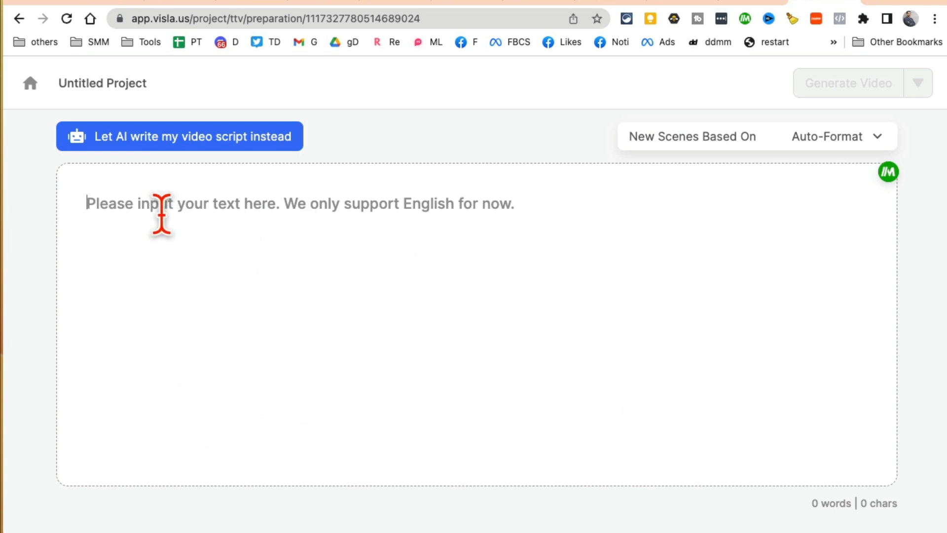
mouse_move(193, 302)
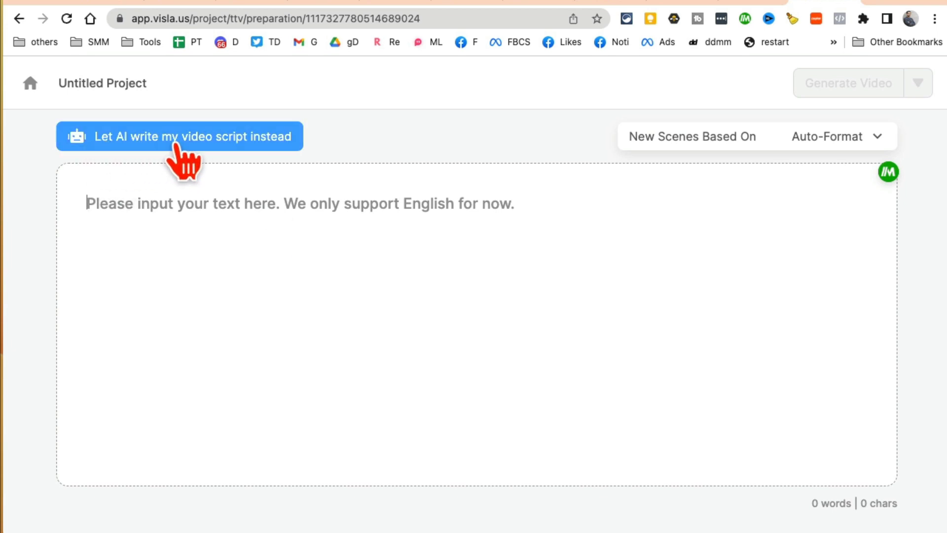
Switch to AI script writing and enter the idea '3 tiktok marketing tips'.
click(179, 136)
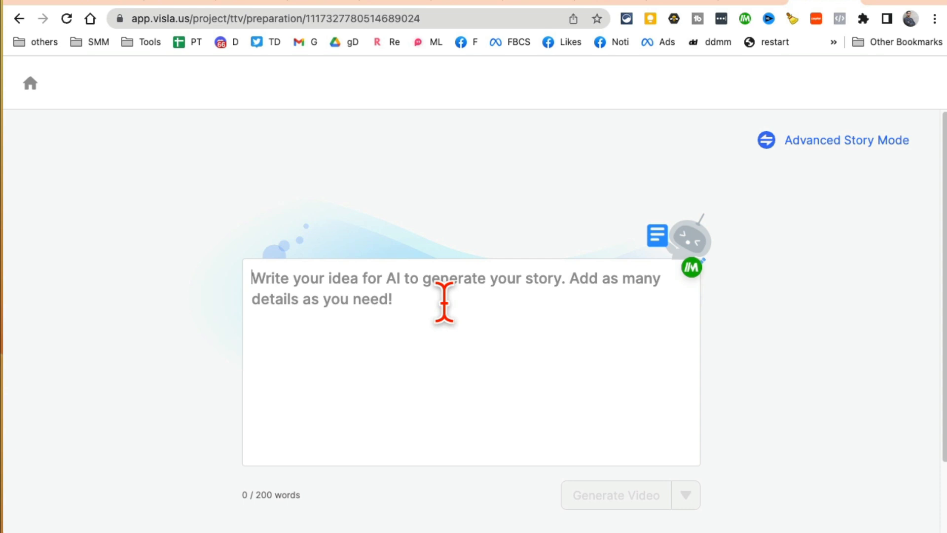
text(3 tiktok marke)
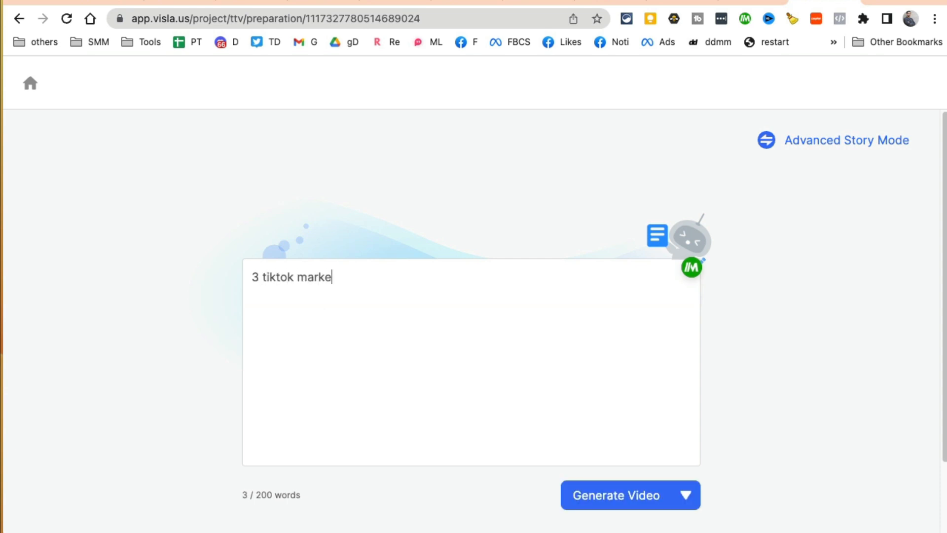
text(ting tips)
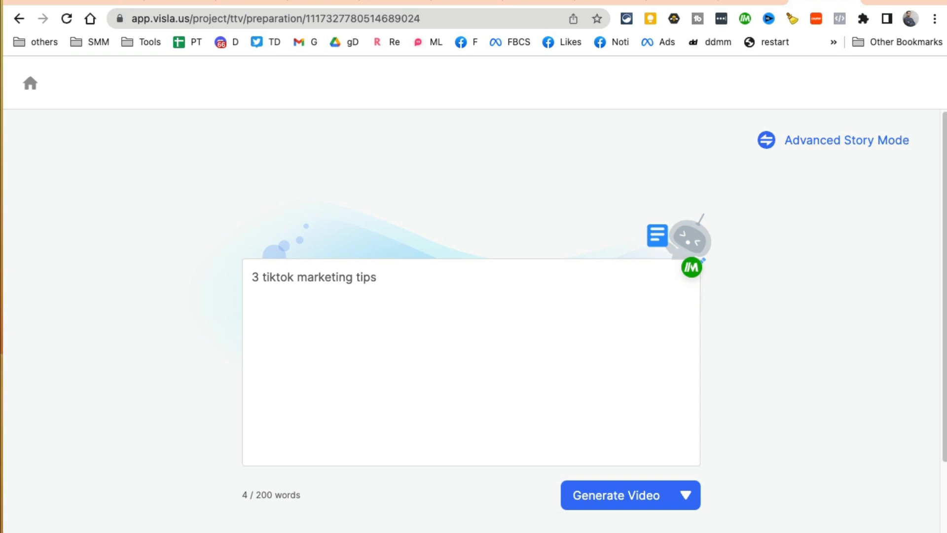
mouse_move(552, 348)
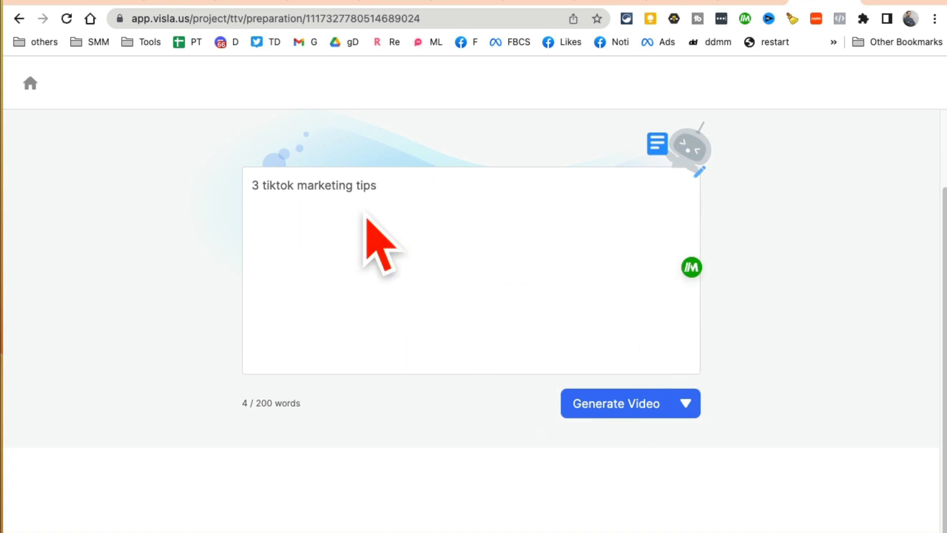
Uncheck Premium Stock and Personal Stock in the Generate Video options and confirm.
click(691, 404)
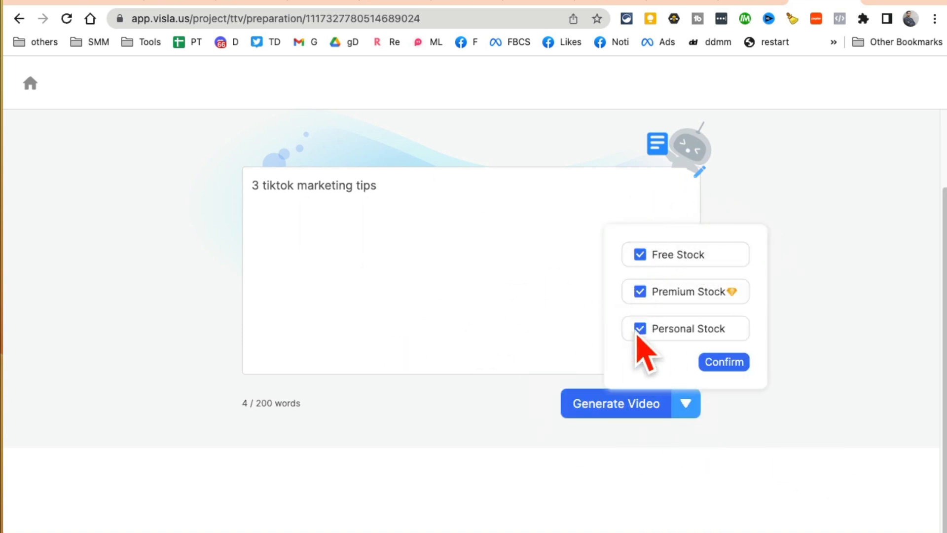
mouse_move(664, 275)
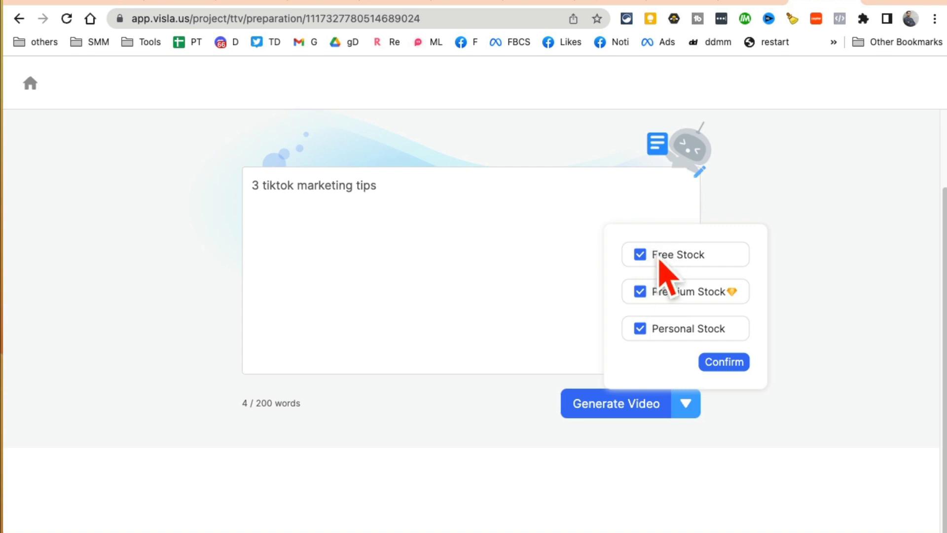
mouse_move(650, 302)
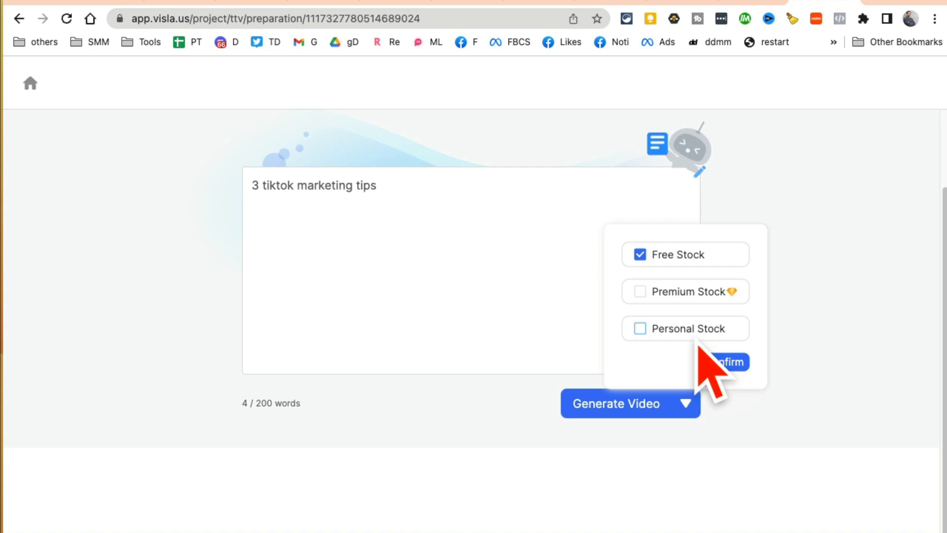
mouse_move(716, 363)
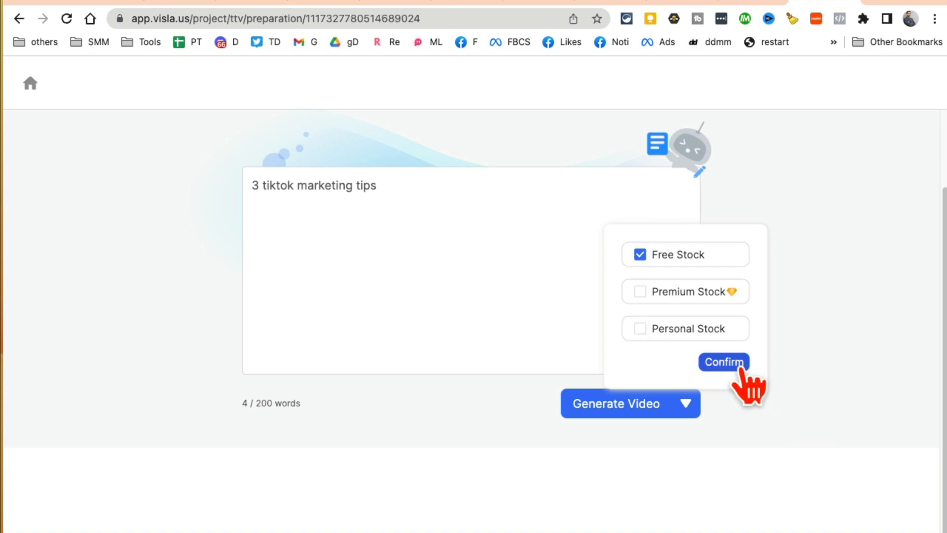
click(723, 362)
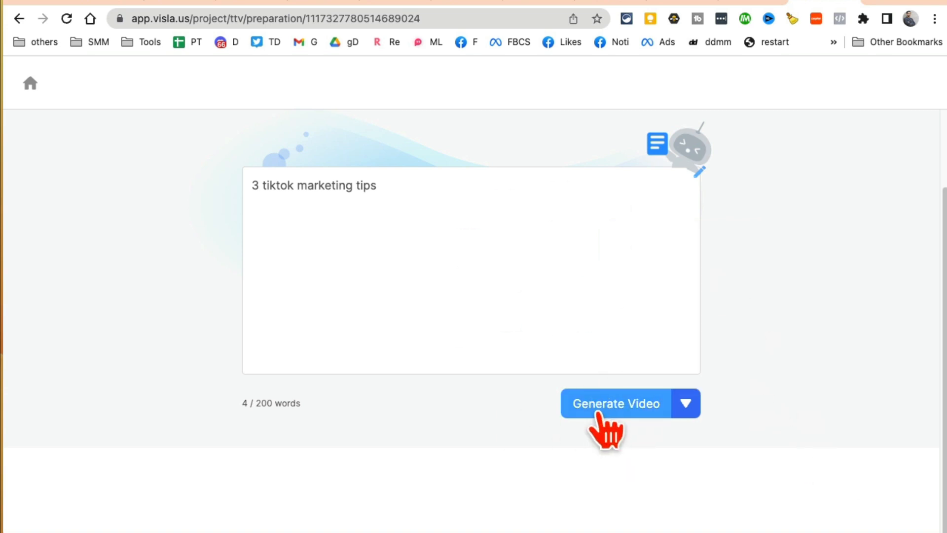
click(615, 403)
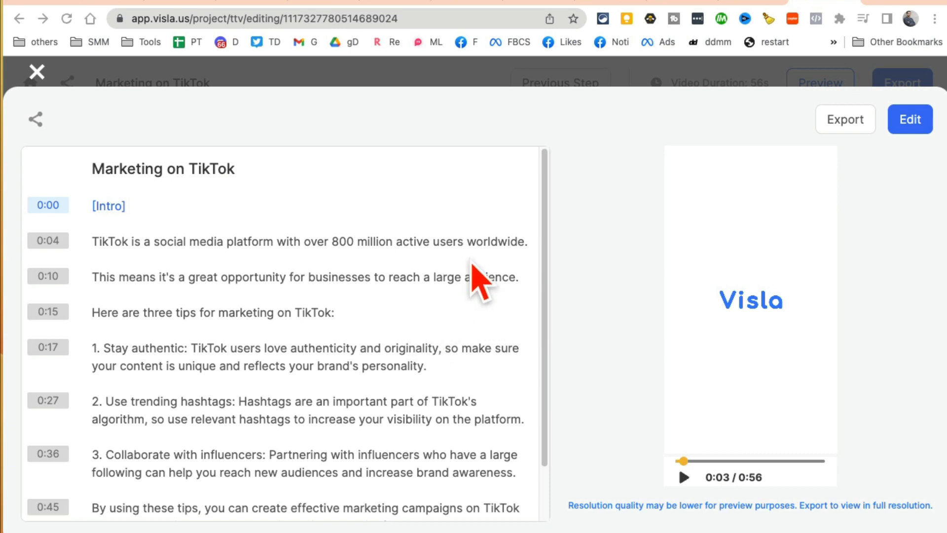
Scroll through the timestamped script and play the Marketing on TikTok preview to 0:12.
scroll(down, 3)
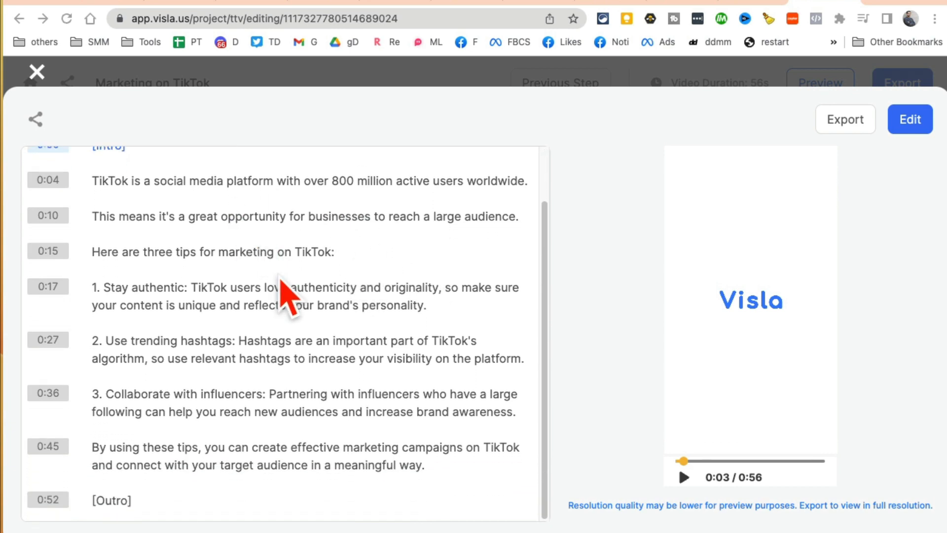
scroll(up, 3)
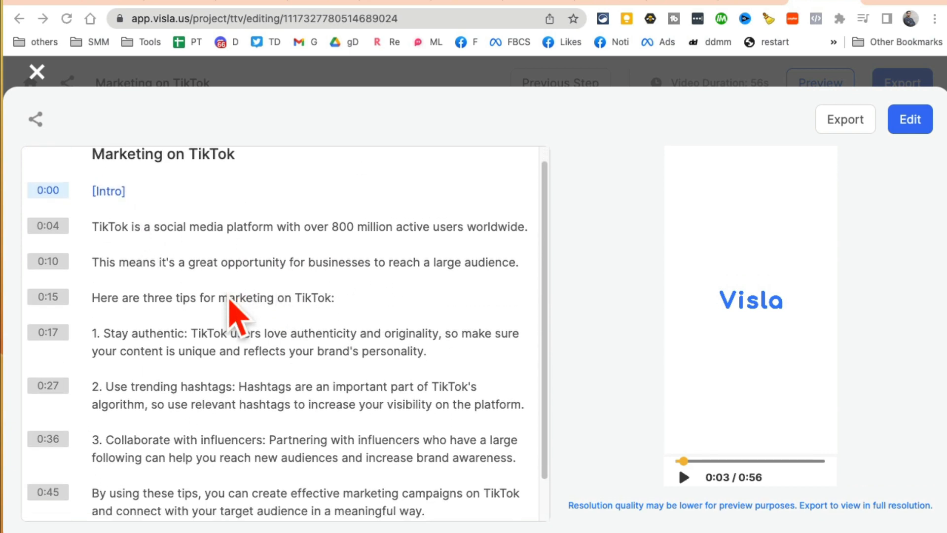
scroll(down, 3)
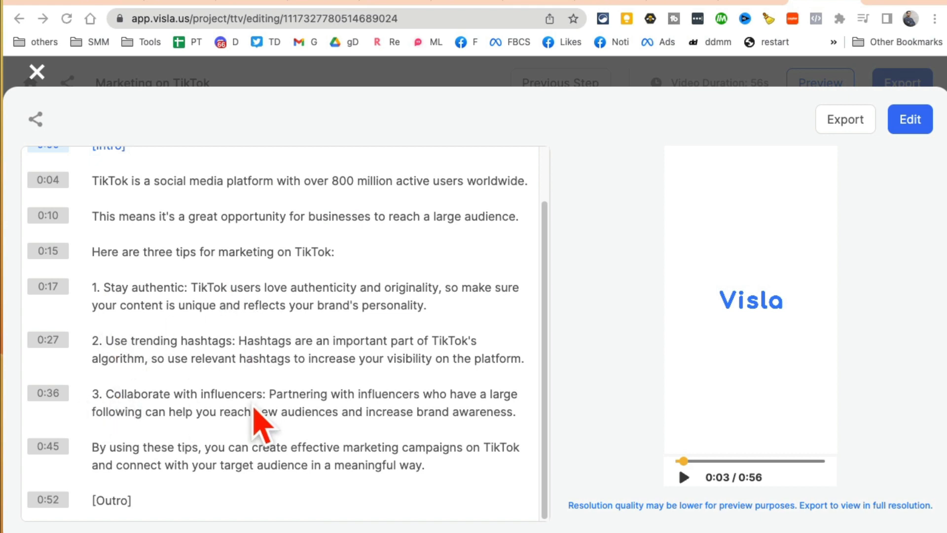
mouse_move(698, 510)
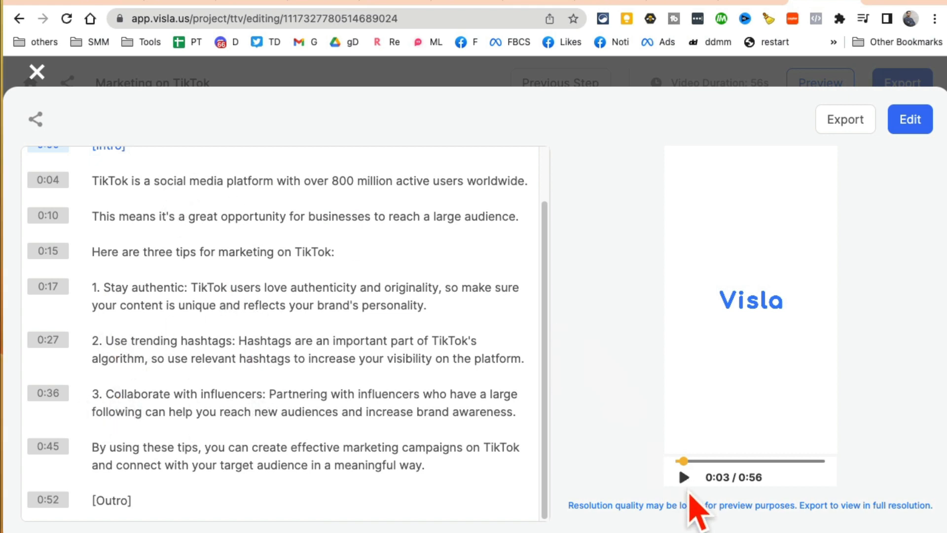
click(684, 476)
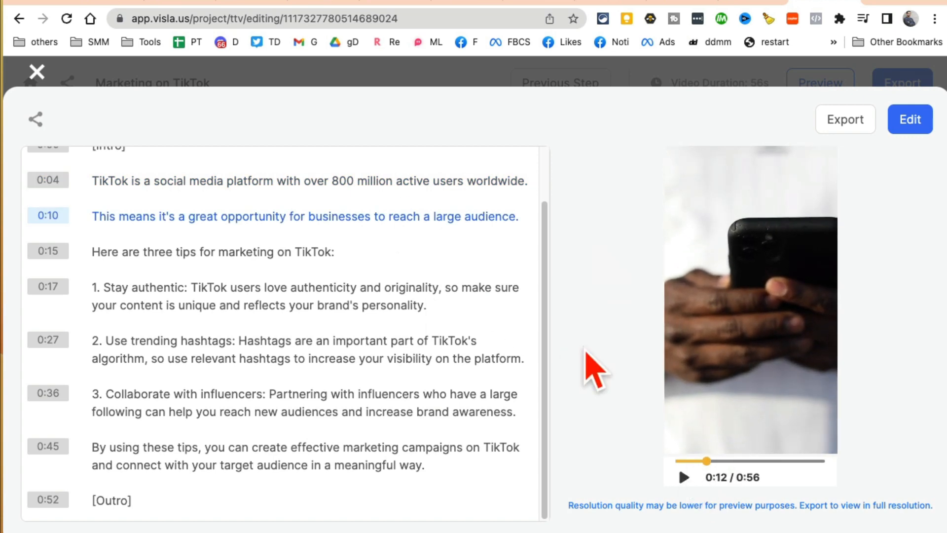
scroll(up, 3)
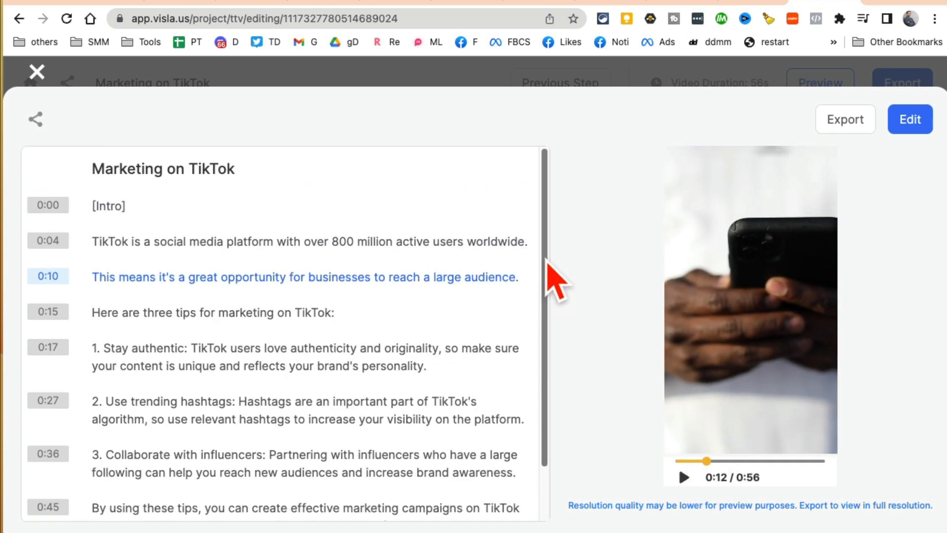
mouse_move(284, 353)
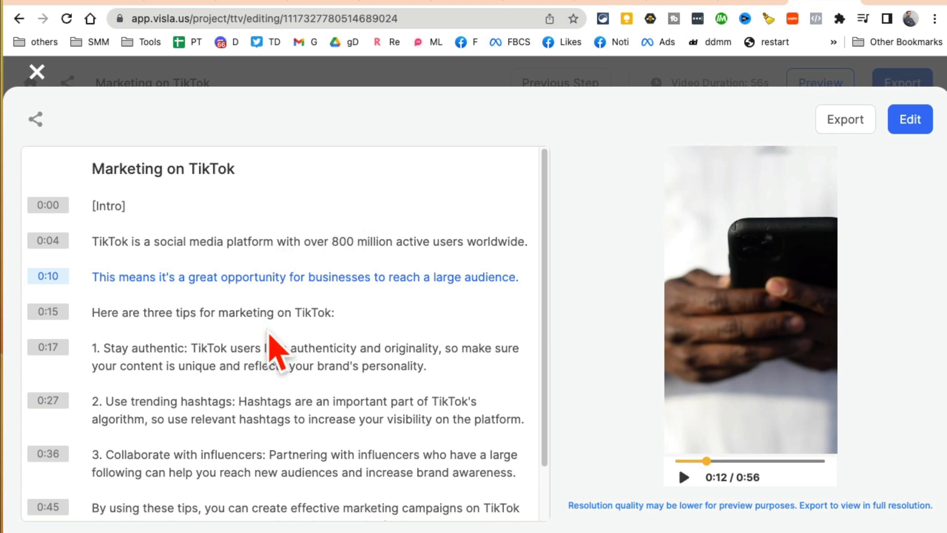
mouse_move(912, 208)
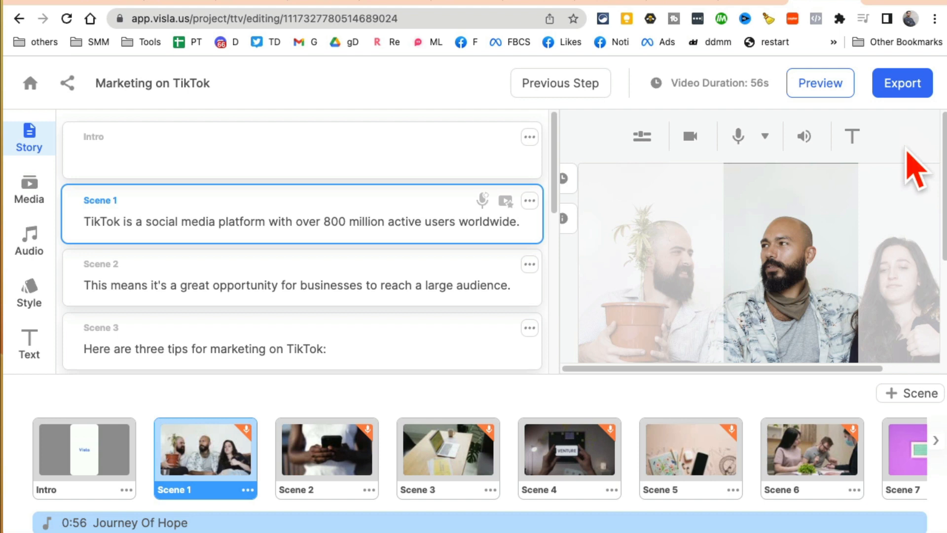
mouse_move(565, 214)
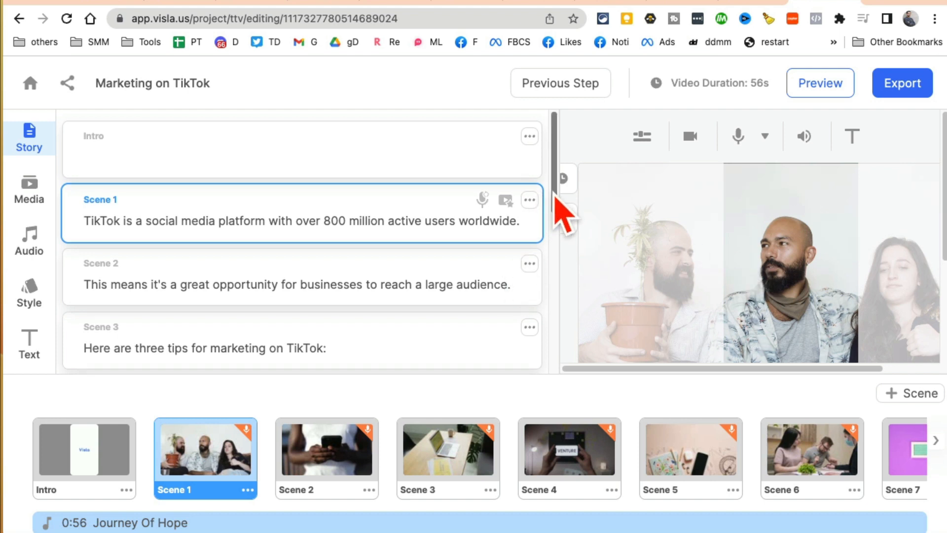
click(84, 450)
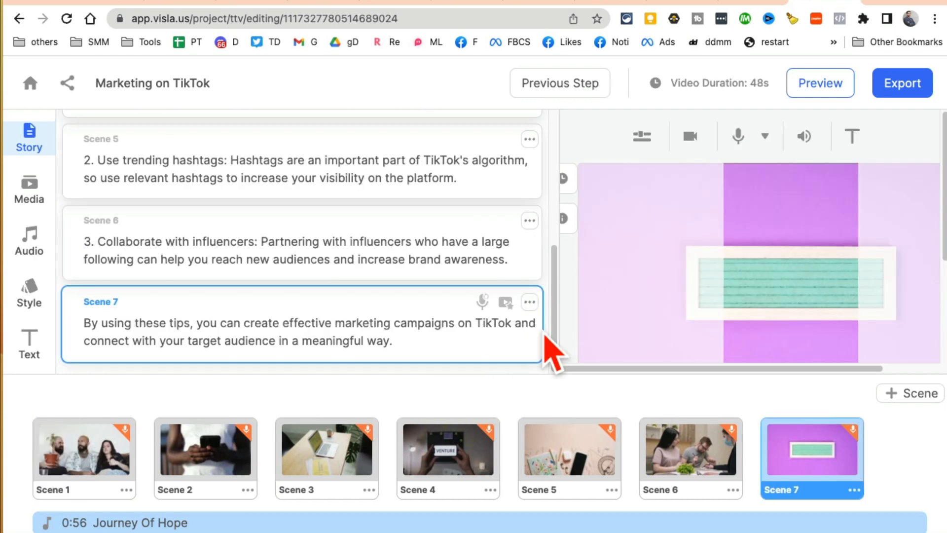
scroll(up, 3)
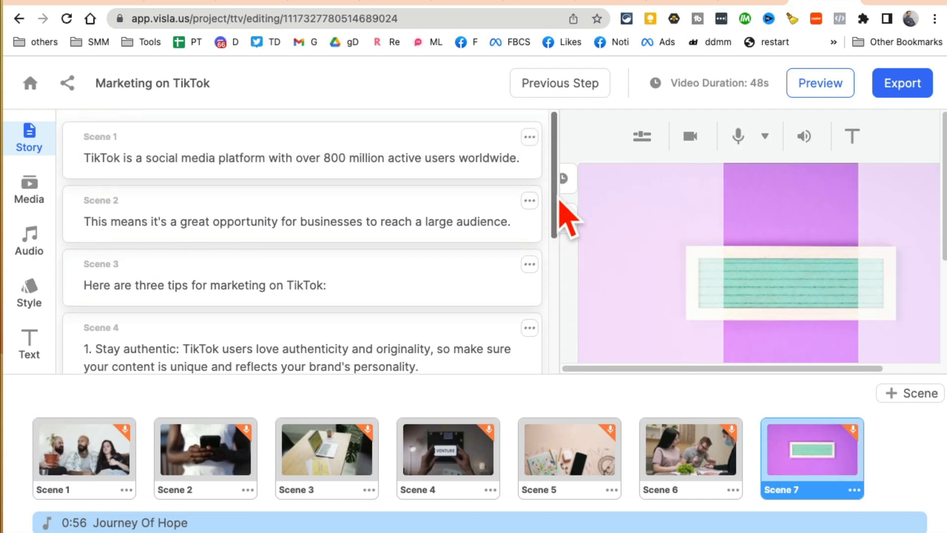
mouse_move(556, 199)
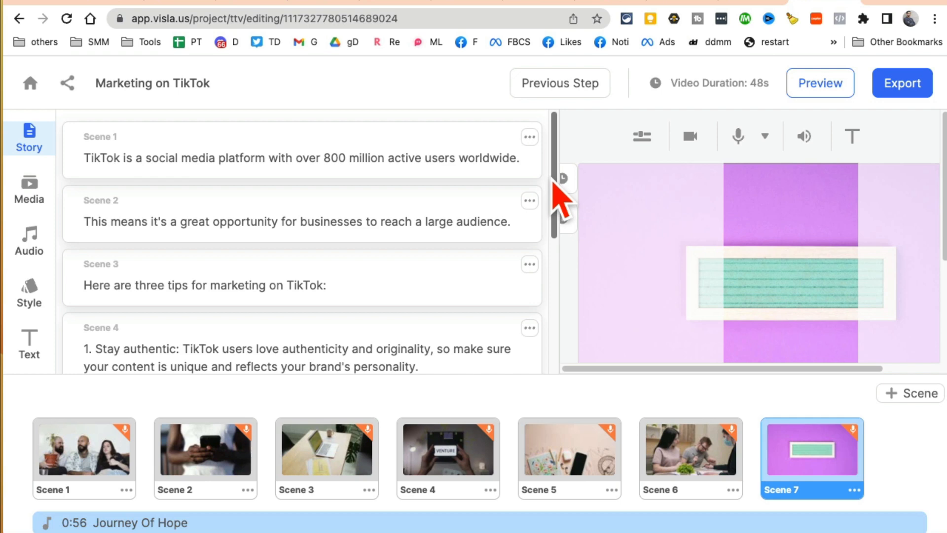
mouse_move(562, 175)
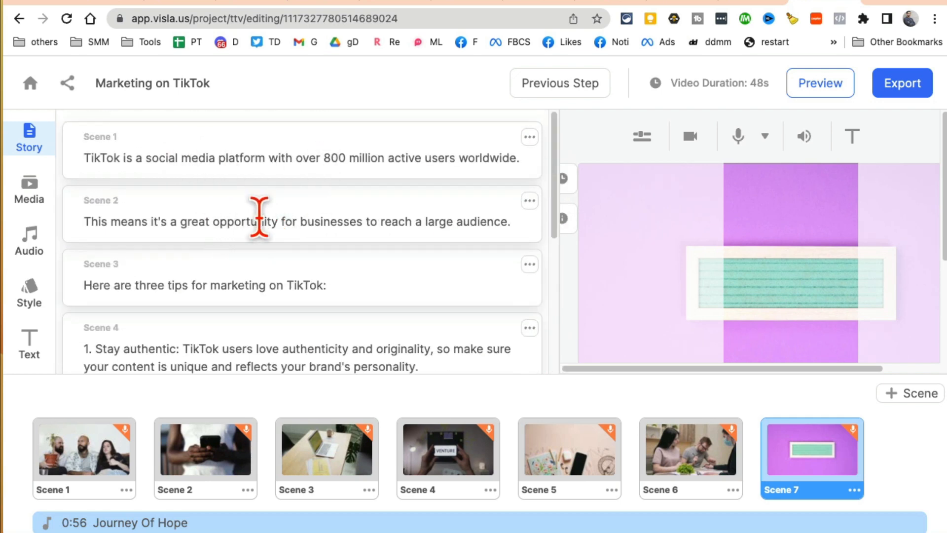
scroll(down, 3)
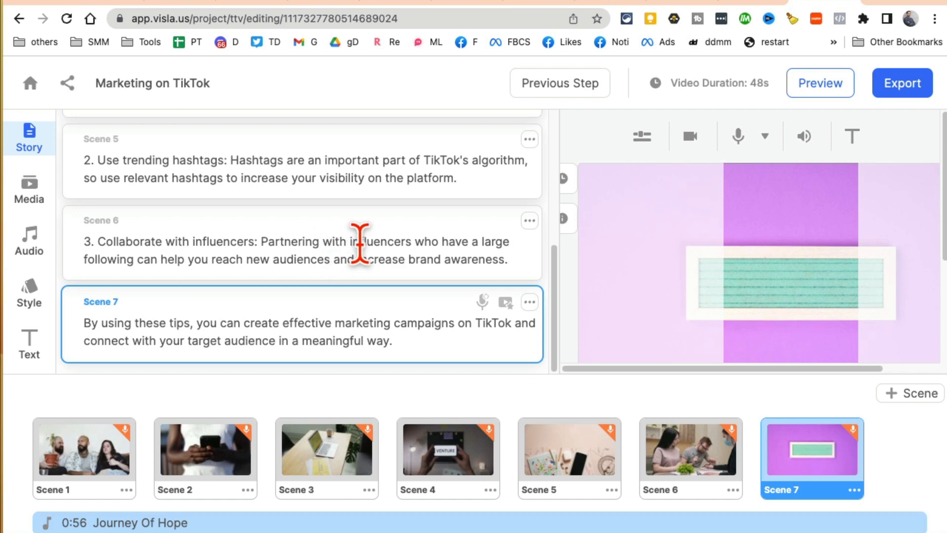
scroll(up, 3)
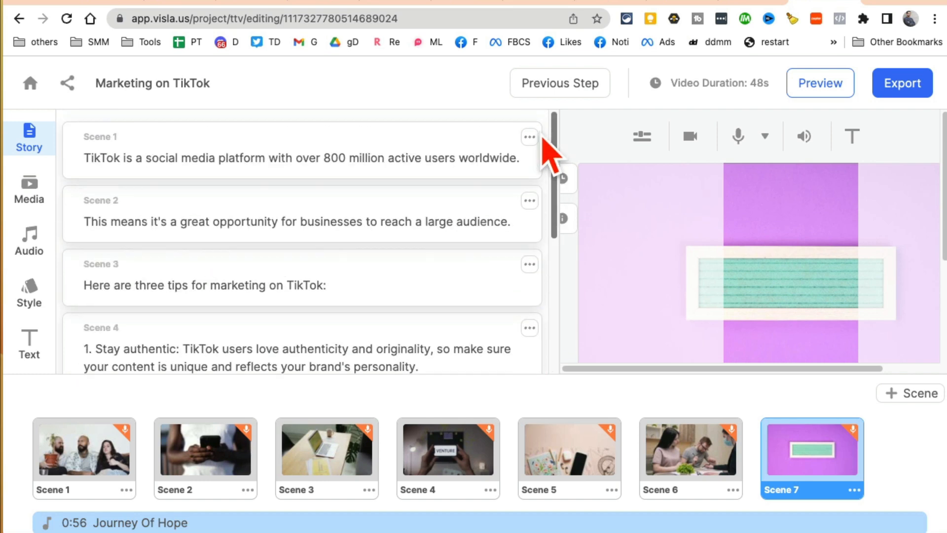
scroll(down, 3)
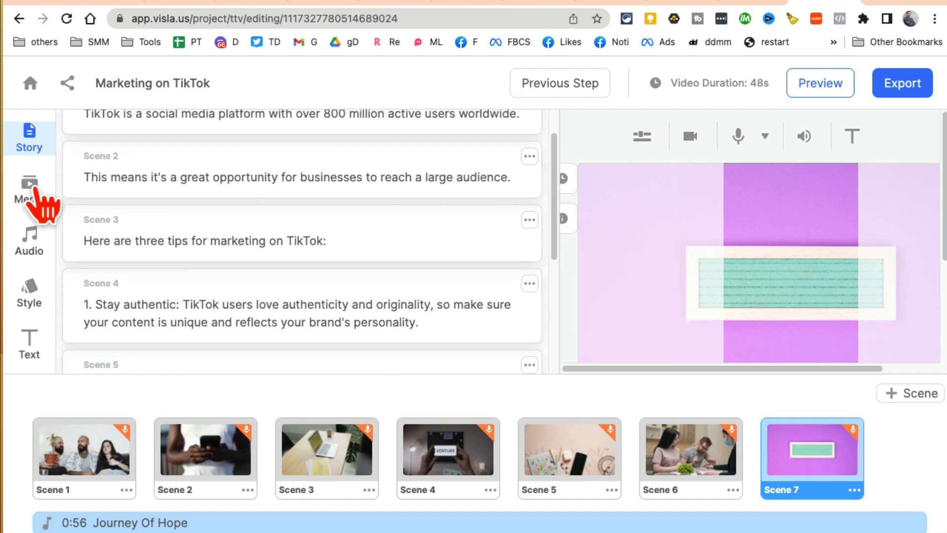
Search Media for 'iphone' and swap Scene 2 to the free finger-tapping phone clip.
click(29, 189)
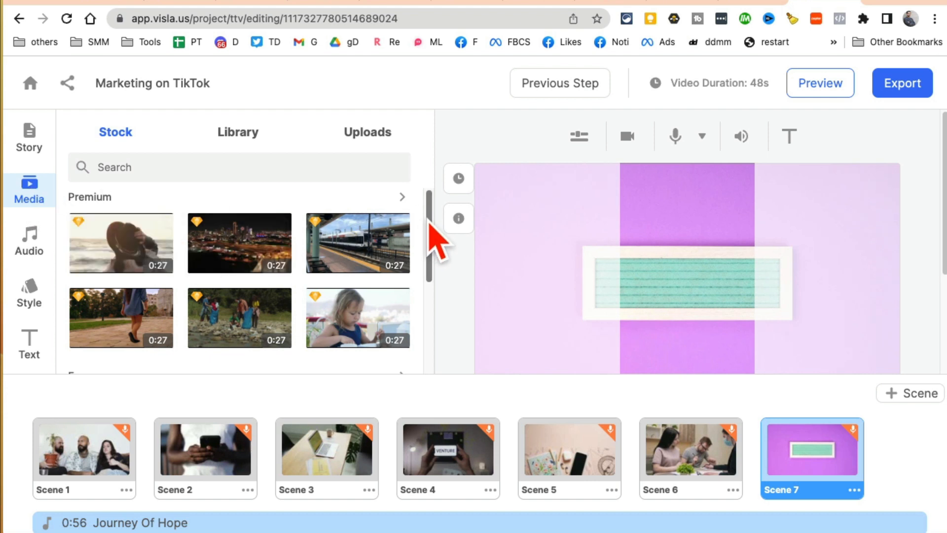
click(84, 458)
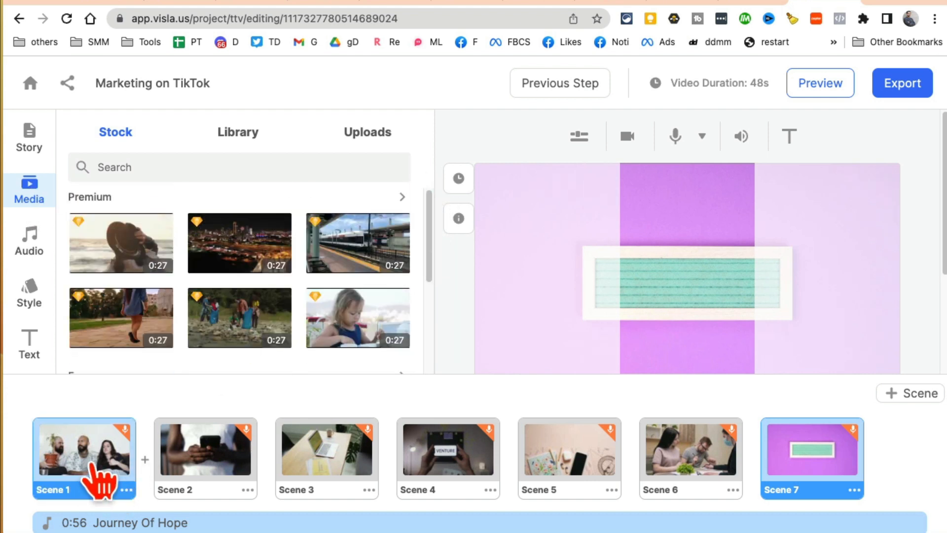
click(205, 448)
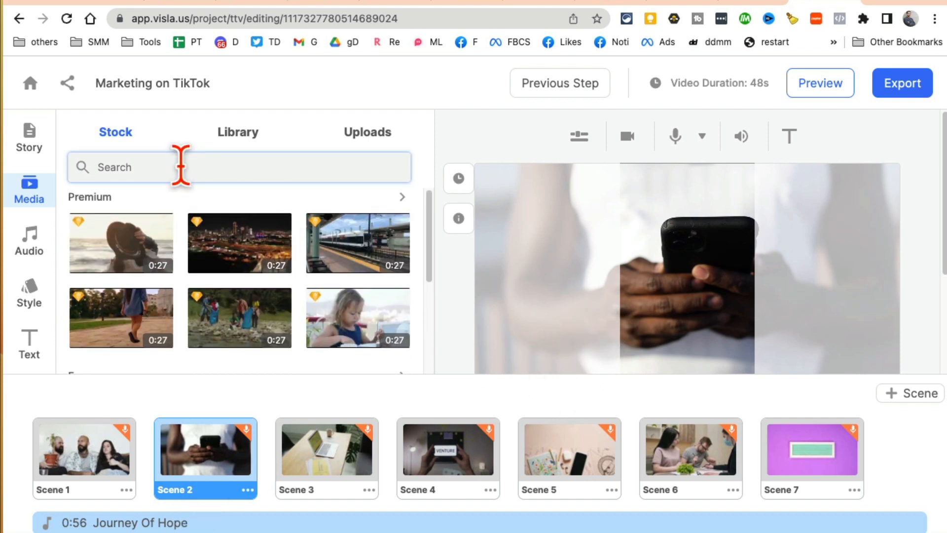
text(iphon)
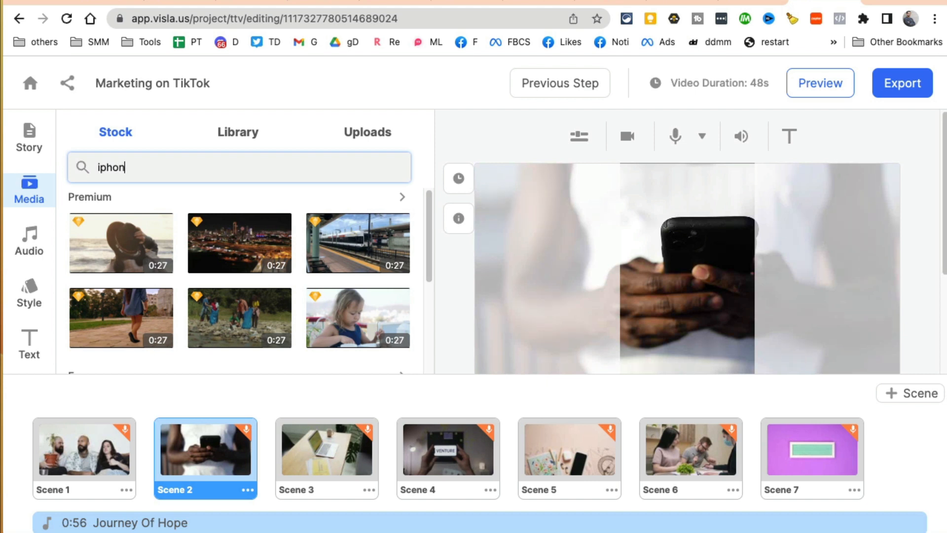
text(e)
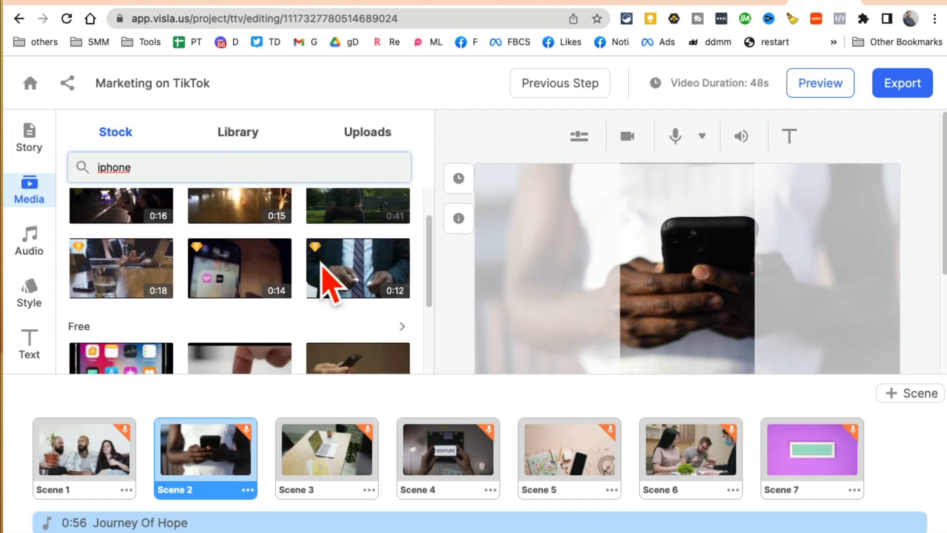
scroll(down, 3)
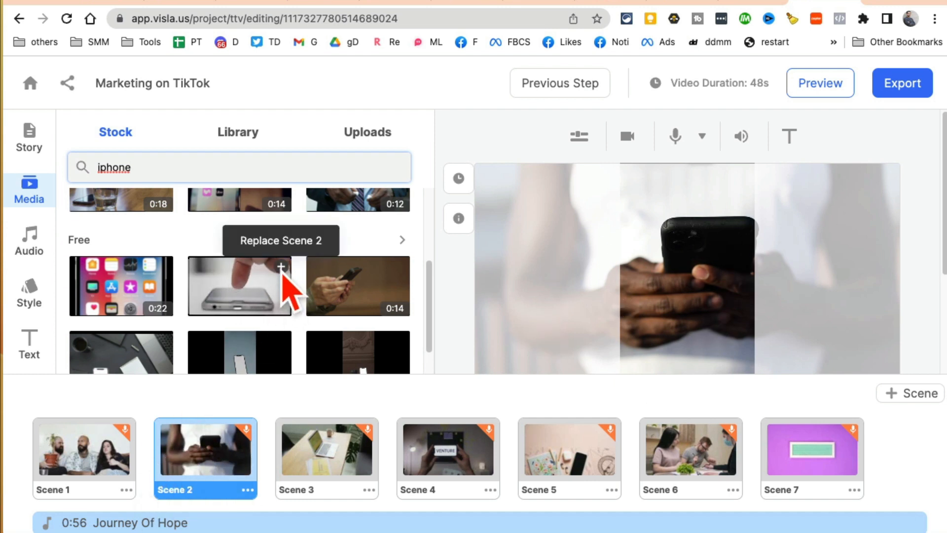
click(239, 286)
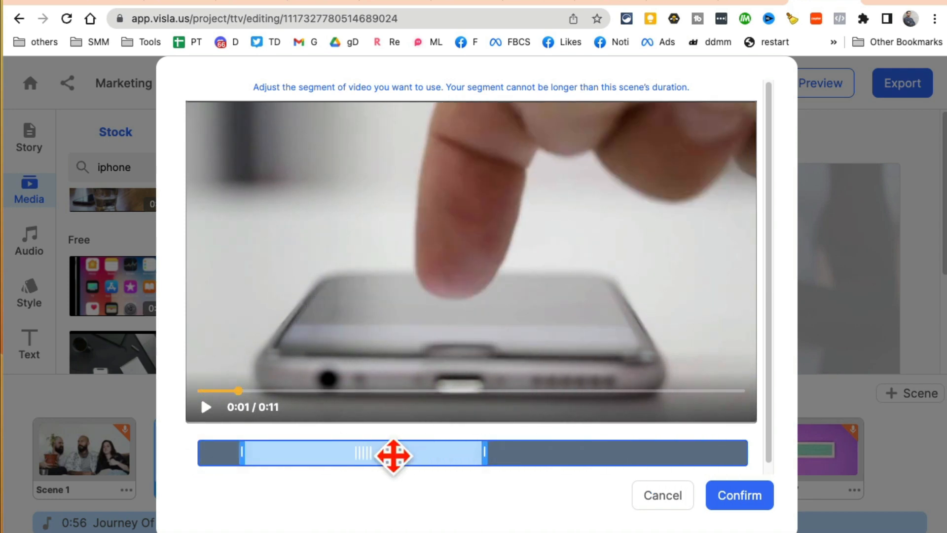
click(740, 495)
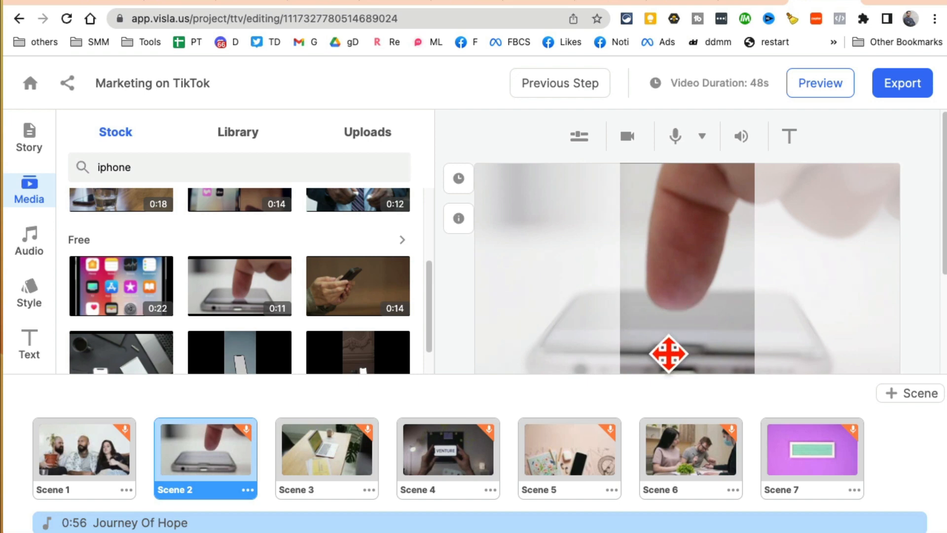
mouse_move(741, 137)
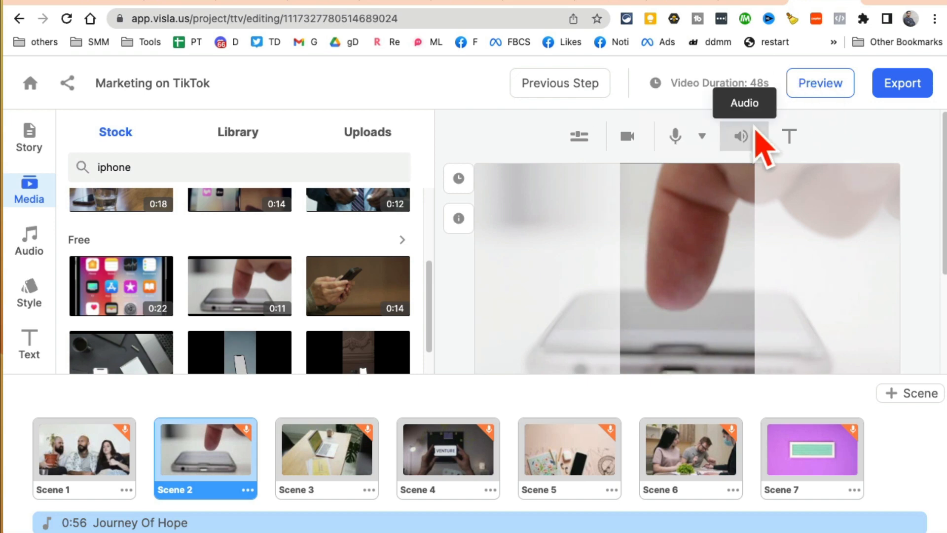
mouse_move(820, 94)
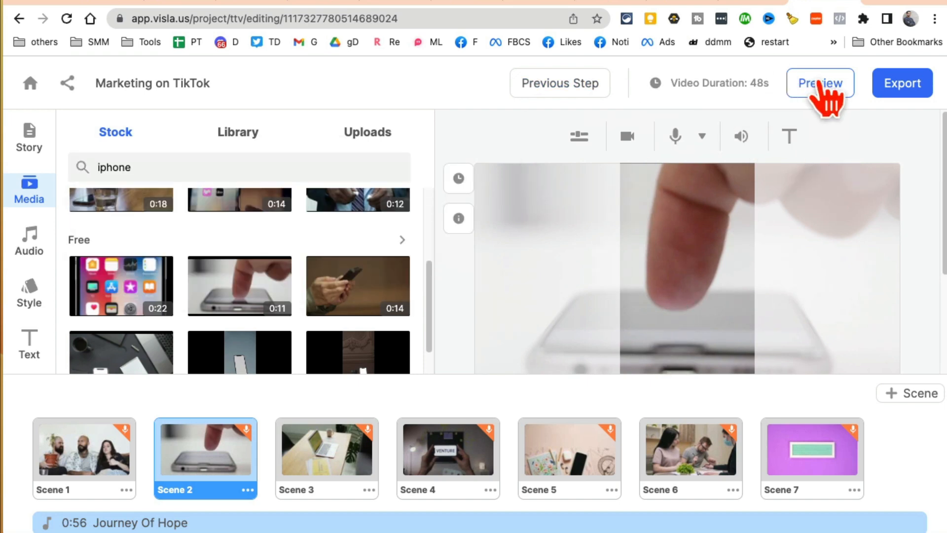
click(820, 83)
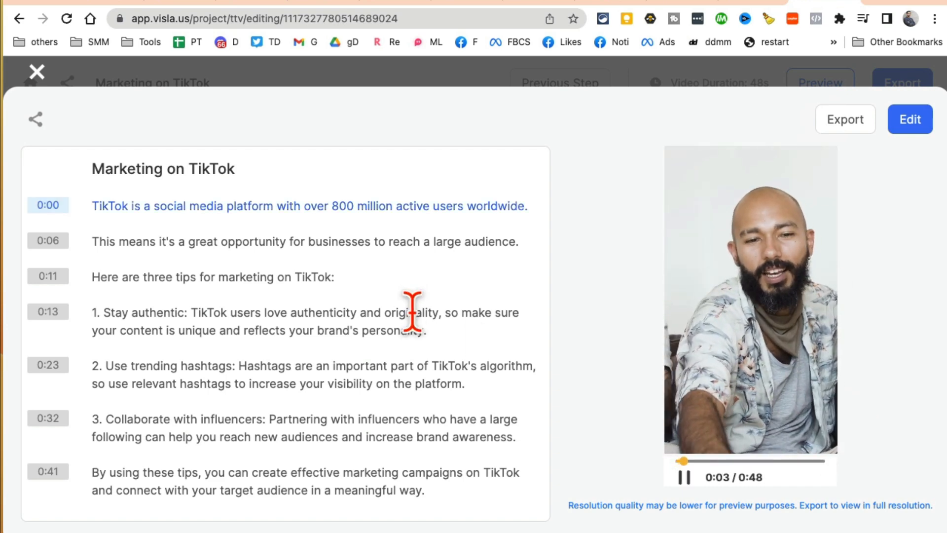
click(909, 119)
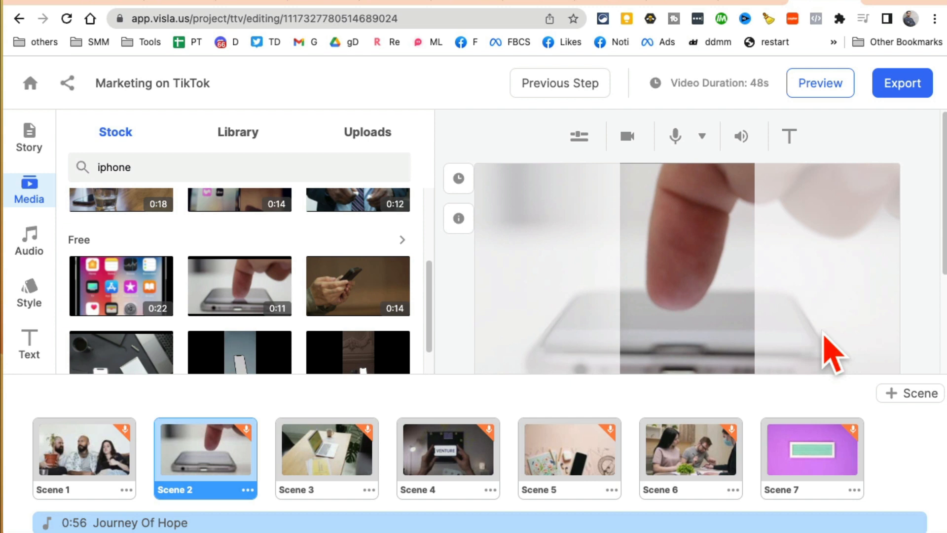
mouse_move(430, 302)
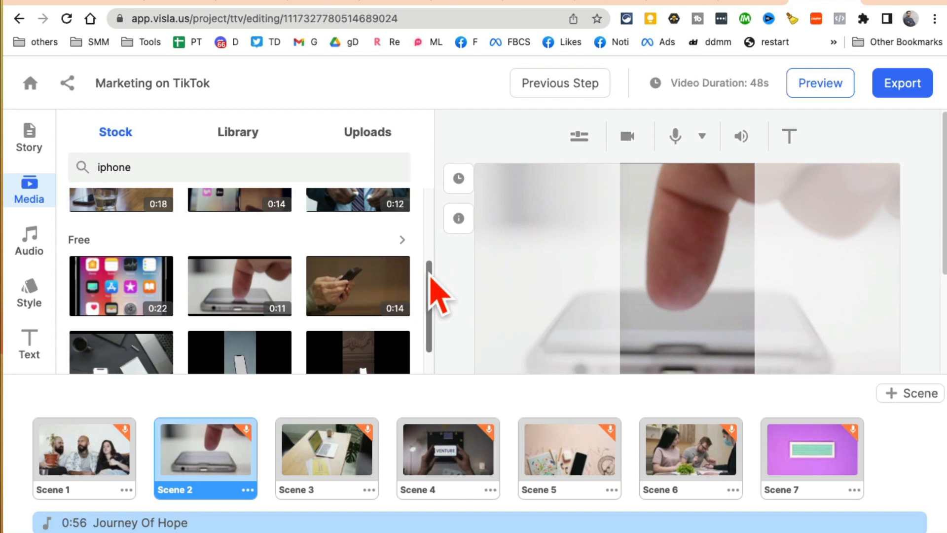
click(238, 132)
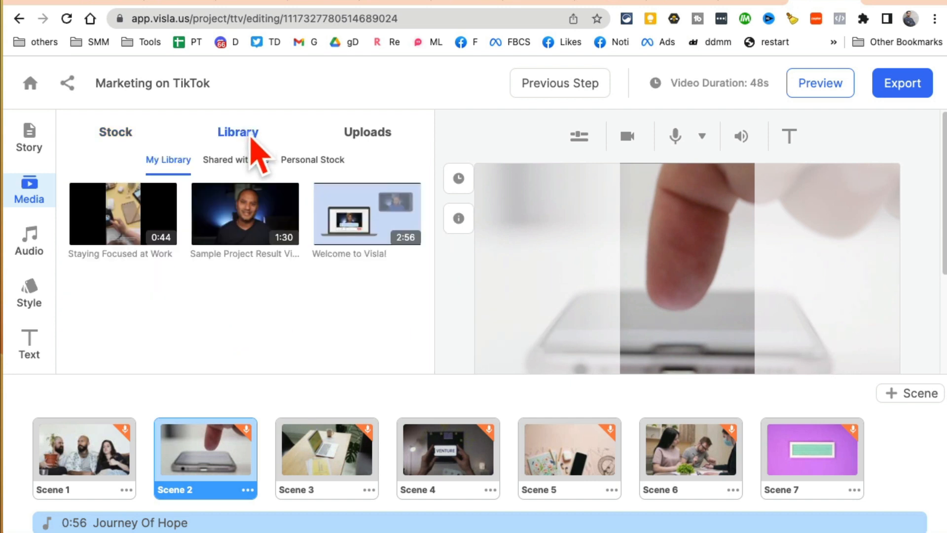
click(367, 131)
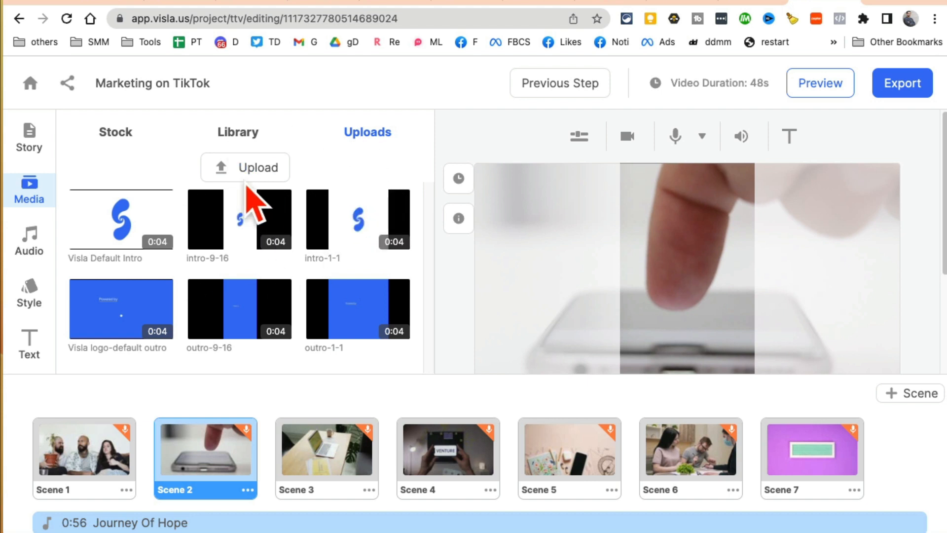
click(116, 132)
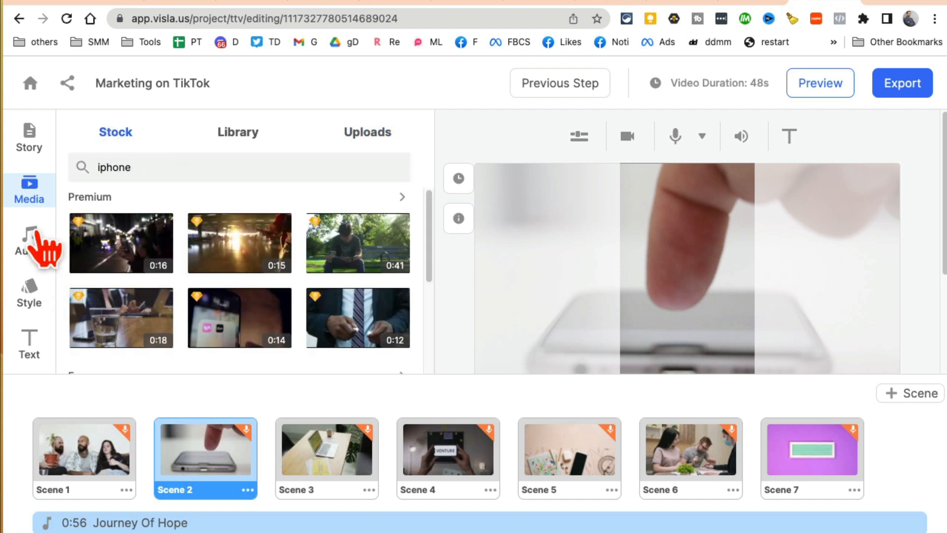
Open Audio, preview the AI narrator voices, then browse the stock background music list.
click(29, 241)
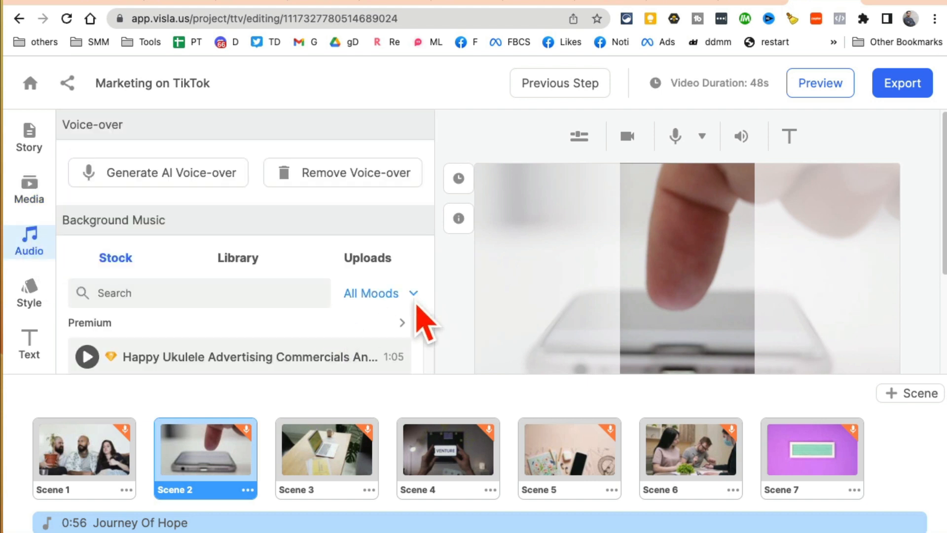
mouse_move(579, 337)
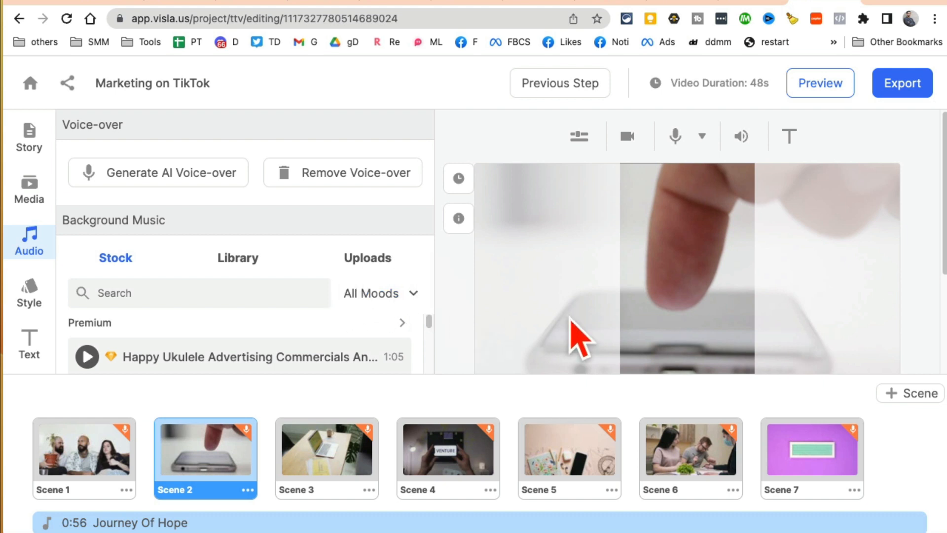
mouse_move(275, 166)
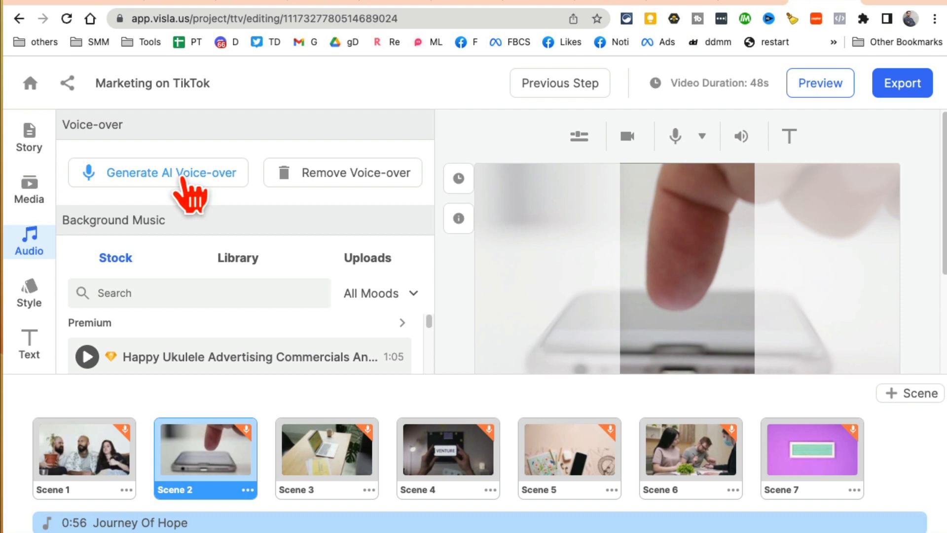
click(172, 172)
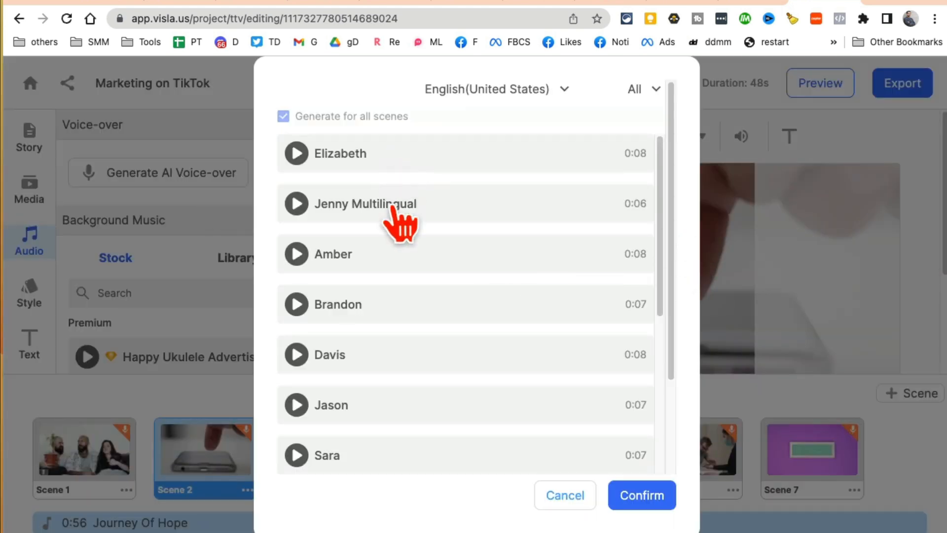
mouse_move(459, 305)
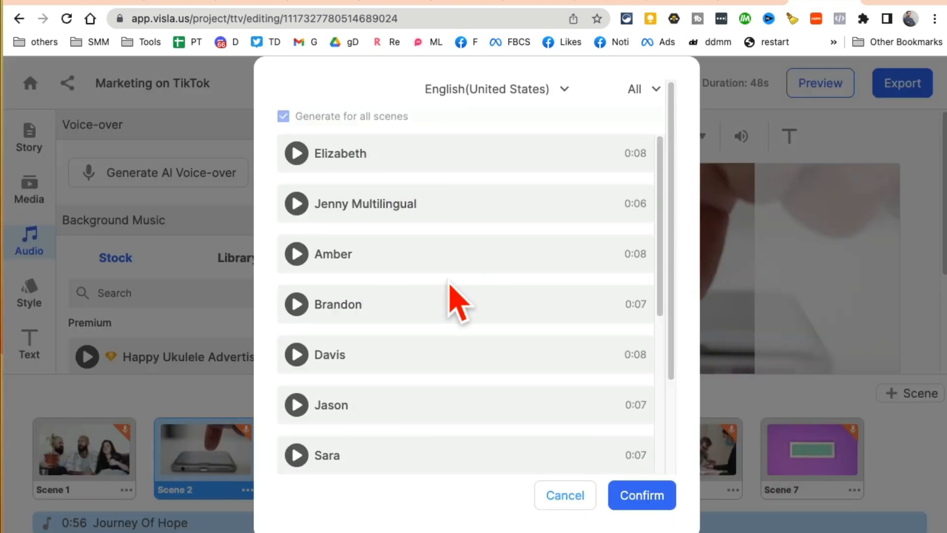
mouse_move(640, 398)
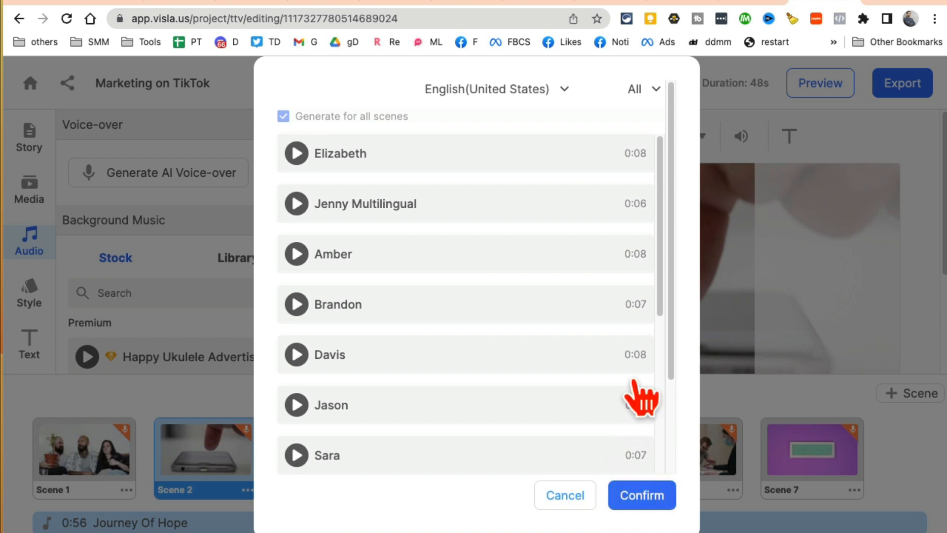
click(641, 495)
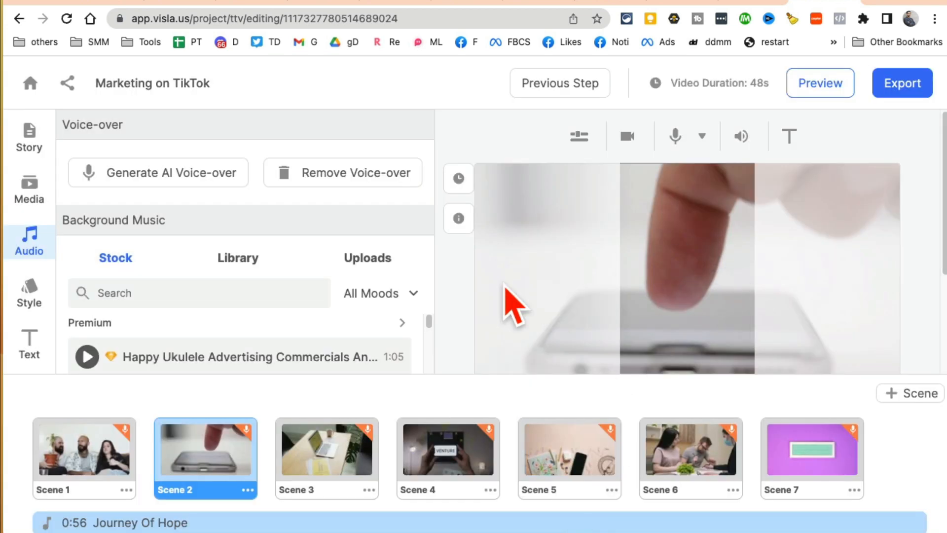
mouse_move(352, 329)
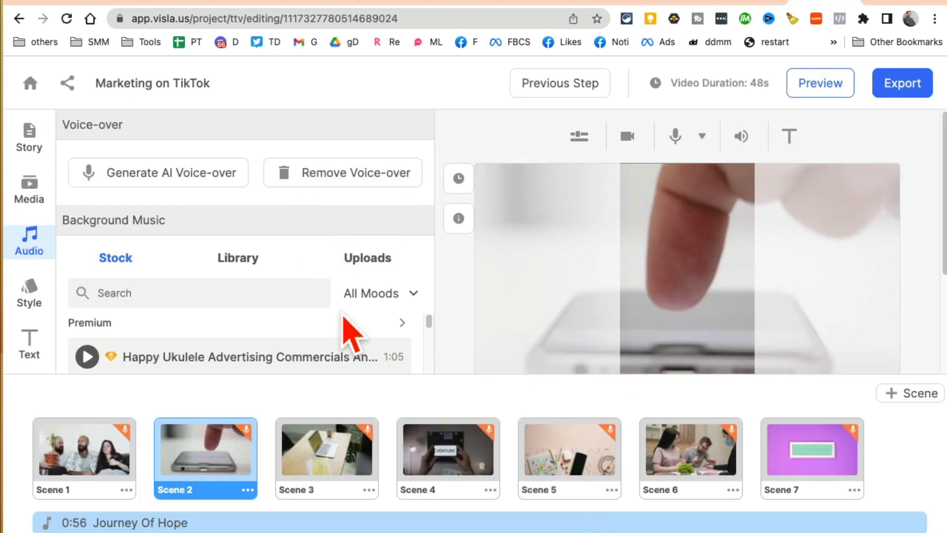
scroll(down, 3)
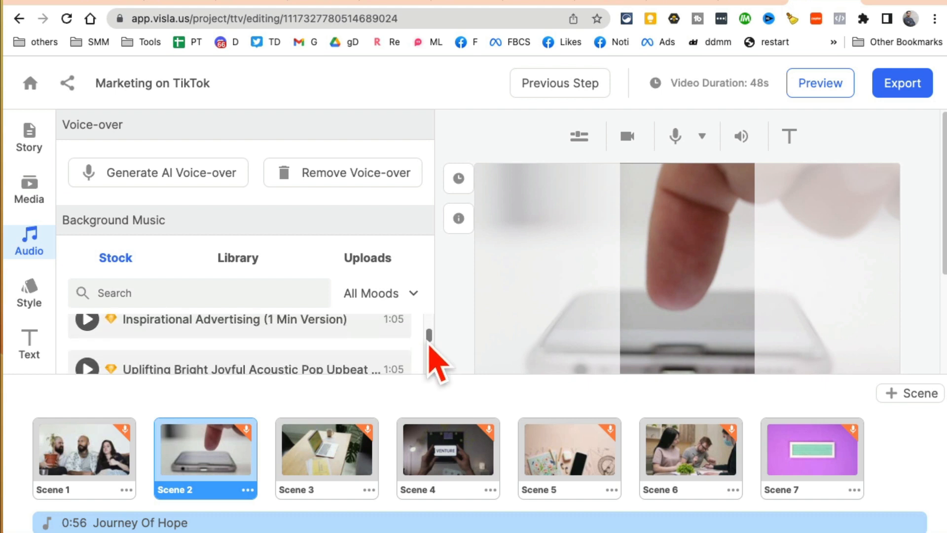
scroll(down, 3)
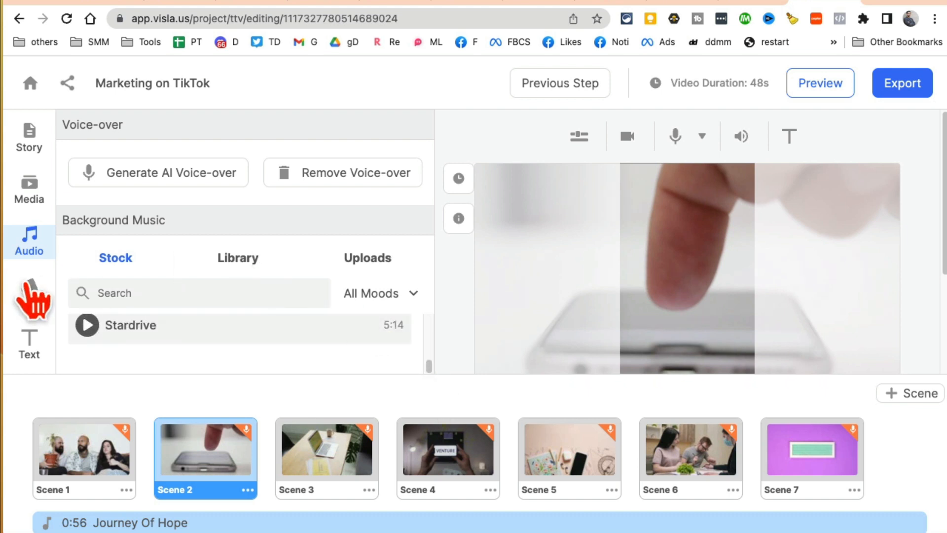
Open the Style settings and move to the Roboto T4 header text options.
click(29, 293)
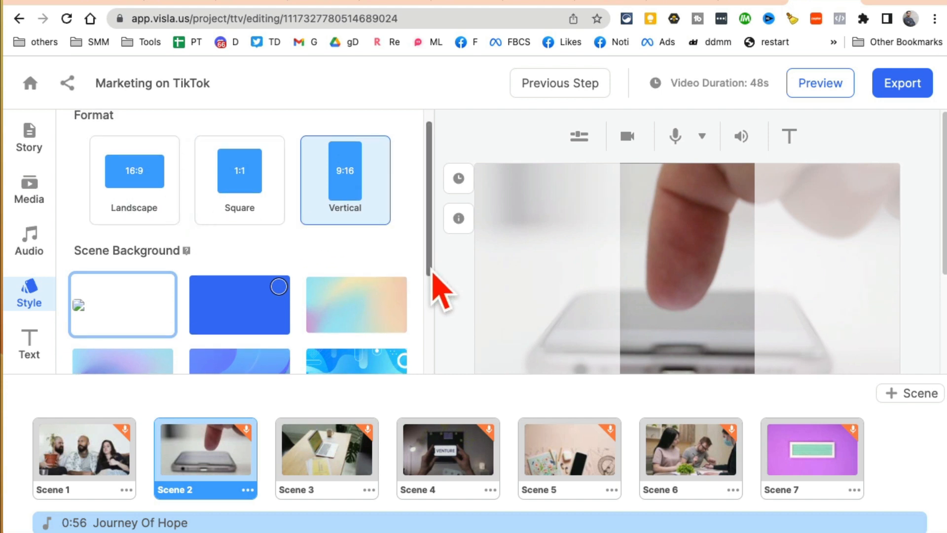
click(29, 344)
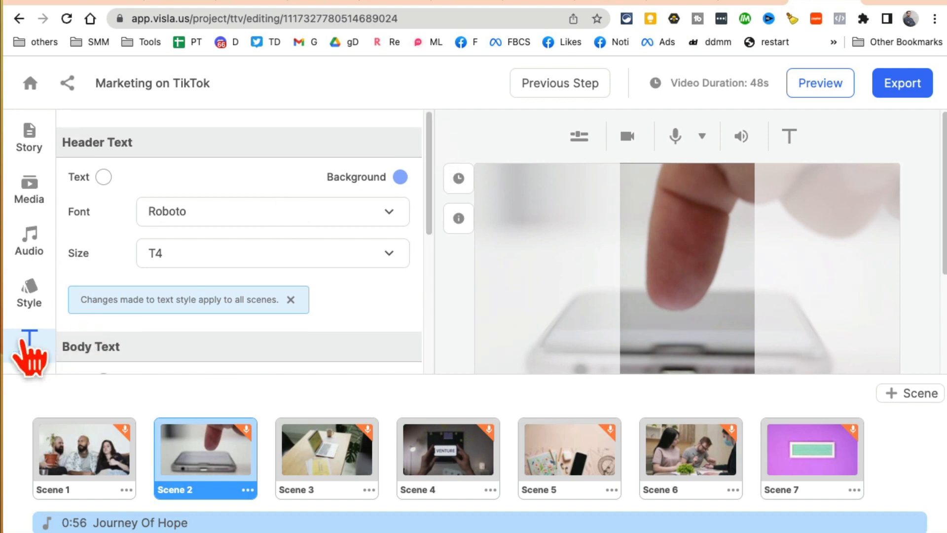
mouse_move(438, 227)
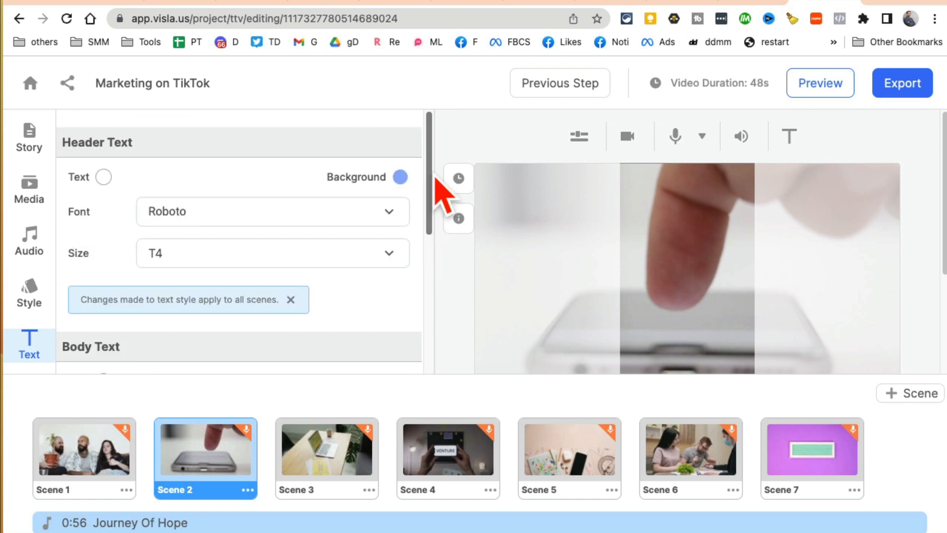
In the Text tab's Subtitle Text section, turn on Burn Subtitles into Video.
click(104, 176)
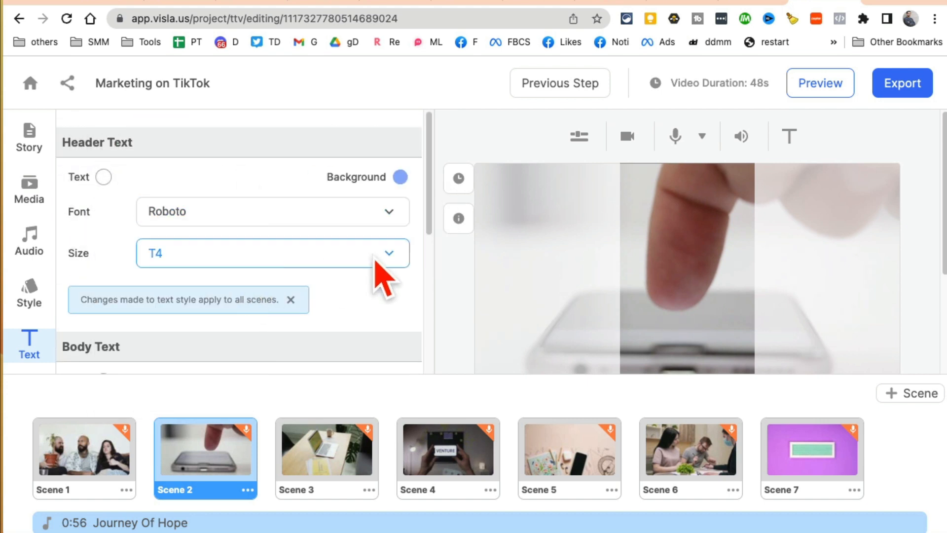
scroll(down, 3)
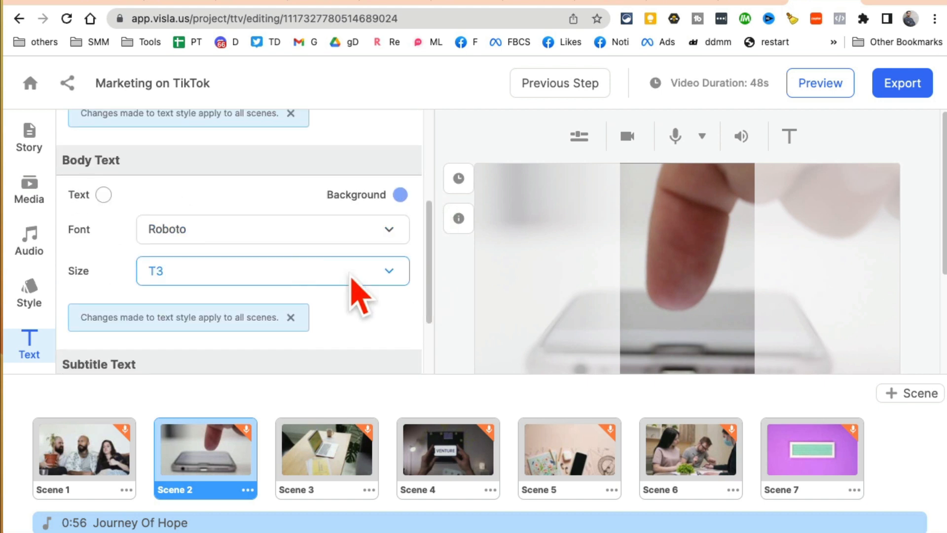
scroll(down, 3)
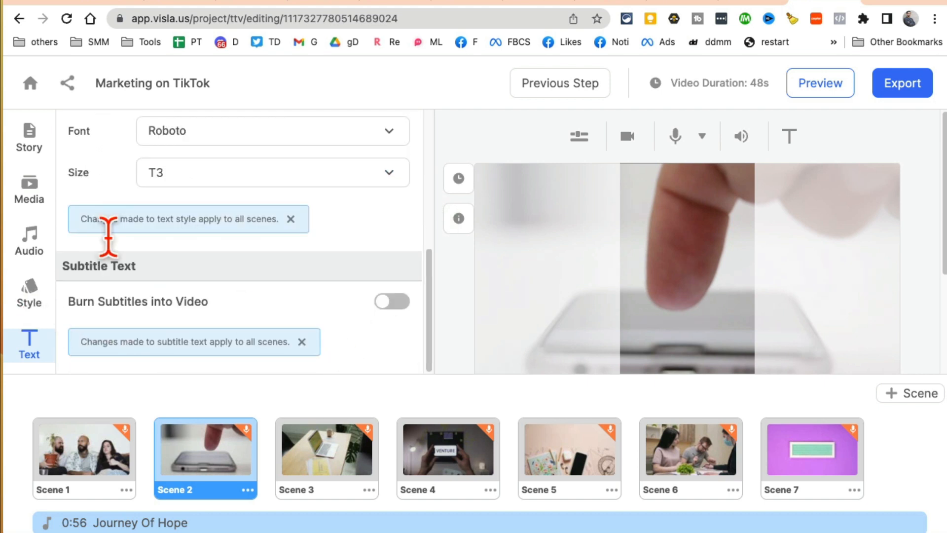
mouse_move(270, 320)
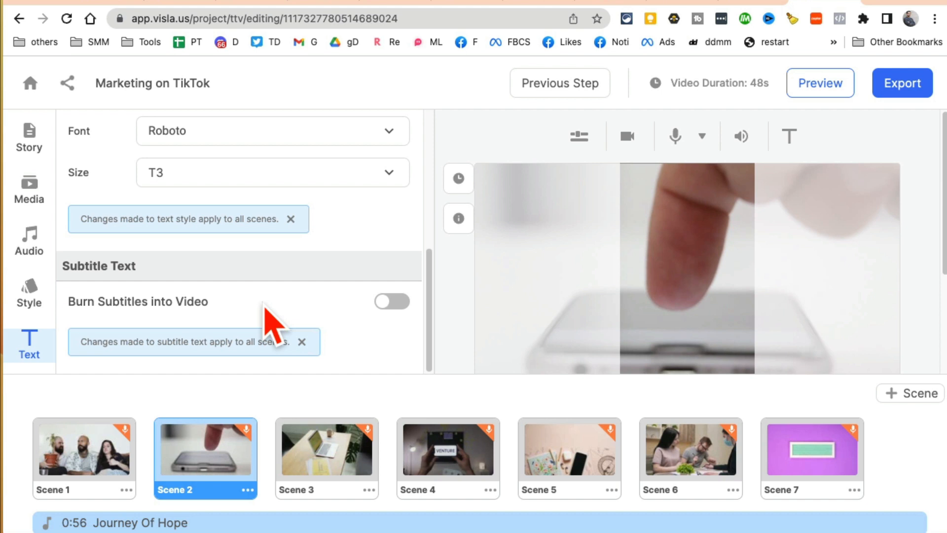
click(392, 302)
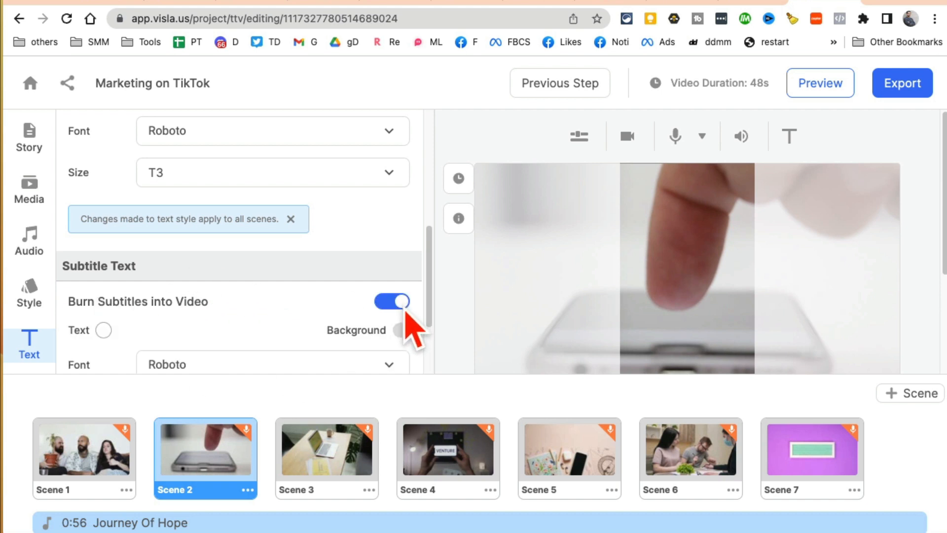
scroll(down, 3)
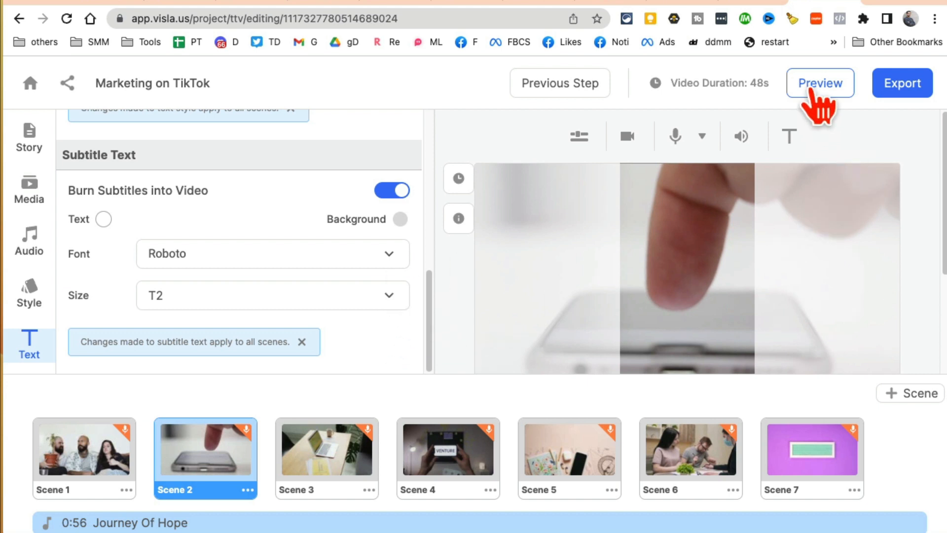
Preview the captioned video, pausing and resuming playback, then close the preview.
click(820, 82)
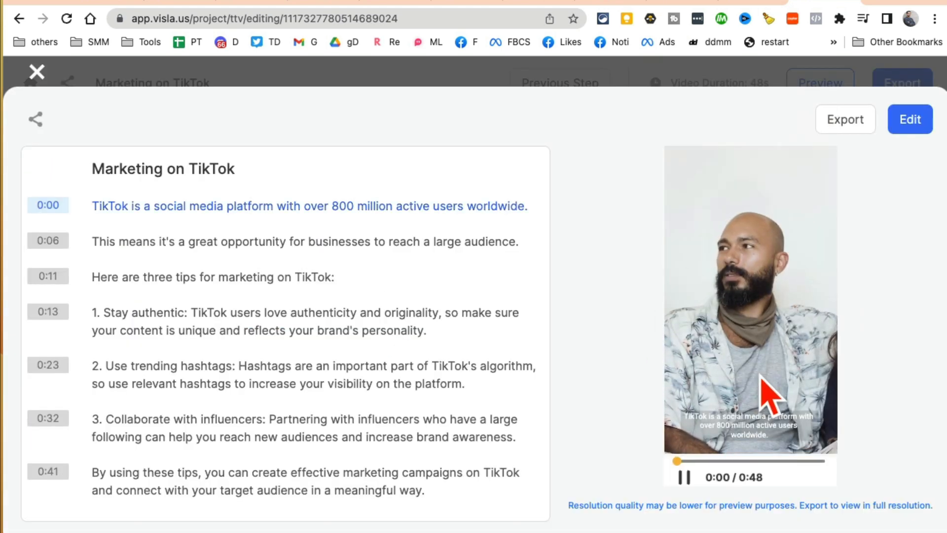
click(683, 476)
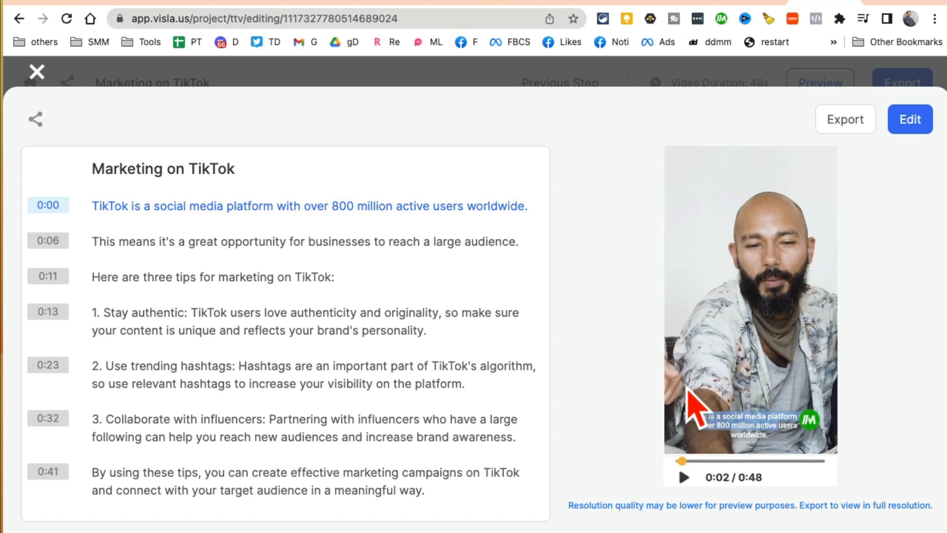
click(683, 477)
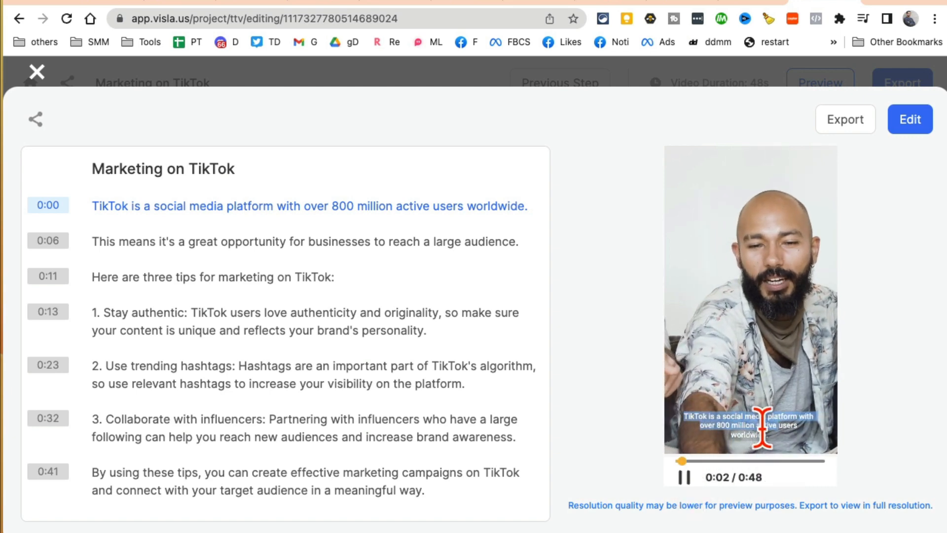
click(909, 119)
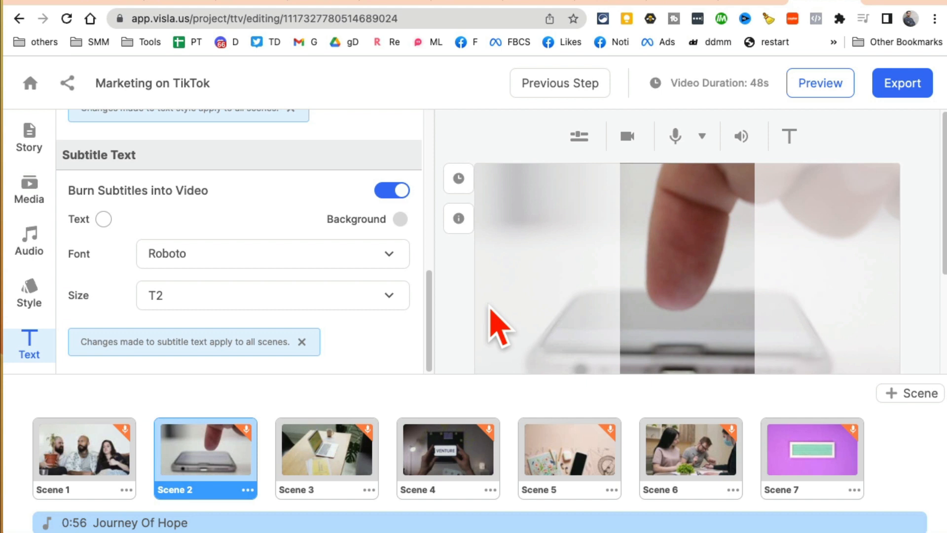
Raise subtitle size from T2 to T3 and swap Scene 2 to the 0:10 phone-in-hand clip.
click(273, 254)
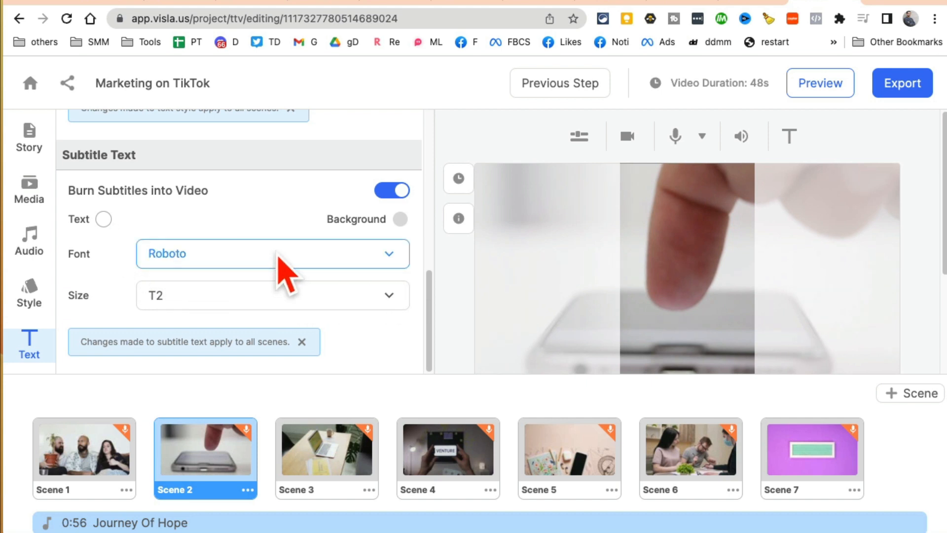
mouse_move(235, 277)
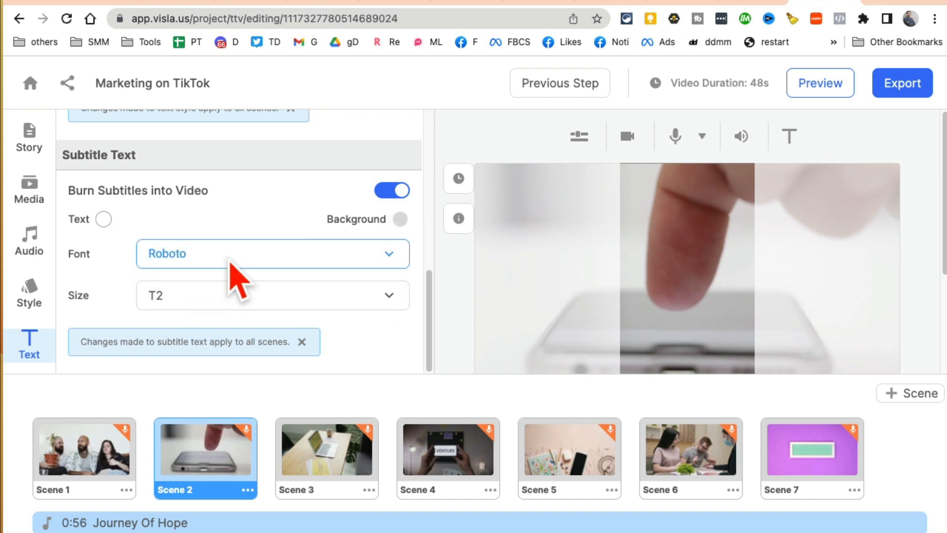
click(272, 295)
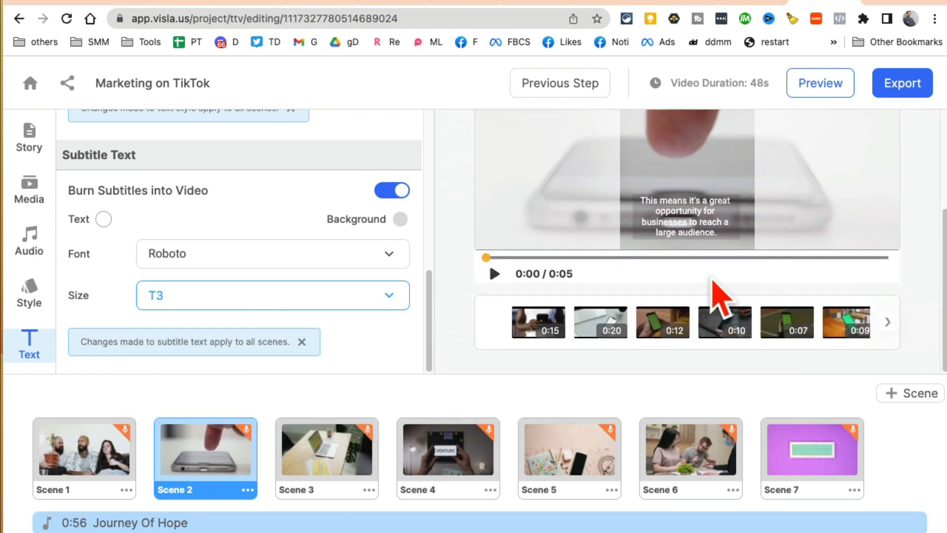
click(662, 321)
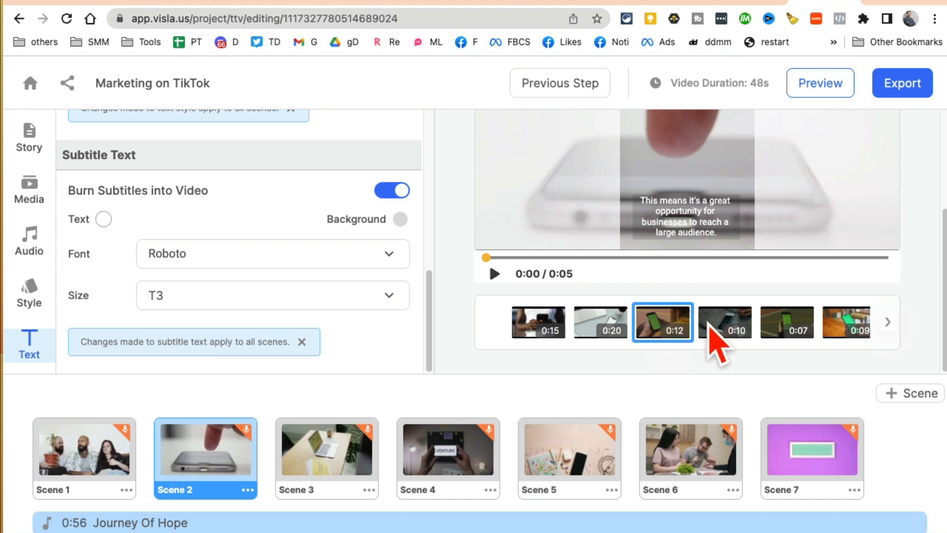
click(724, 322)
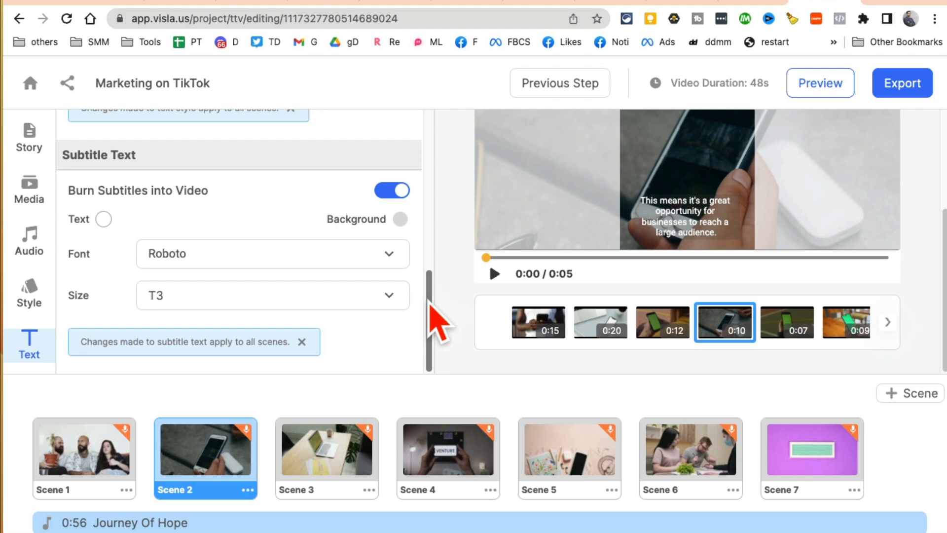
scroll(up, 3)
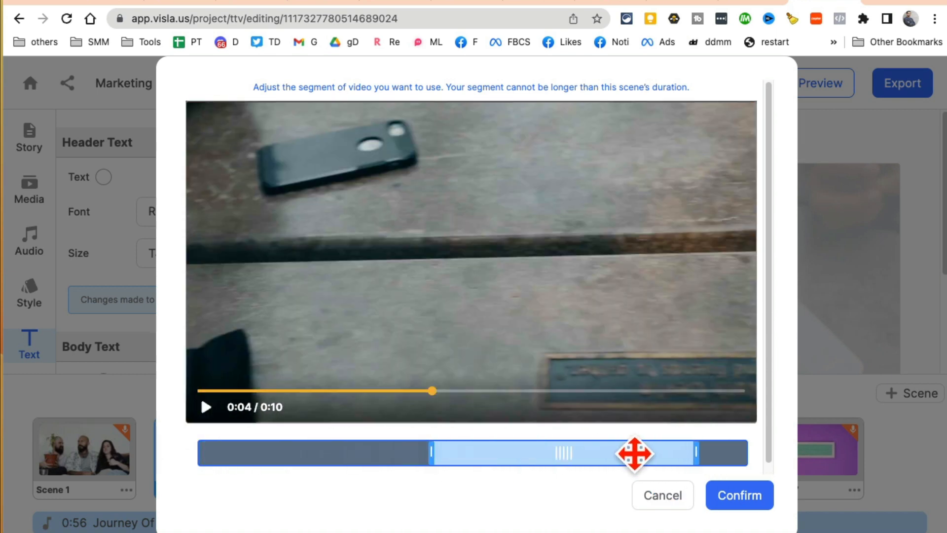
Confirm Scene 2's trimmed phone clip and switch on Header text from the text menu.
click(738, 495)
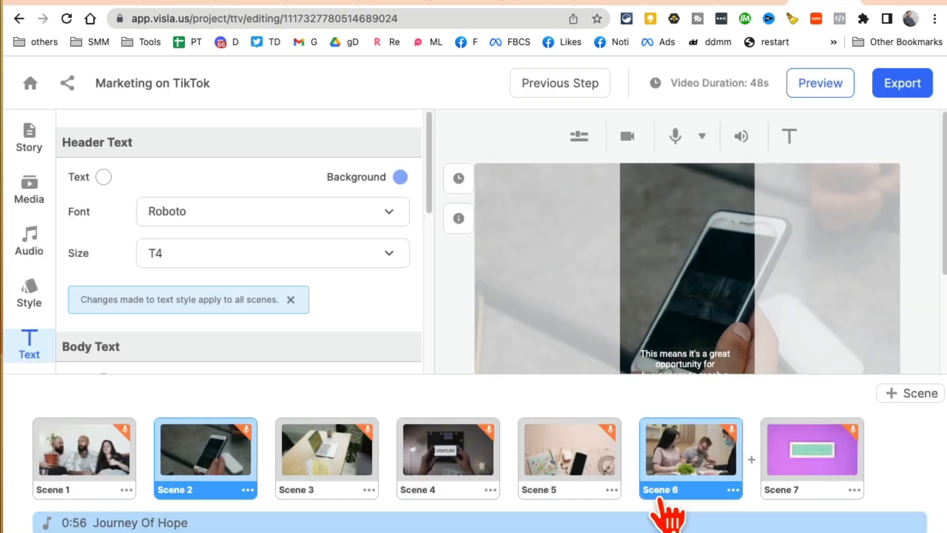
mouse_move(629, 136)
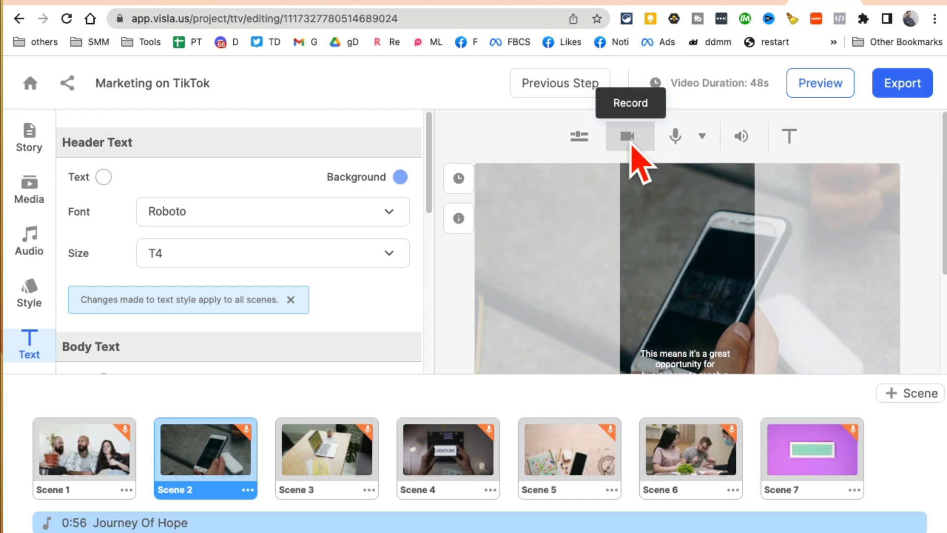
mouse_move(538, 356)
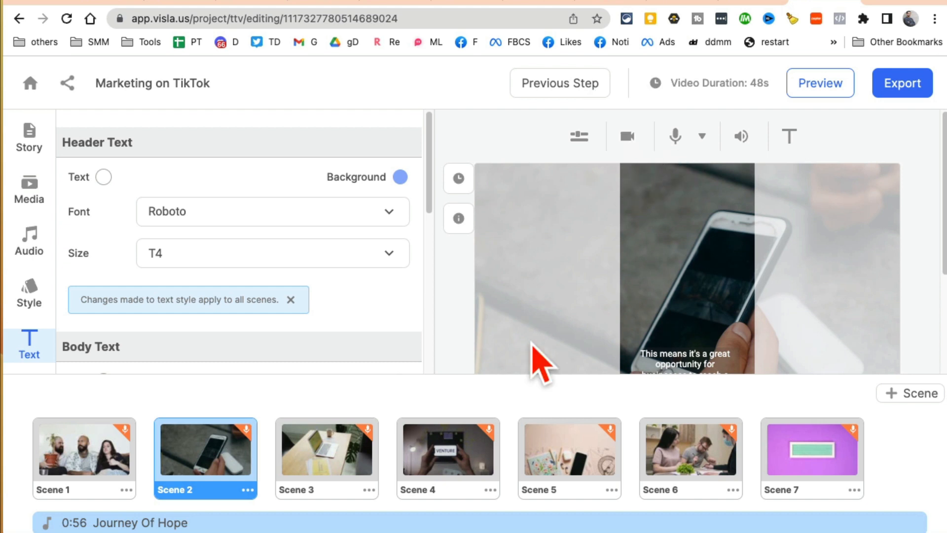
mouse_move(637, 253)
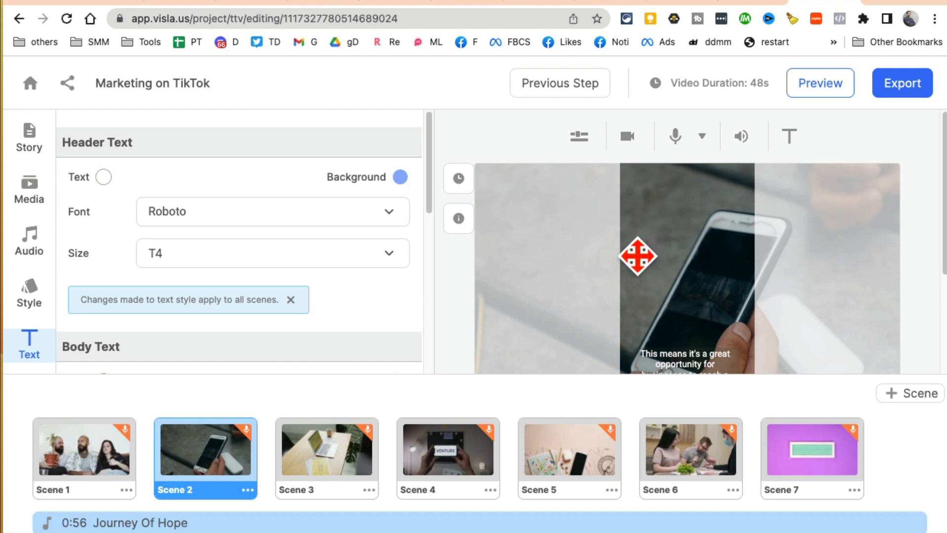
click(701, 137)
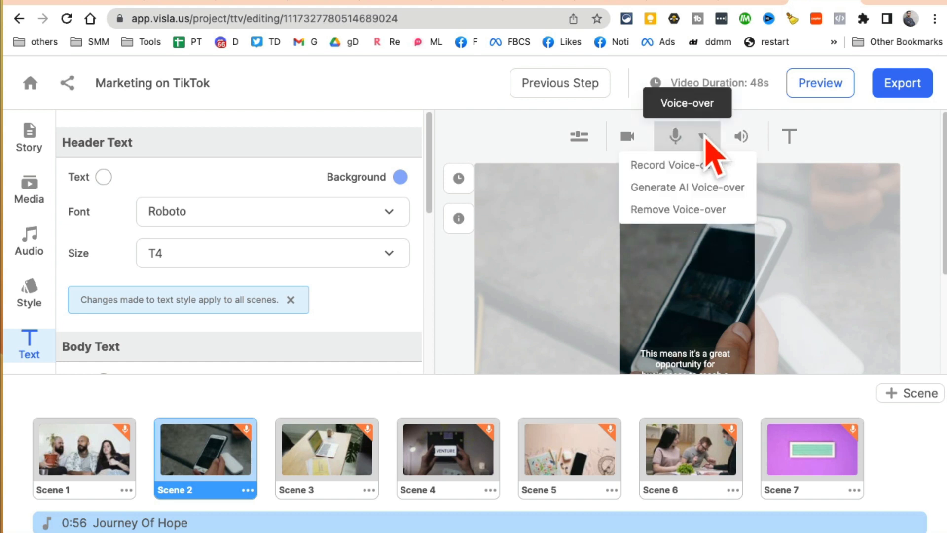
mouse_move(741, 136)
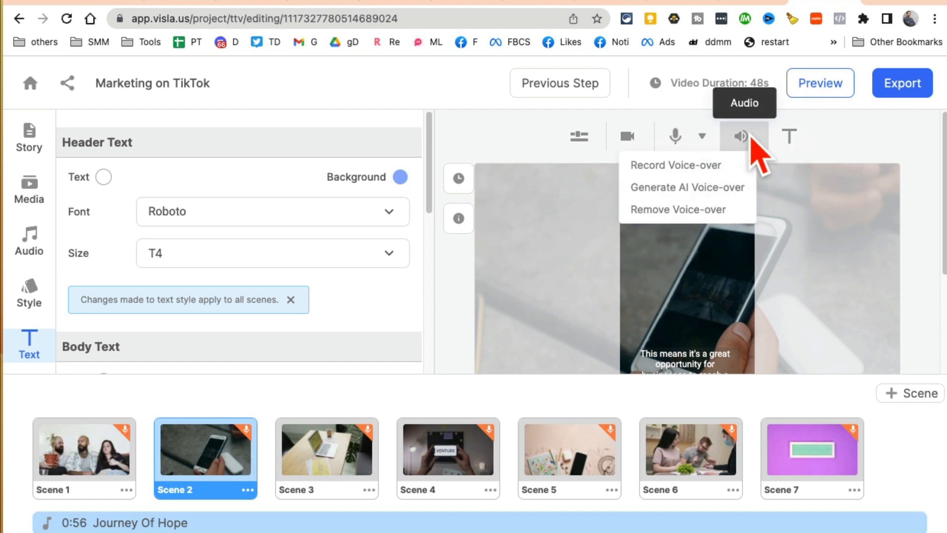
click(789, 135)
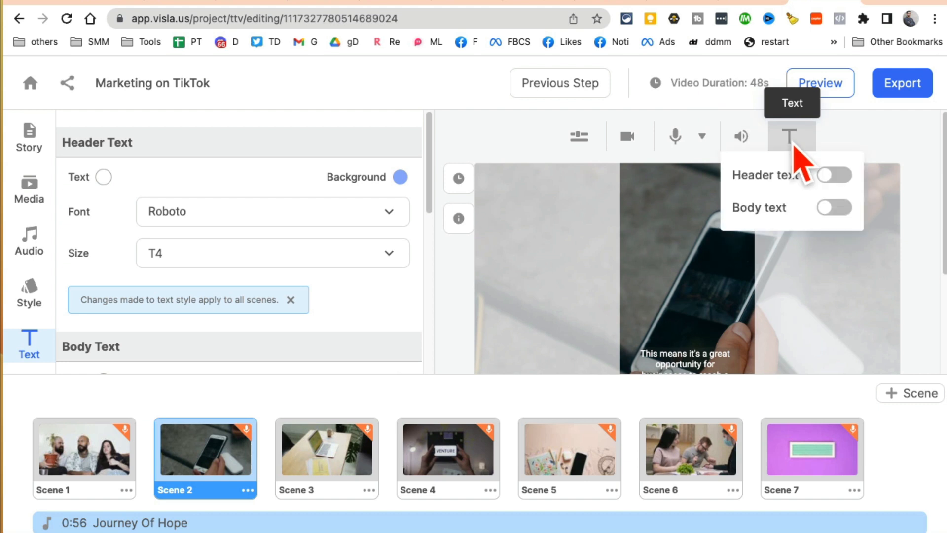
click(834, 174)
text(tikt)
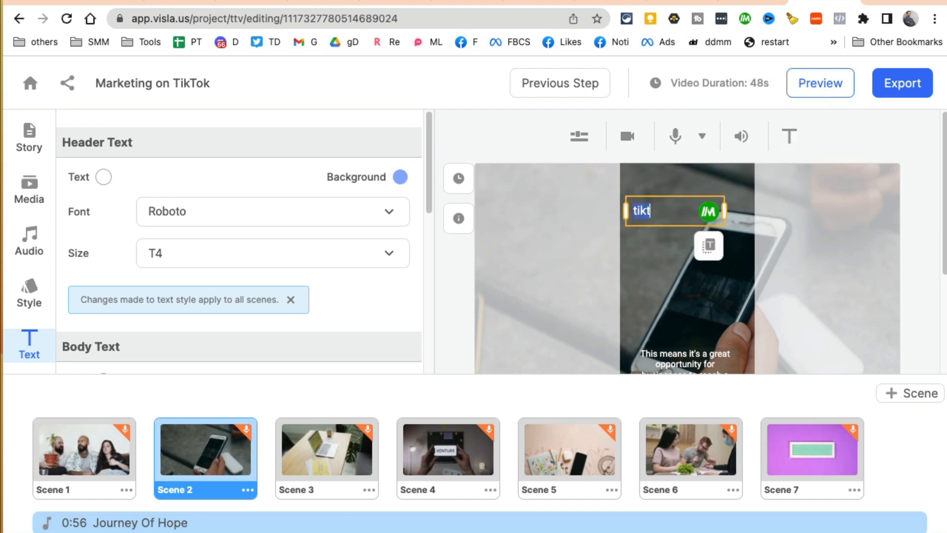
Type 'tiktok marketing tips' as Scene 2's header text.
text(ok marketing)
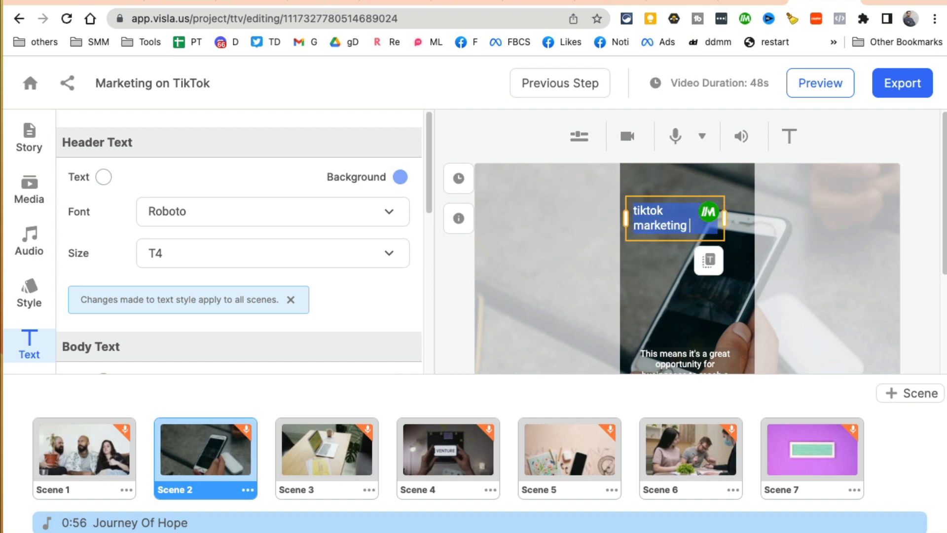
text(tips)
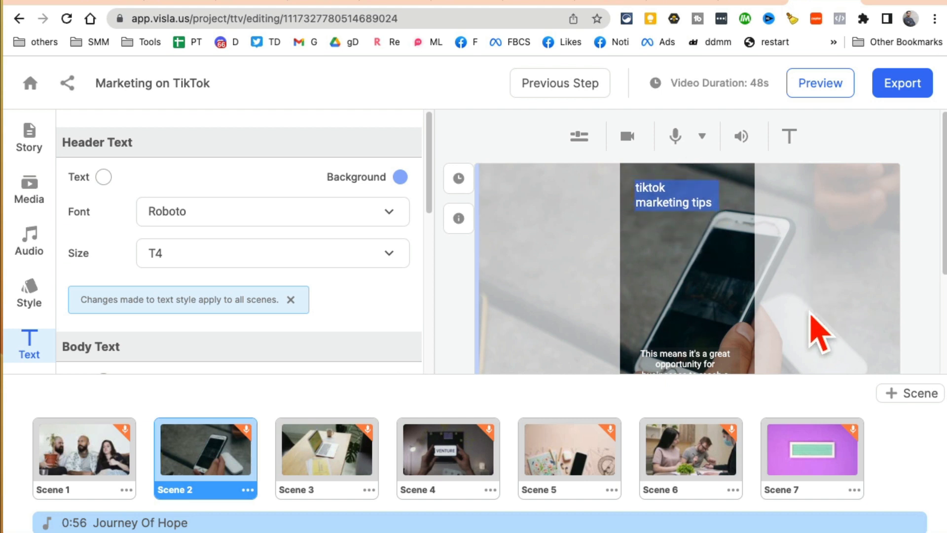
mouse_move(886, 224)
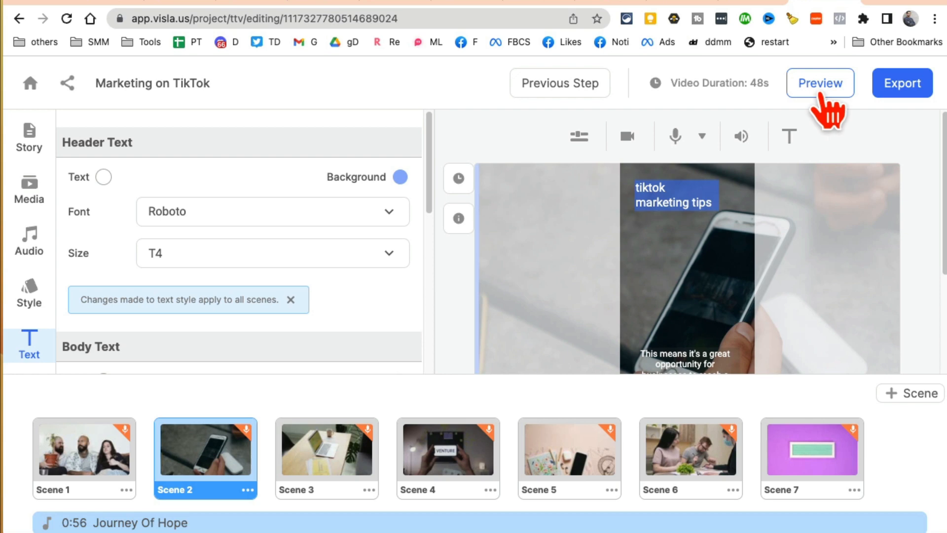
Preview the video with the 'tiktok marketing tips' header, rewind, and return to the editor.
click(820, 83)
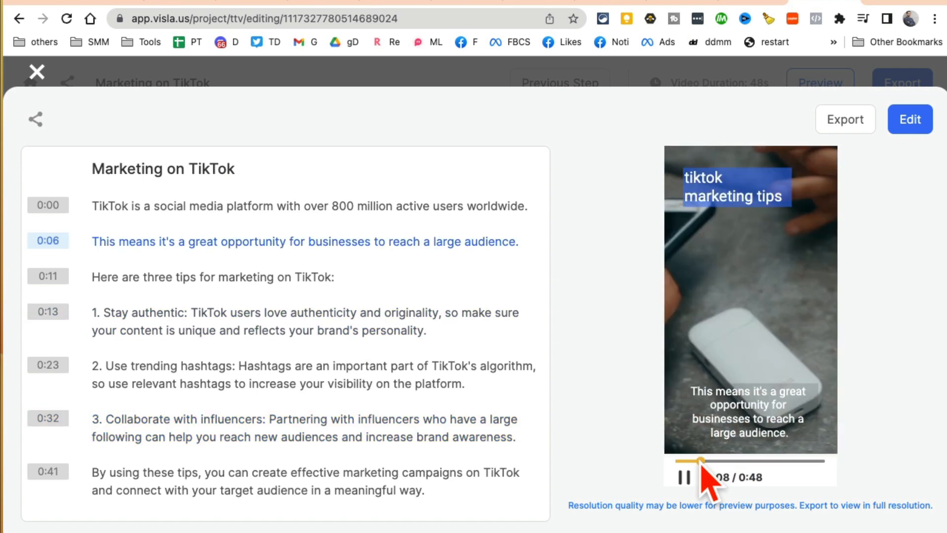
click(683, 477)
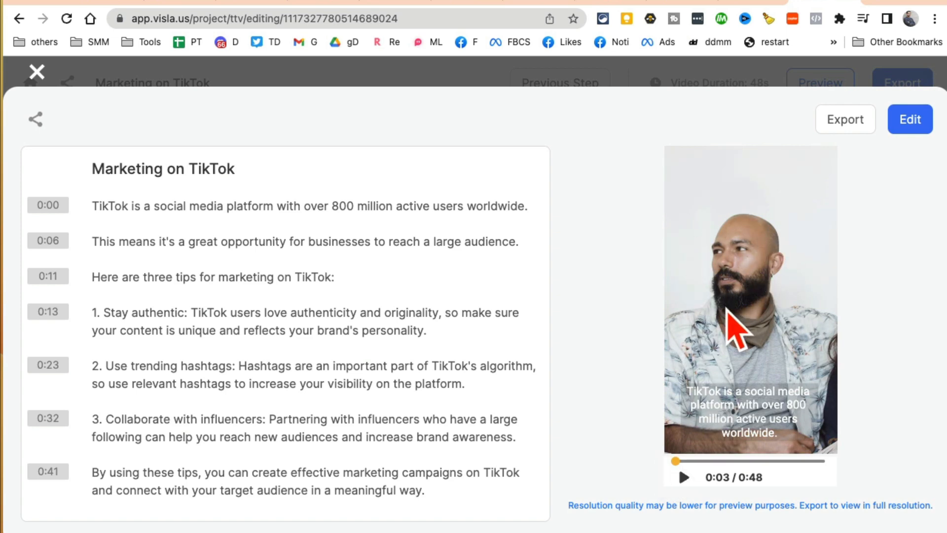
click(683, 477)
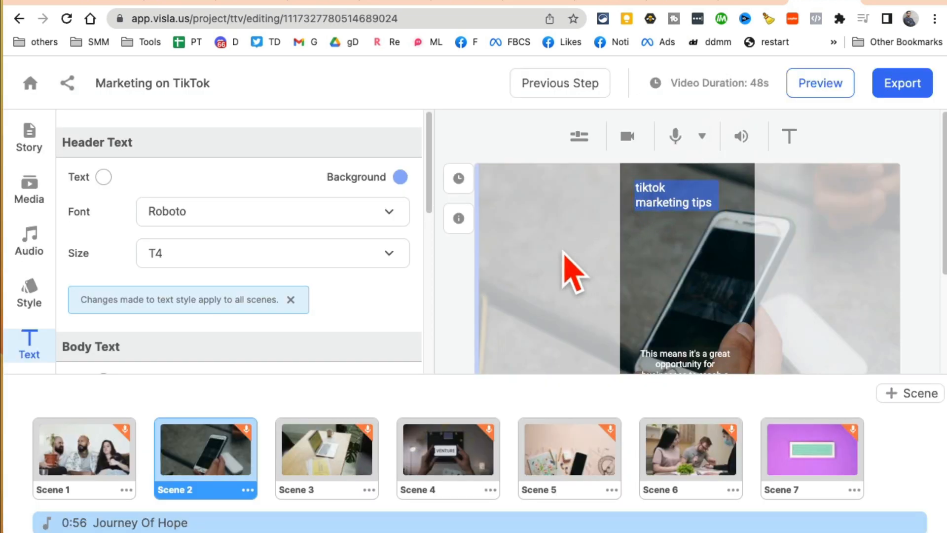
mouse_move(553, 265)
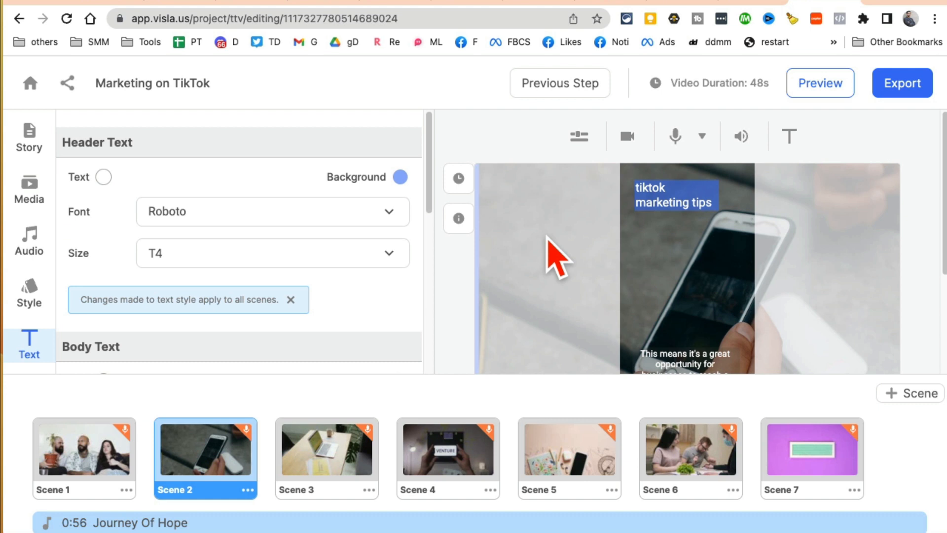
Verify Burn Subtitles into Video is on in the Text panel, then choose Export.
scroll(down, 3)
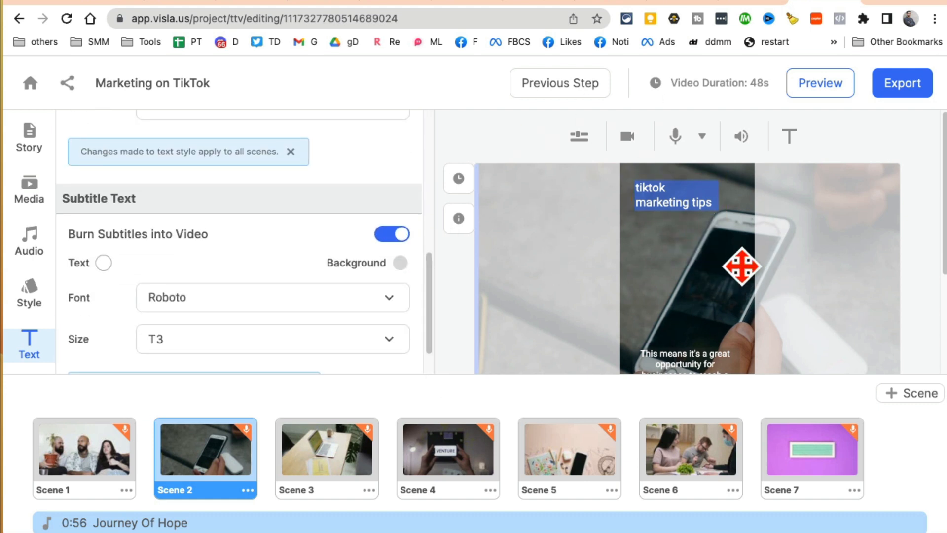
mouse_move(477, 269)
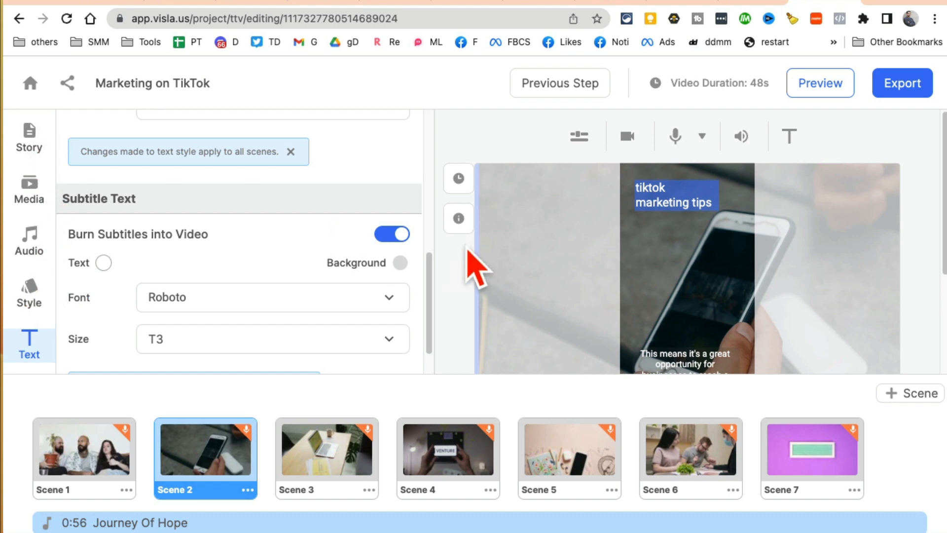
scroll(down, 3)
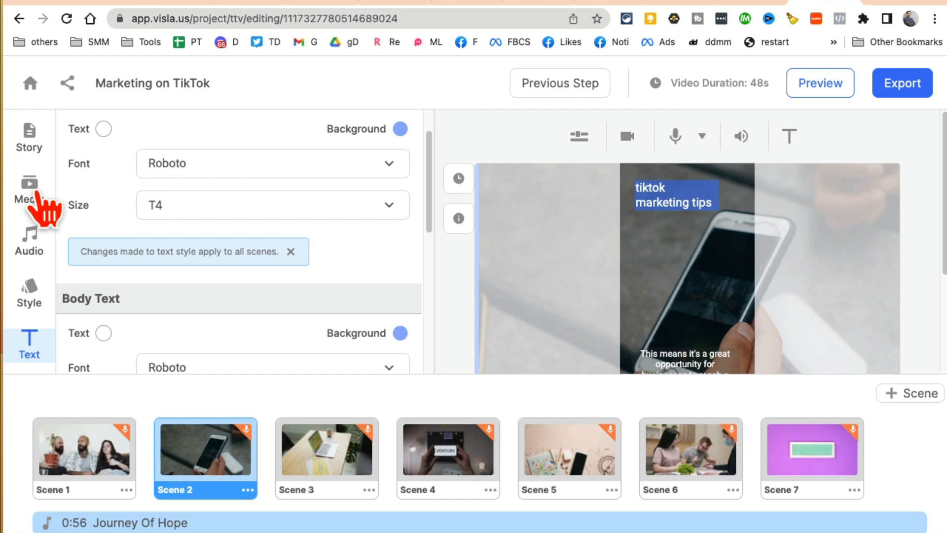
click(673, 194)
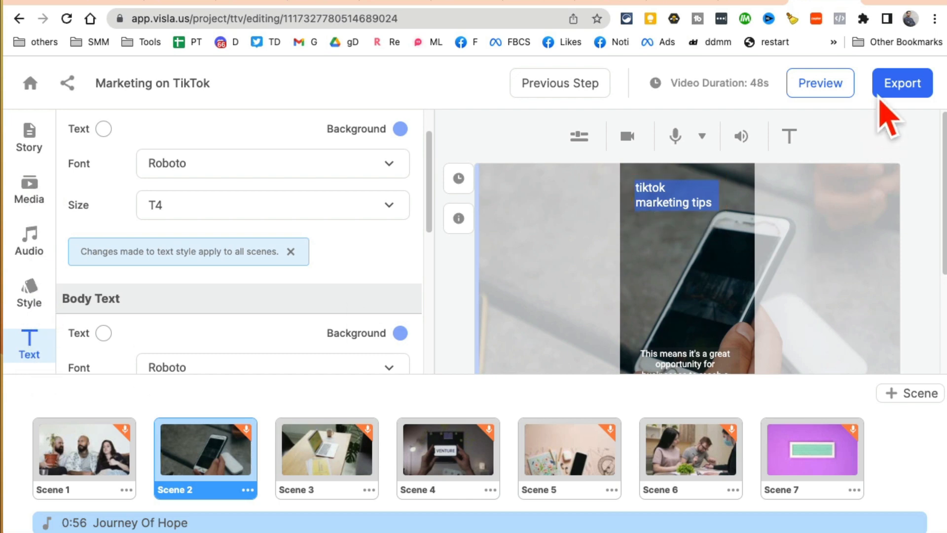
click(819, 83)
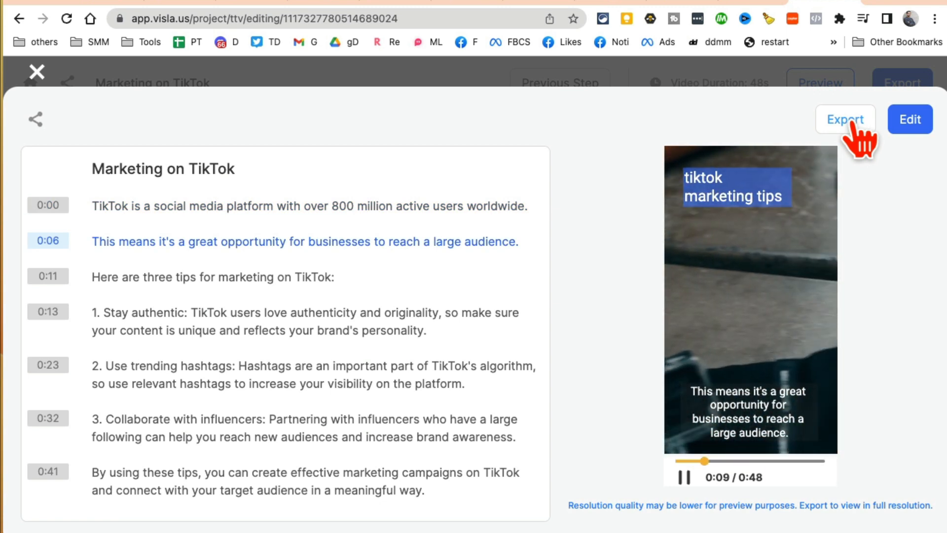
mouse_move(424, 97)
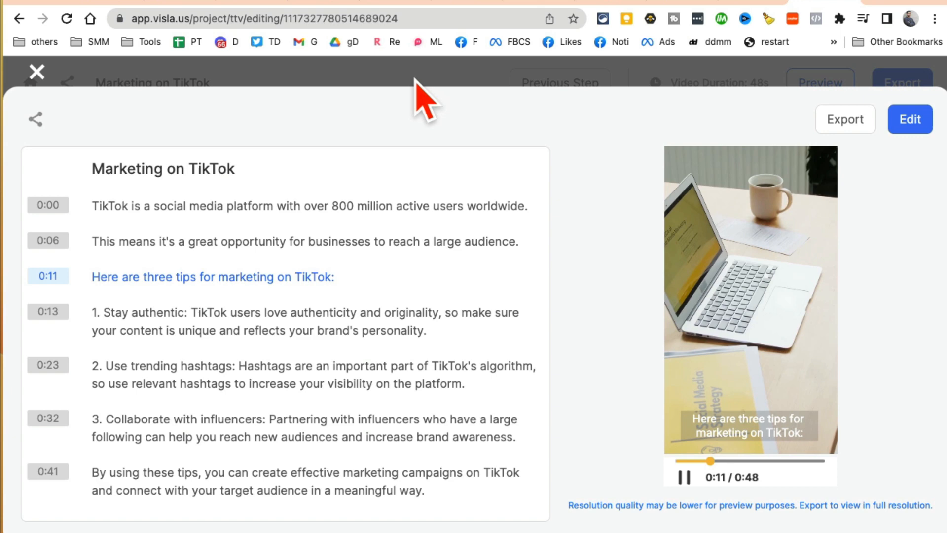
Close the preview overlay to get back to My Projects.
click(36, 71)
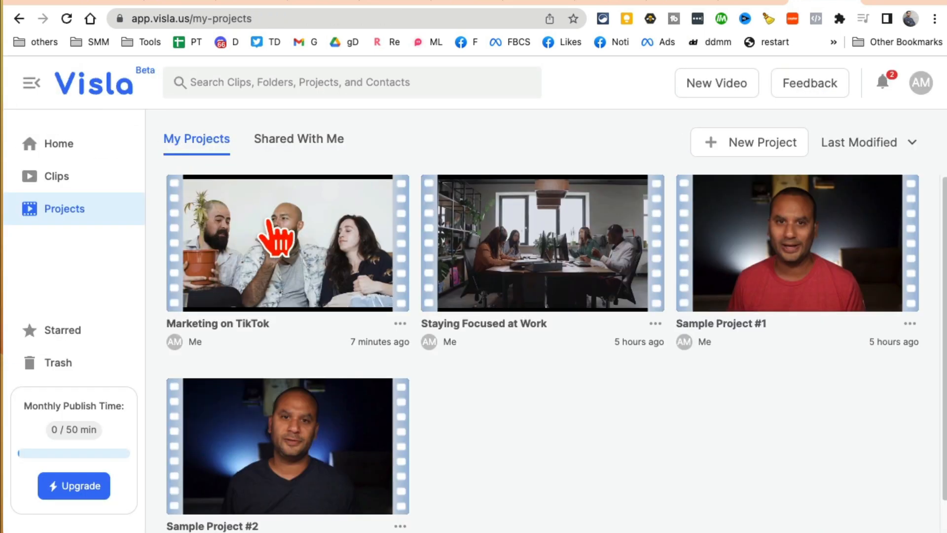
mouse_move(91, 109)
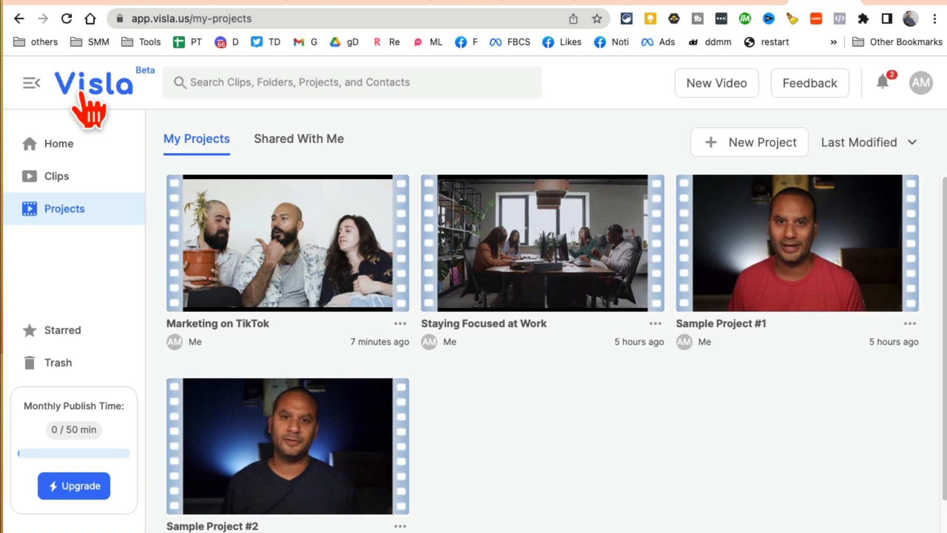
mouse_move(502, 271)
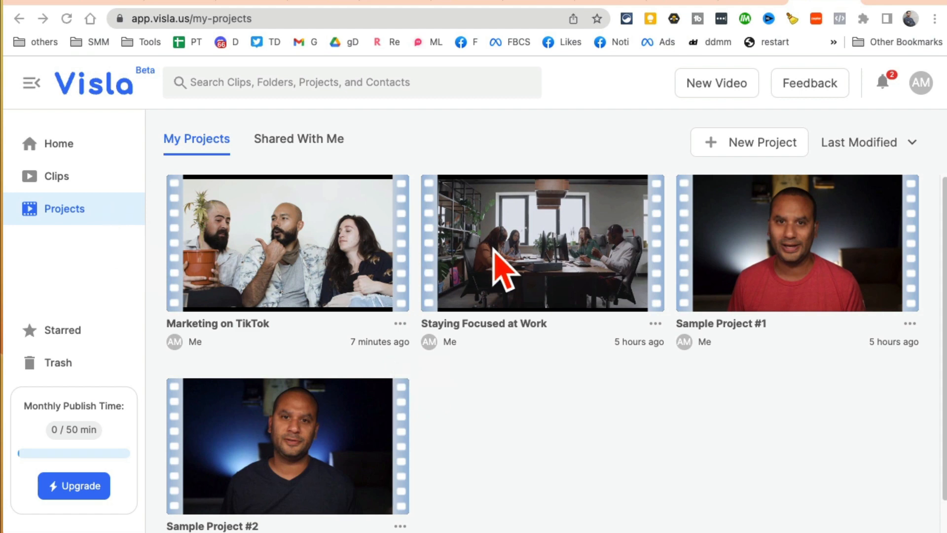
mouse_move(374, 285)
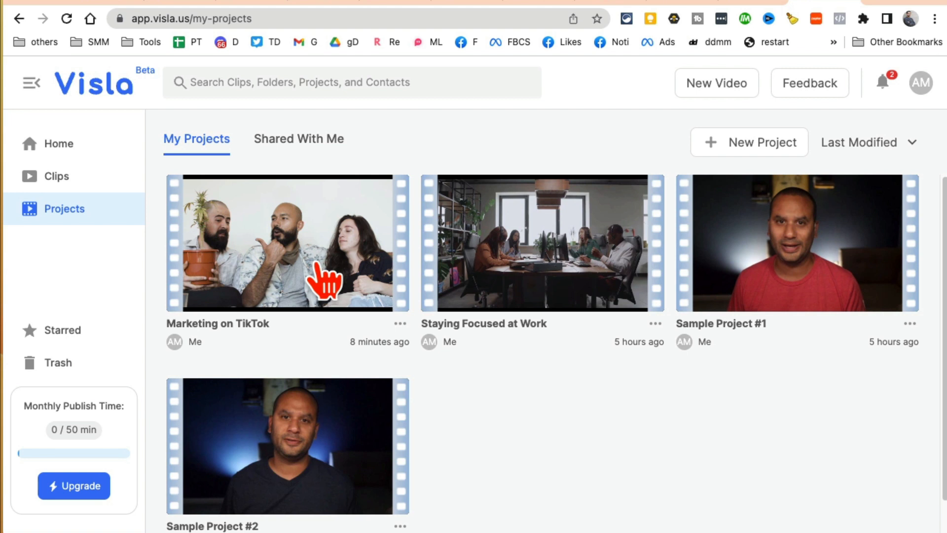
mouse_move(203, 217)
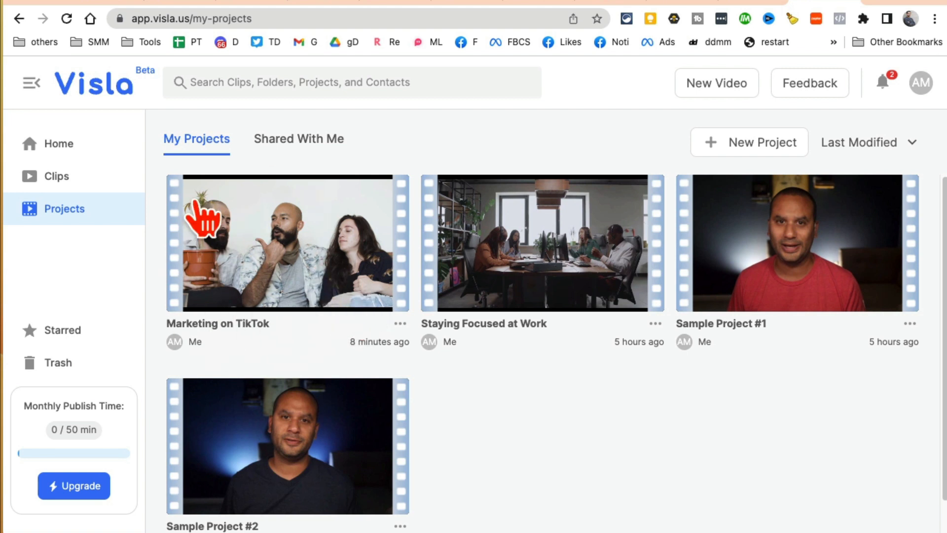
mouse_move(414, 371)
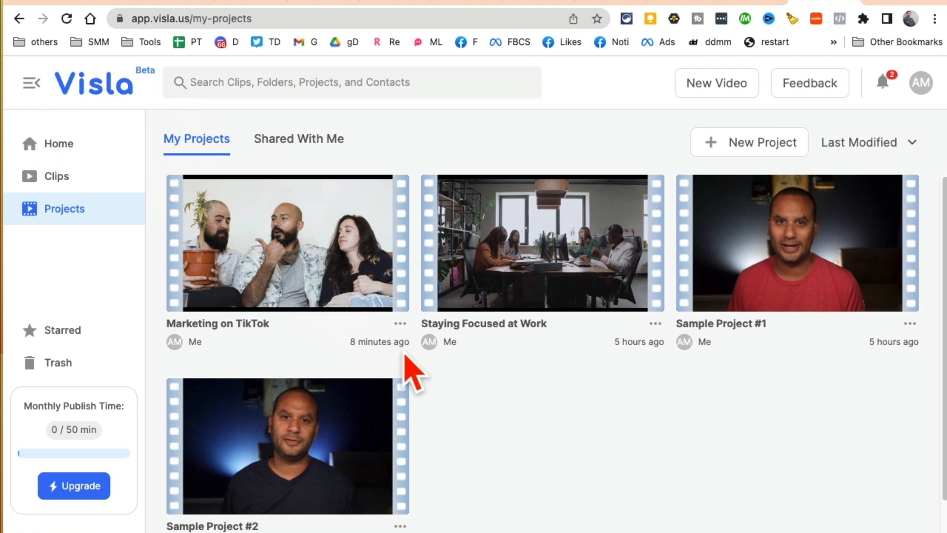
mouse_move(329, 260)
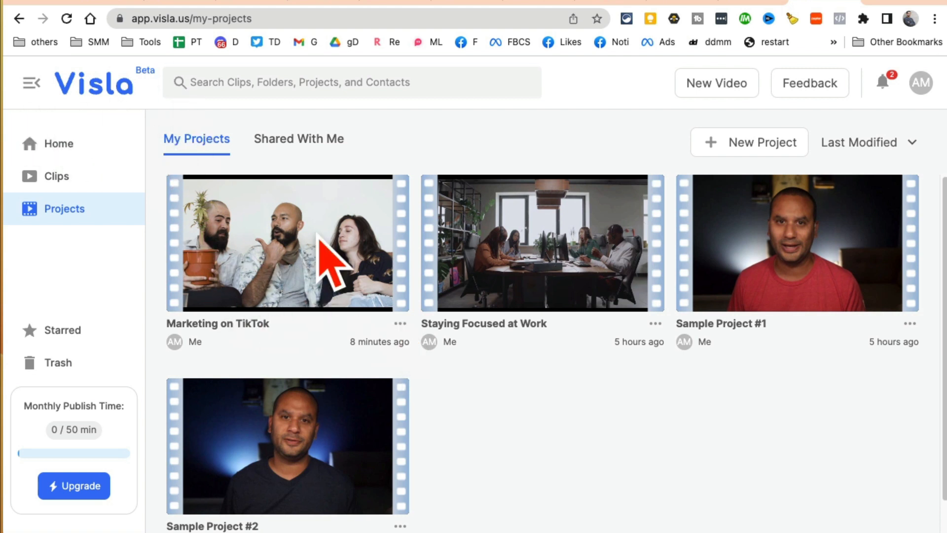
mouse_move(414, 345)
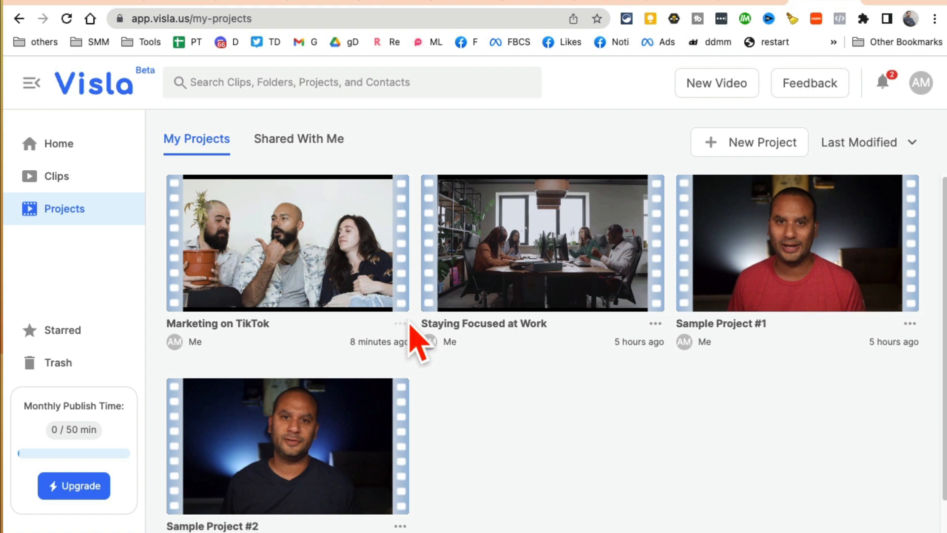
Open the three-dot actions menu on the Marketing on TikTok project card.
click(399, 323)
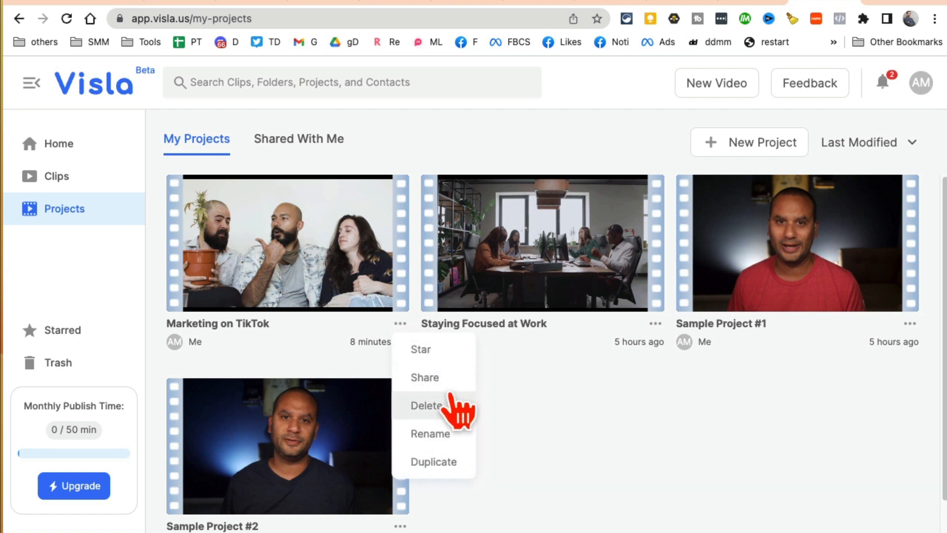
Copy the project's view-only share link from the Share dialog, then dismiss it.
click(425, 377)
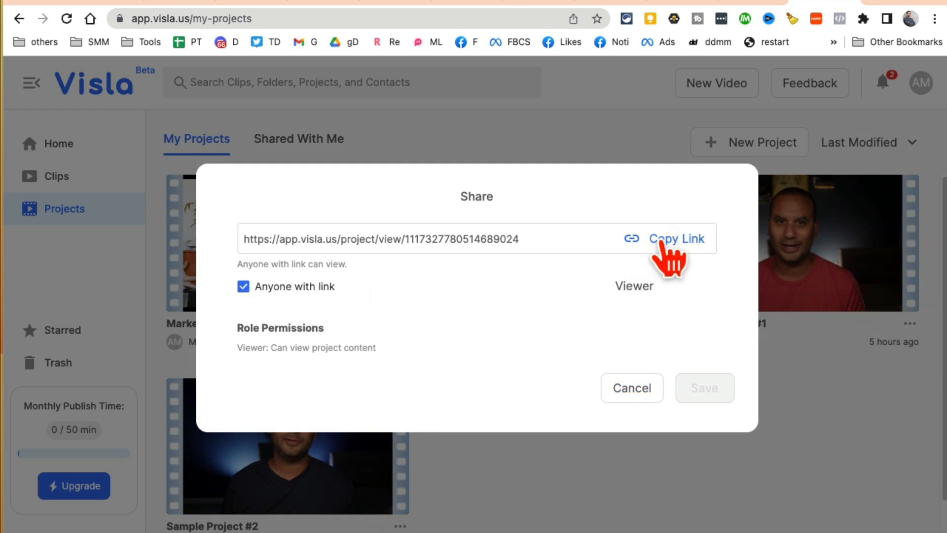
click(676, 238)
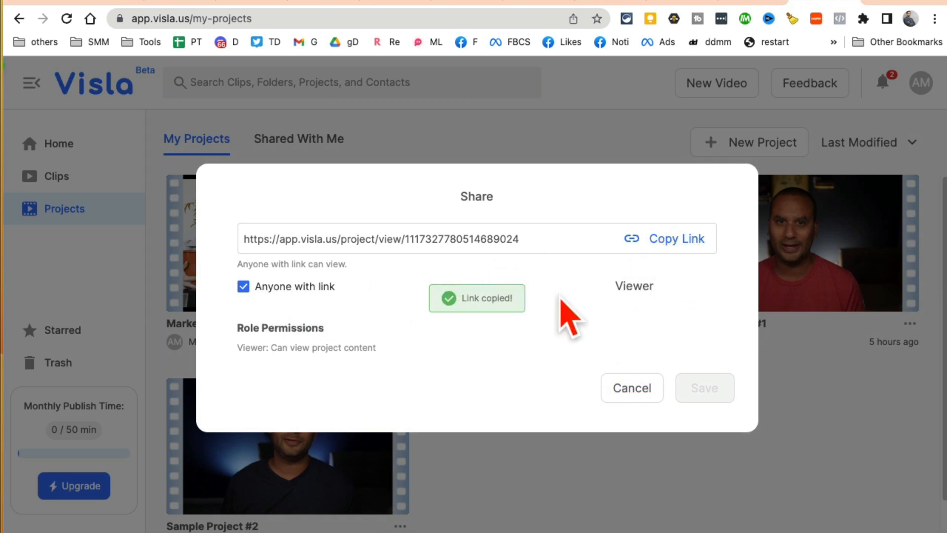
mouse_move(632, 388)
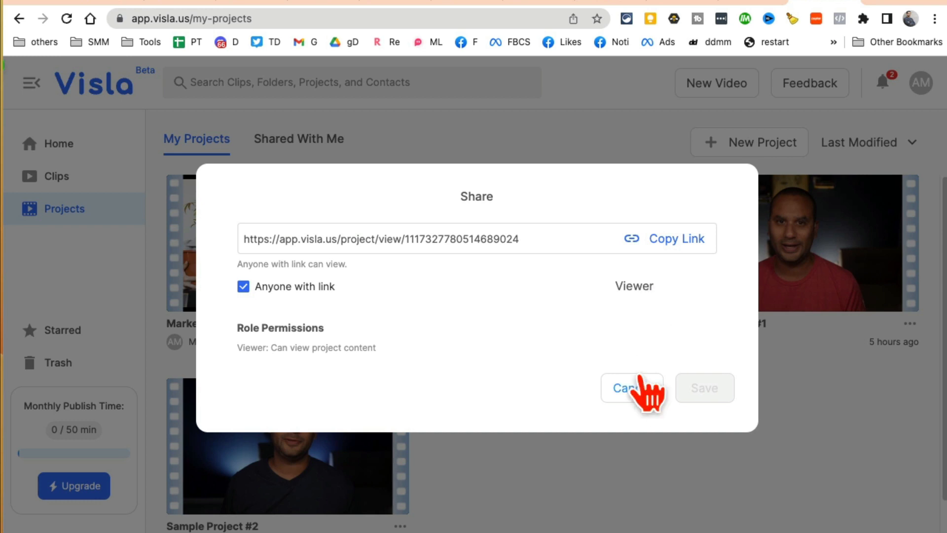
click(631, 387)
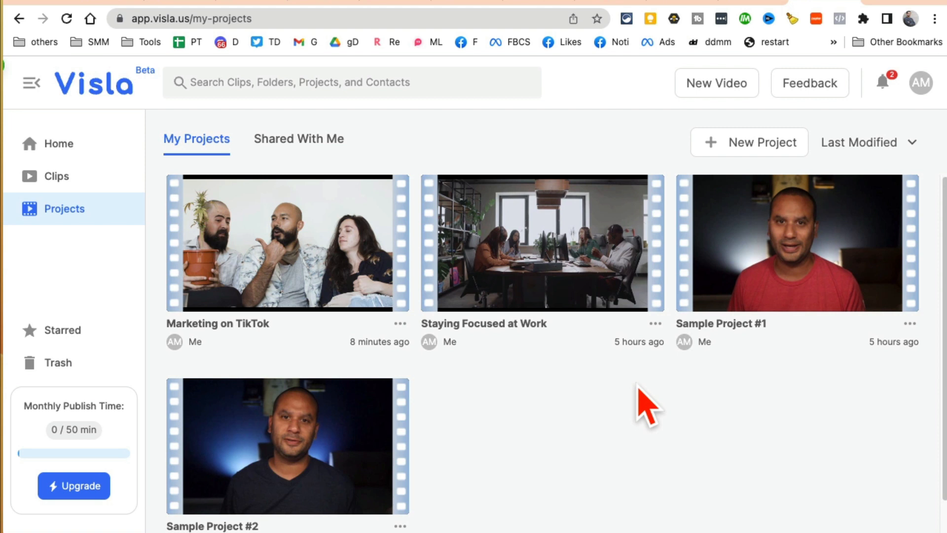
mouse_move(248, 249)
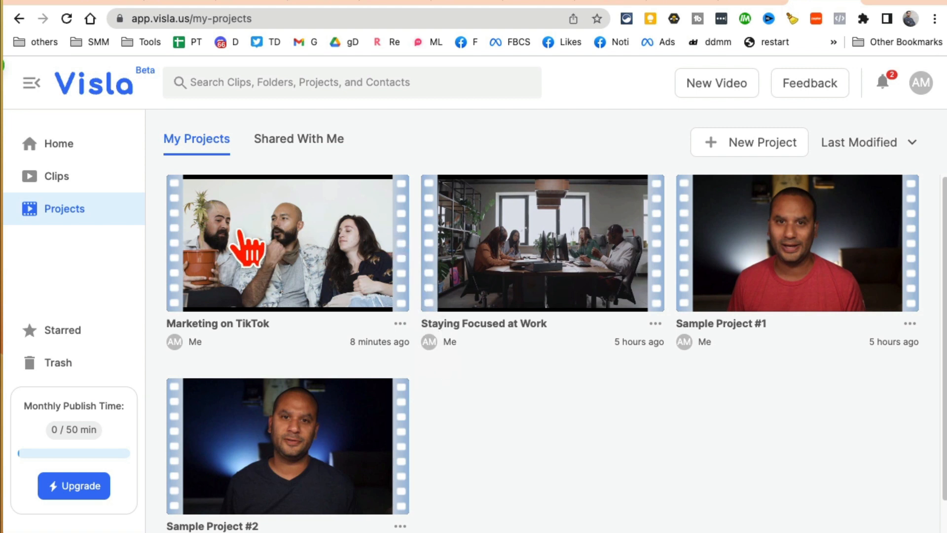
mouse_move(297, 292)
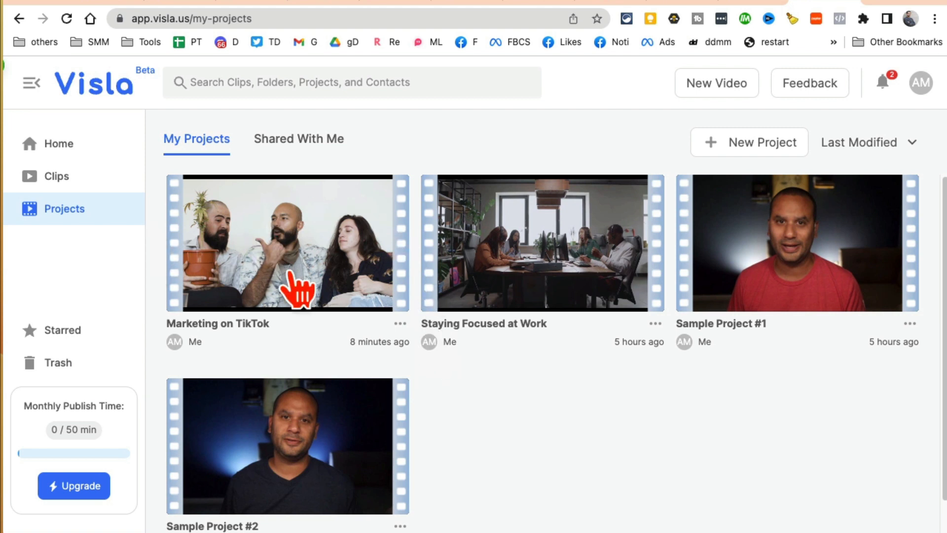
mouse_move(341, 260)
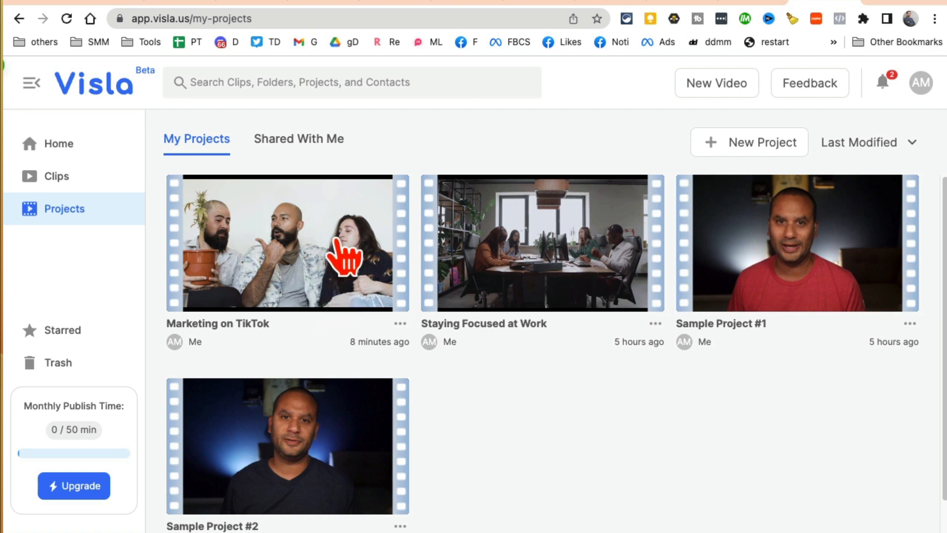
mouse_move(318, 275)
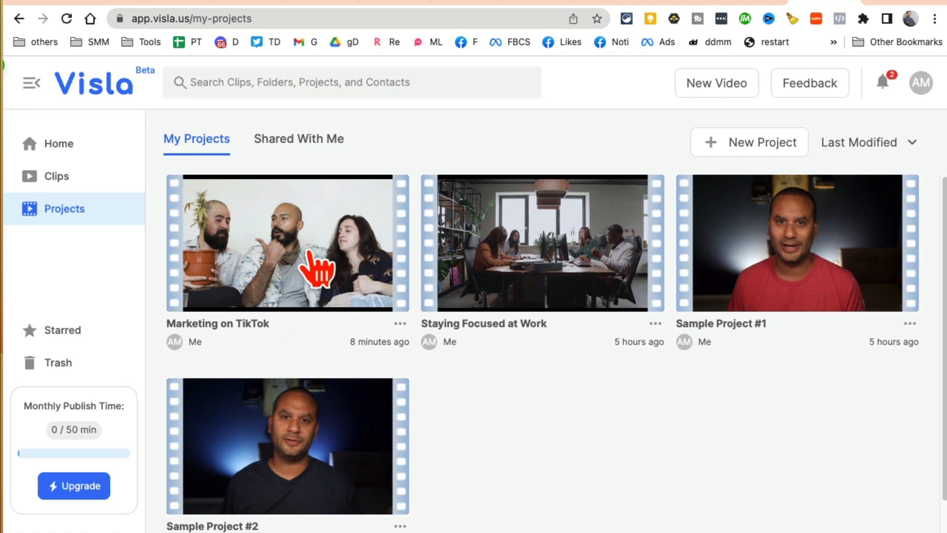
mouse_move(91, 108)
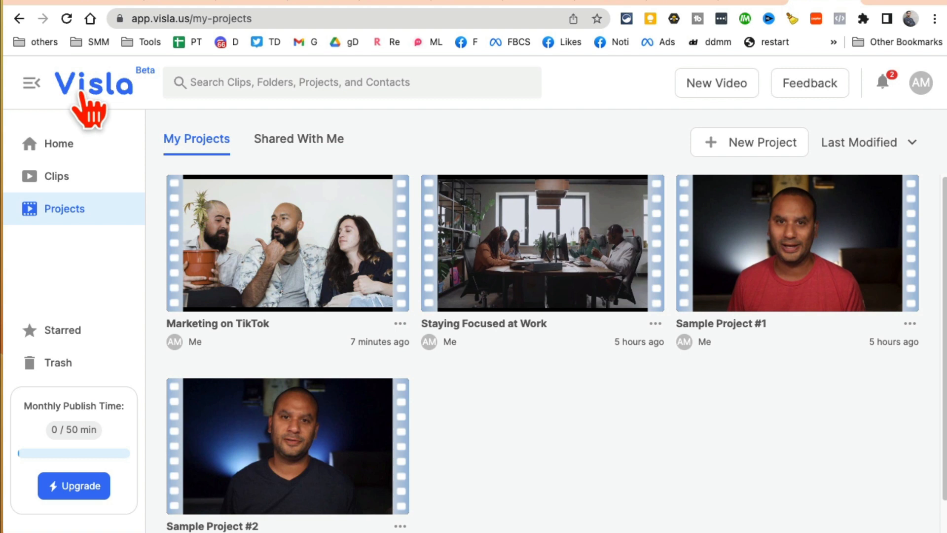